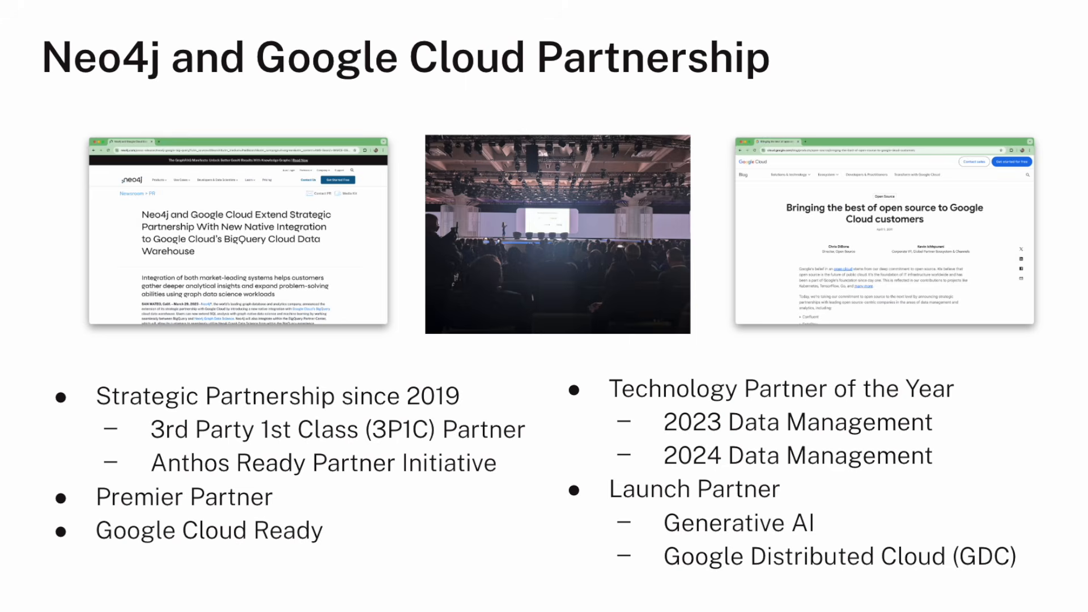
Search the console for 'neo4j aura' and open the Neo4j Aura product page
{"action": "key", "text": "right"}
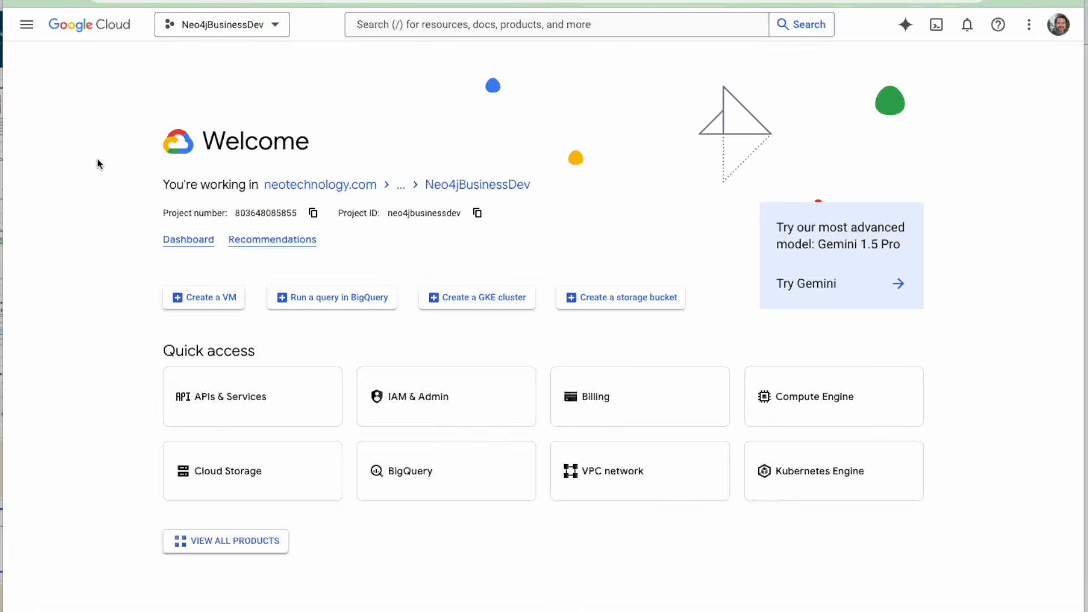
{"action": "mouse_move", "coordinate": [96, 136]}
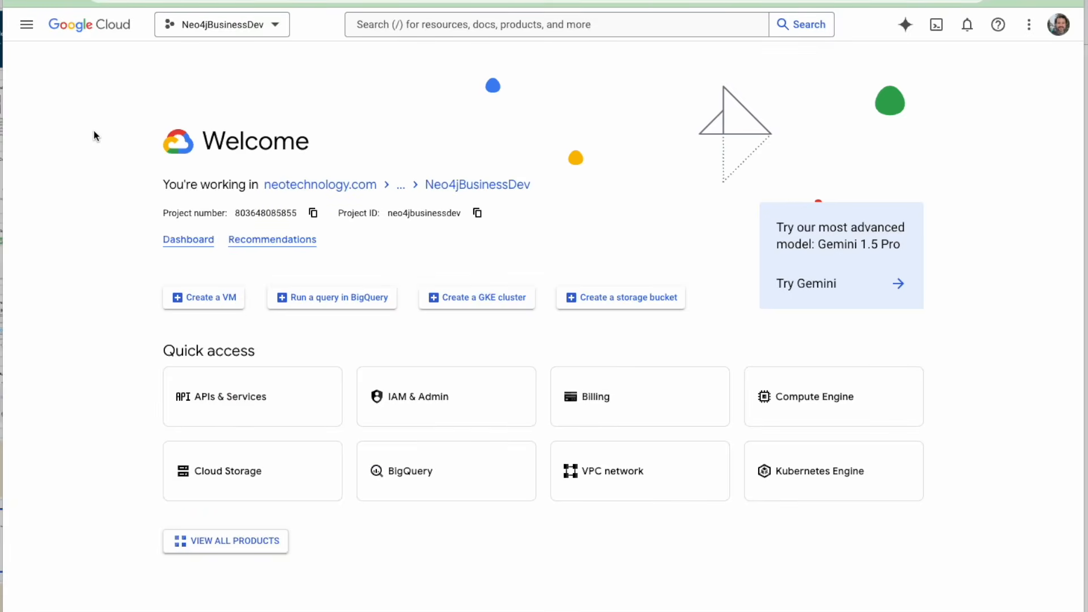
{"action": "mouse_move", "coordinate": [123, 6]}
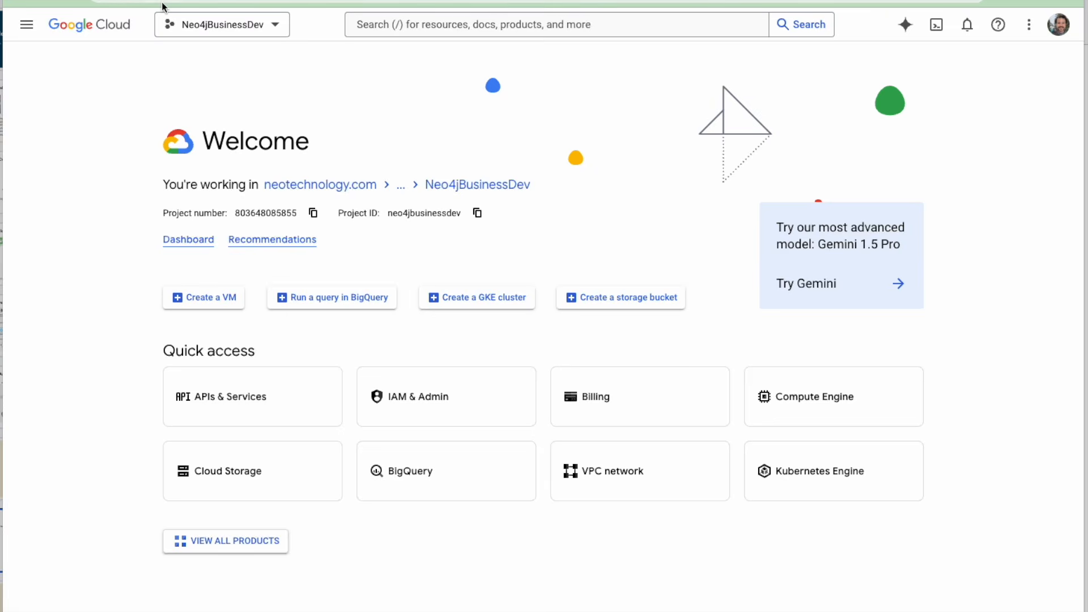
{"action": "mouse_move", "coordinate": [229, 7]}
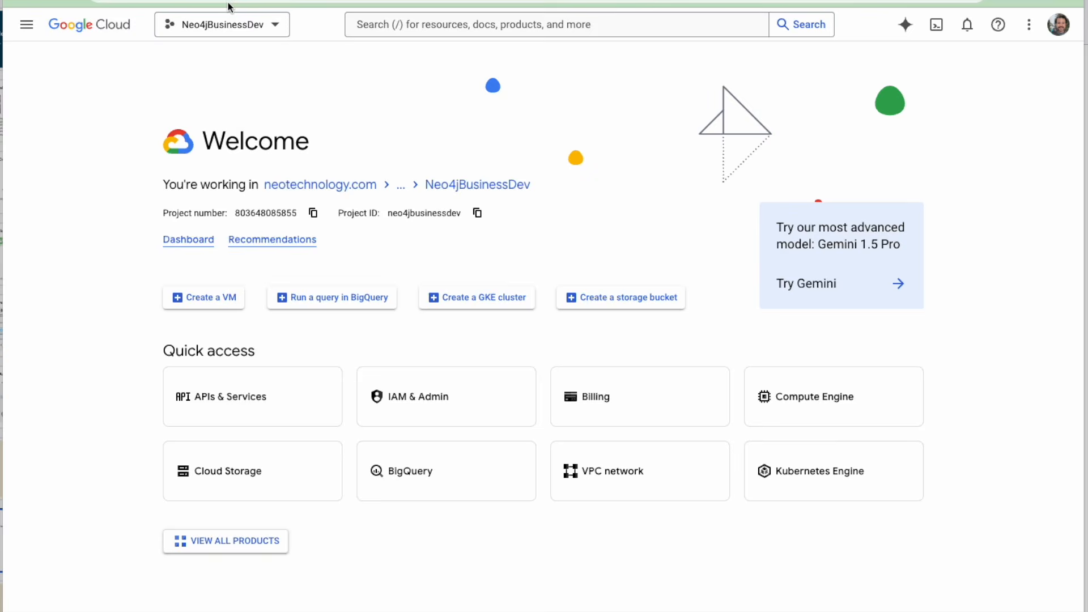
{"action": "mouse_move", "coordinate": [301, 252]}
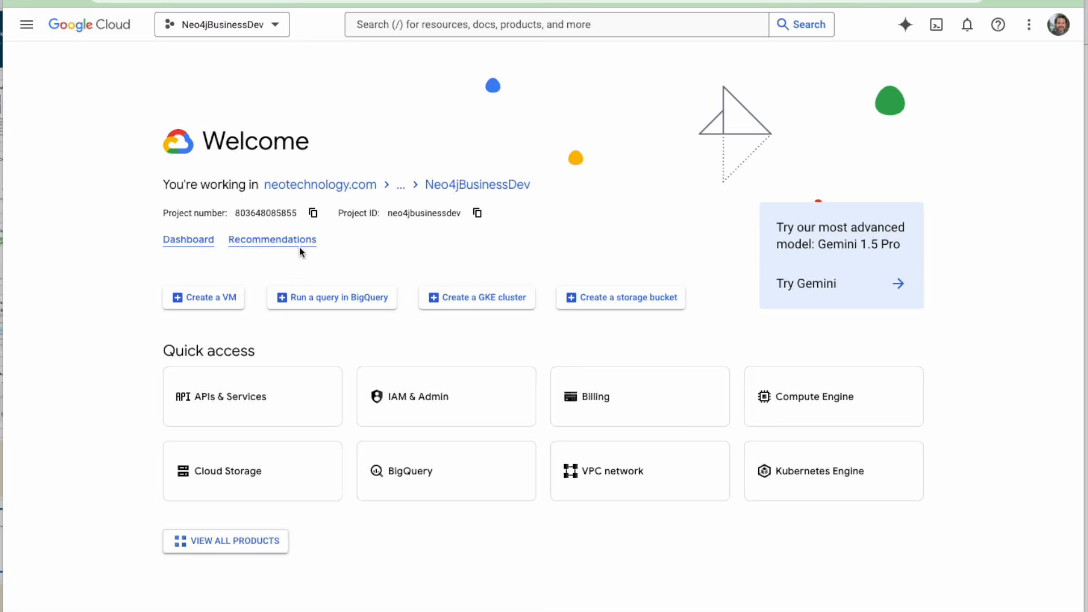
{"action": "mouse_move", "coordinate": [75, 346]}
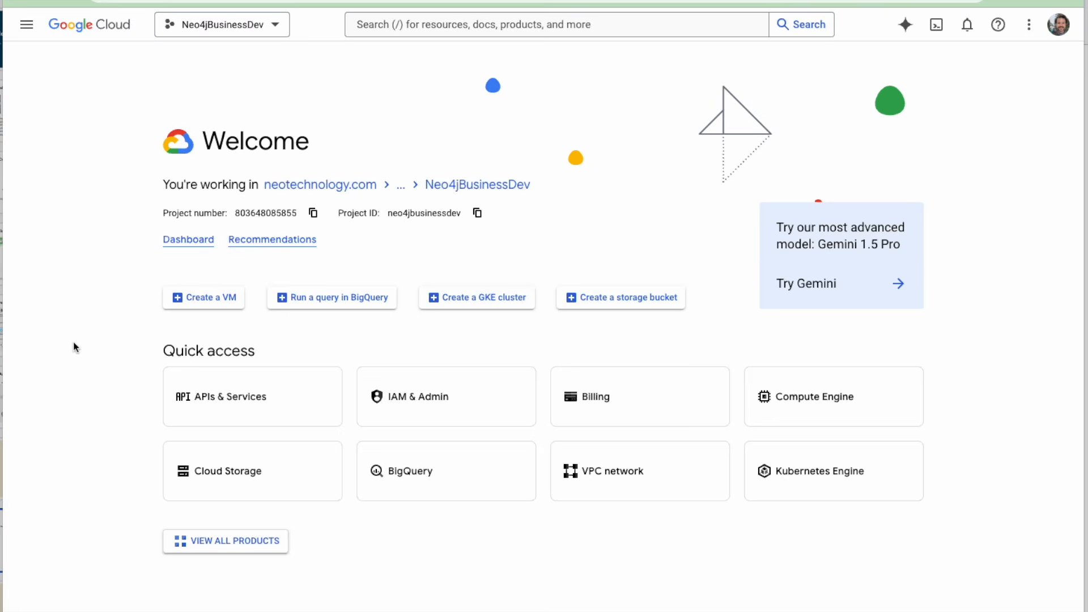
{"action": "mouse_move", "coordinate": [90, 209]}
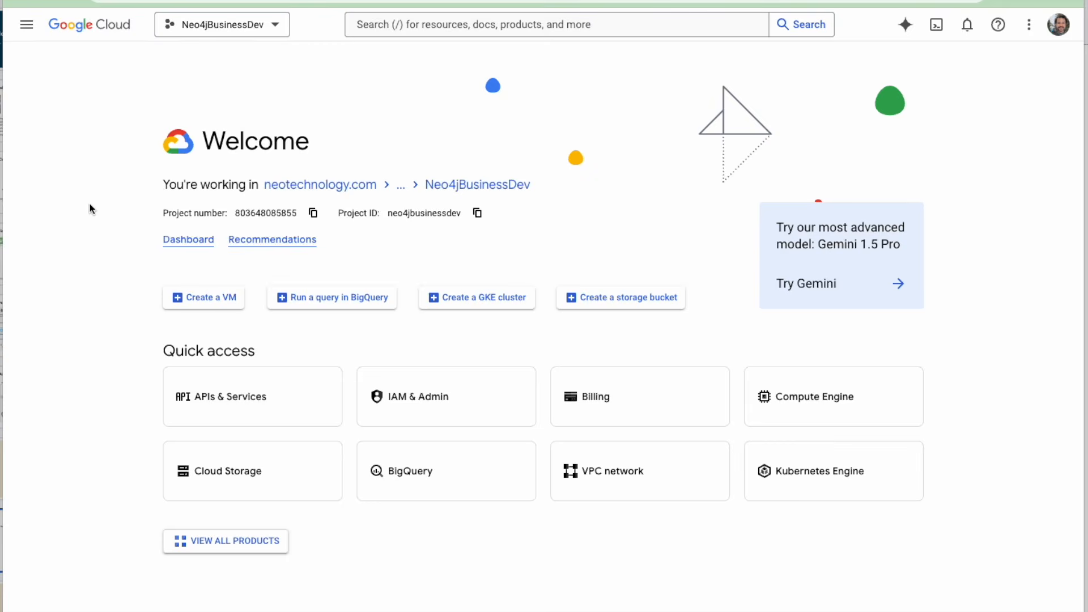
{"action": "mouse_move", "coordinate": [376, 47]}
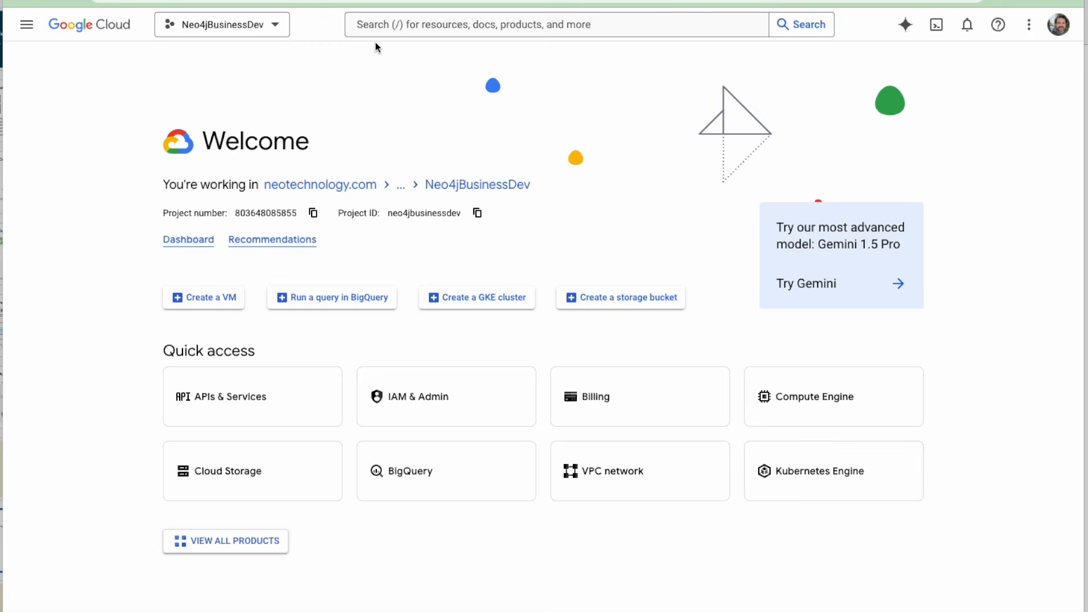
{"action": "left_click", "coordinate": [556, 24]}
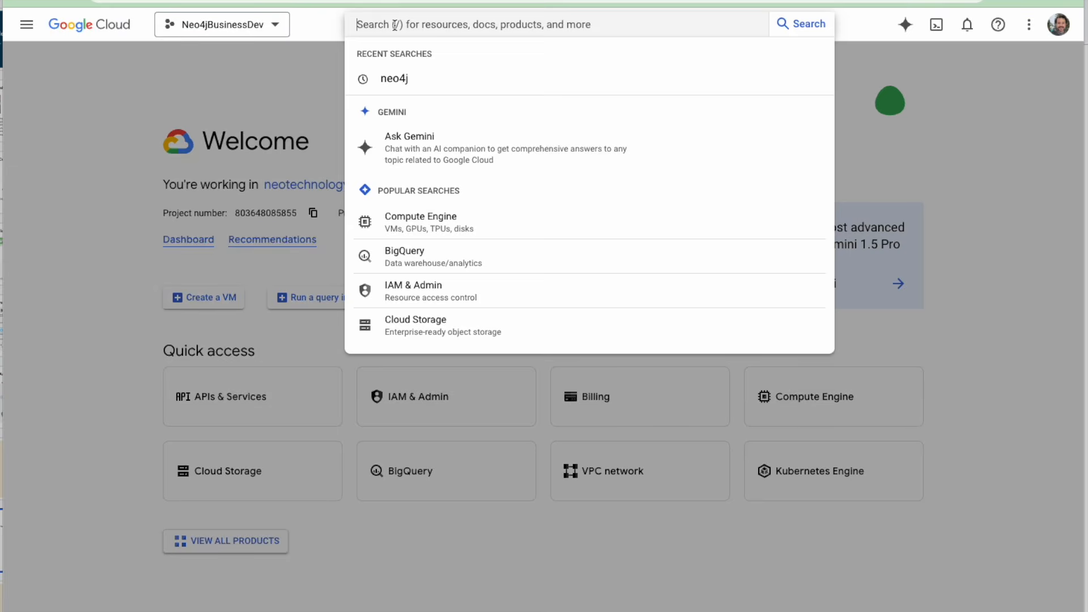
{"action": "type", "text": "neo4j aura"}
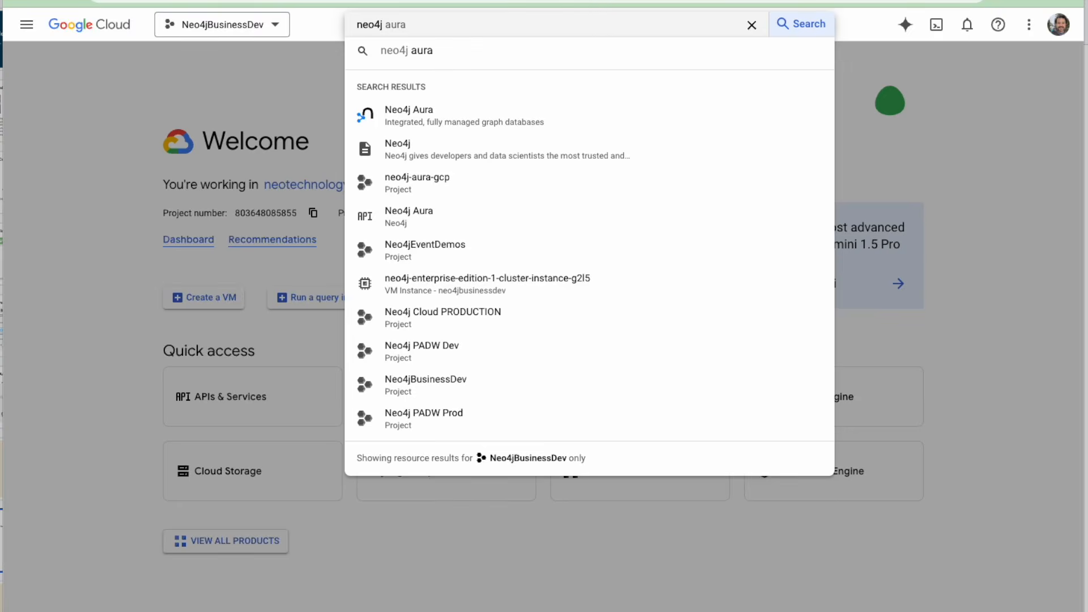
{"action": "left_click", "coordinate": [801, 24]}
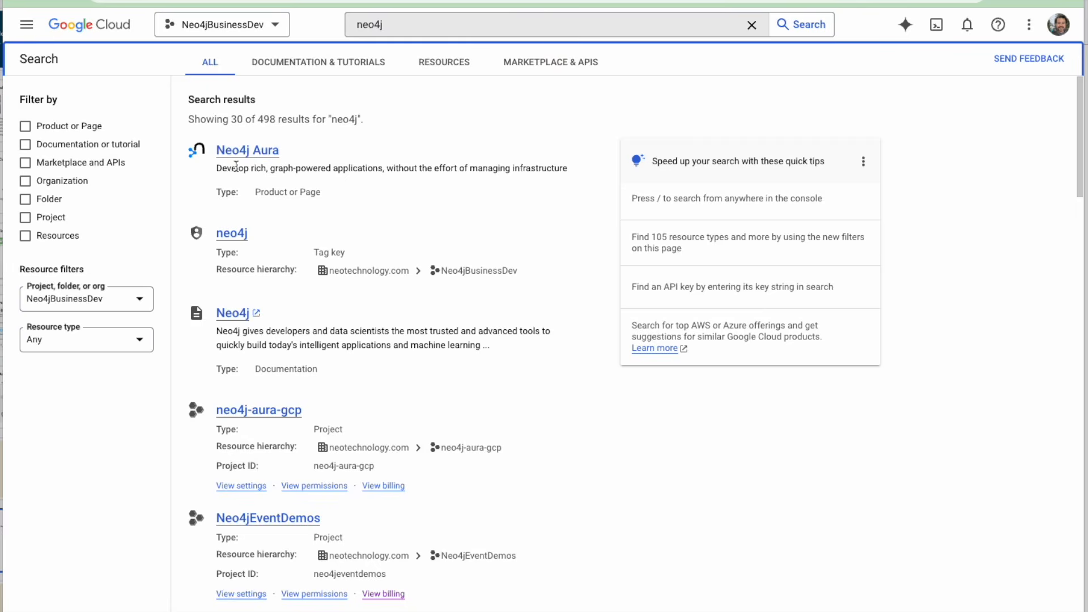
{"action": "mouse_move", "coordinate": [231, 158]}
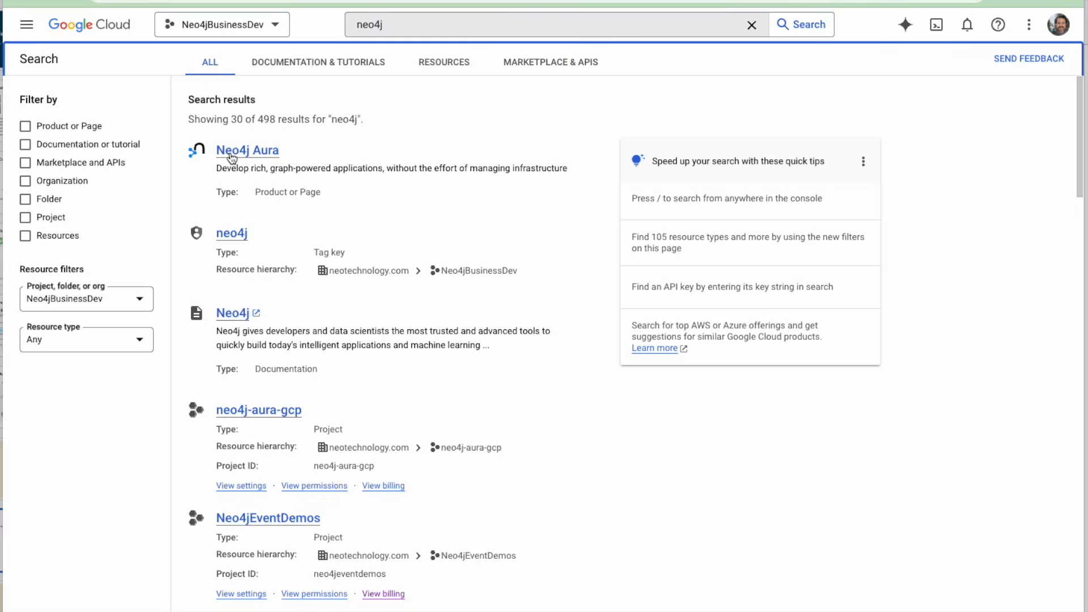
{"action": "left_click", "coordinate": [247, 151]}
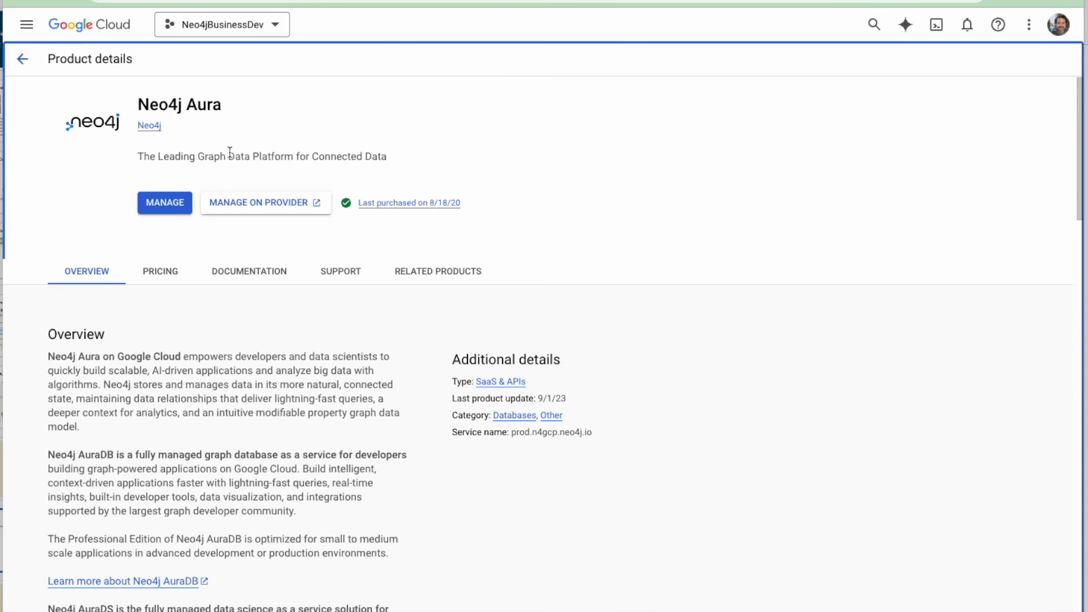
{"action": "mouse_move", "coordinate": [242, 172]}
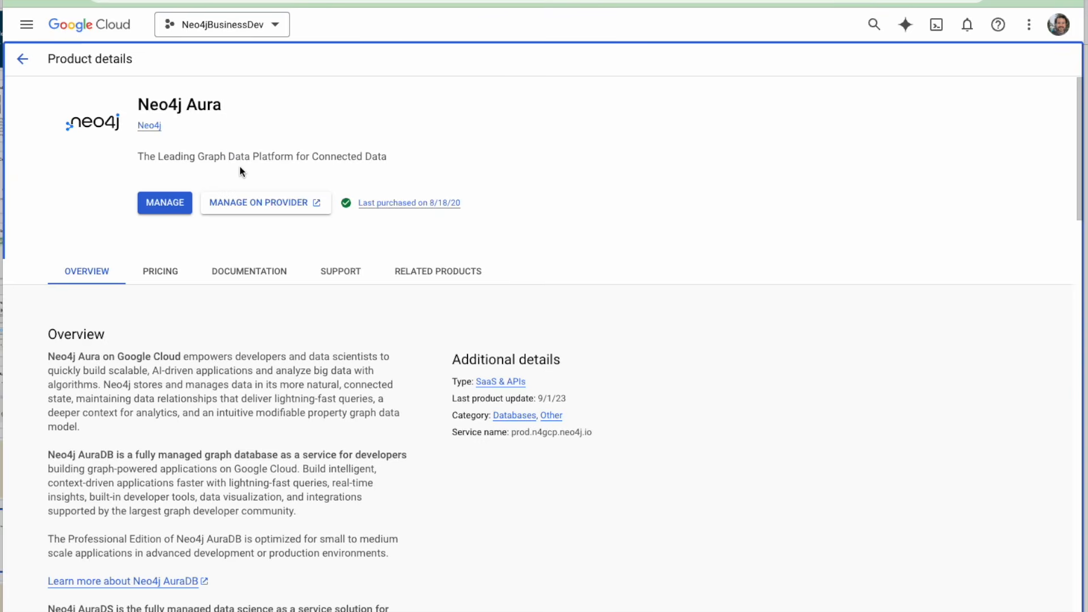
{"action": "mouse_move", "coordinate": [262, 203]}
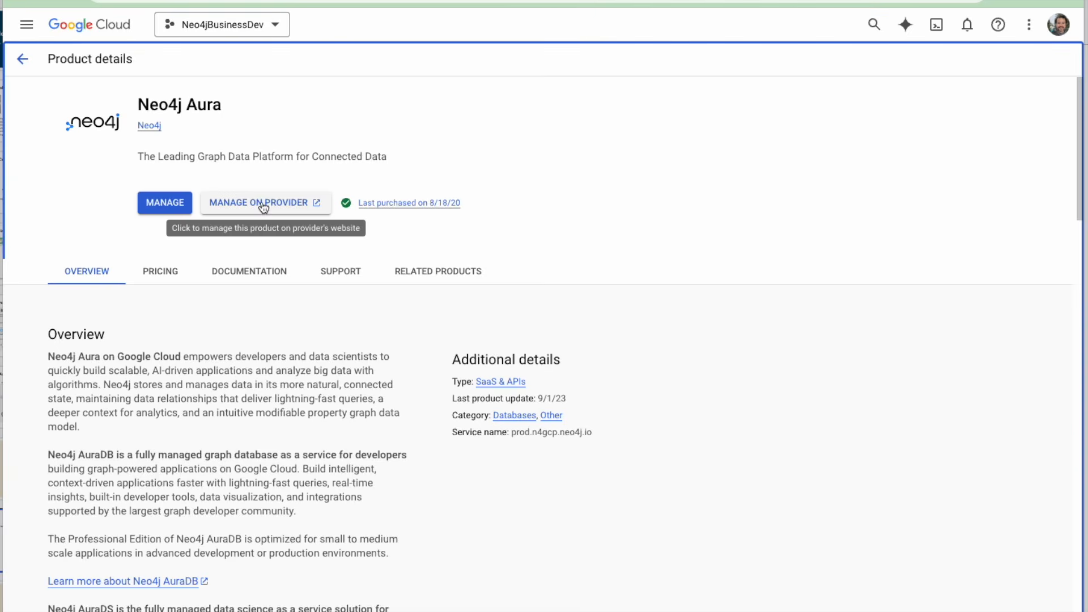
Choose Manage on Provider and confirm leaving Google for neo4j.com
{"action": "left_click", "coordinate": [263, 203]}
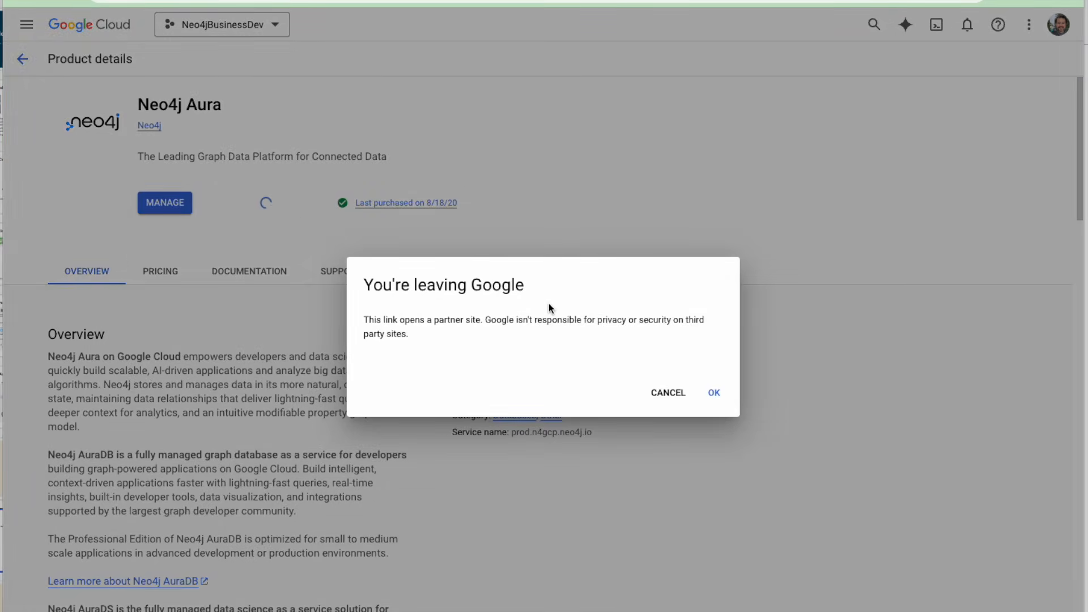
{"action": "mouse_move", "coordinate": [713, 393]}
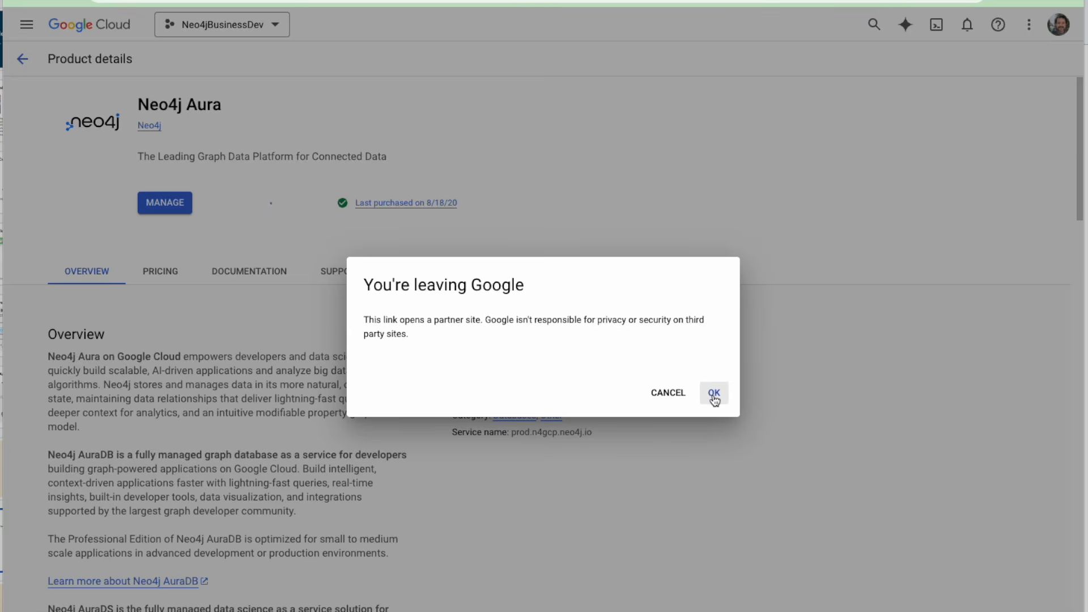
{"action": "left_click", "coordinate": [713, 393]}
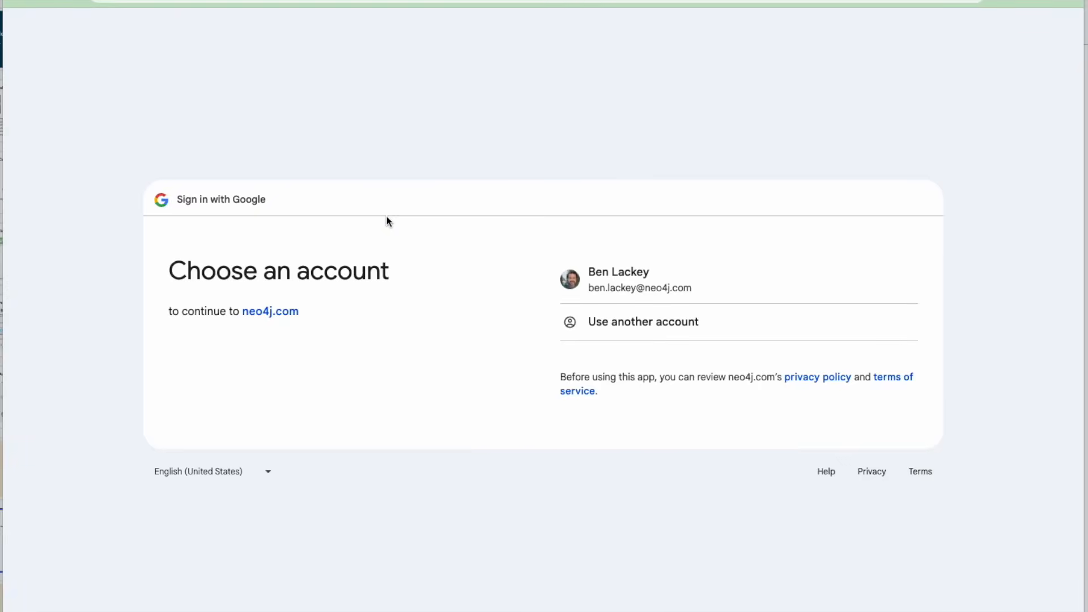
{"action": "mouse_move", "coordinate": [405, 224]}
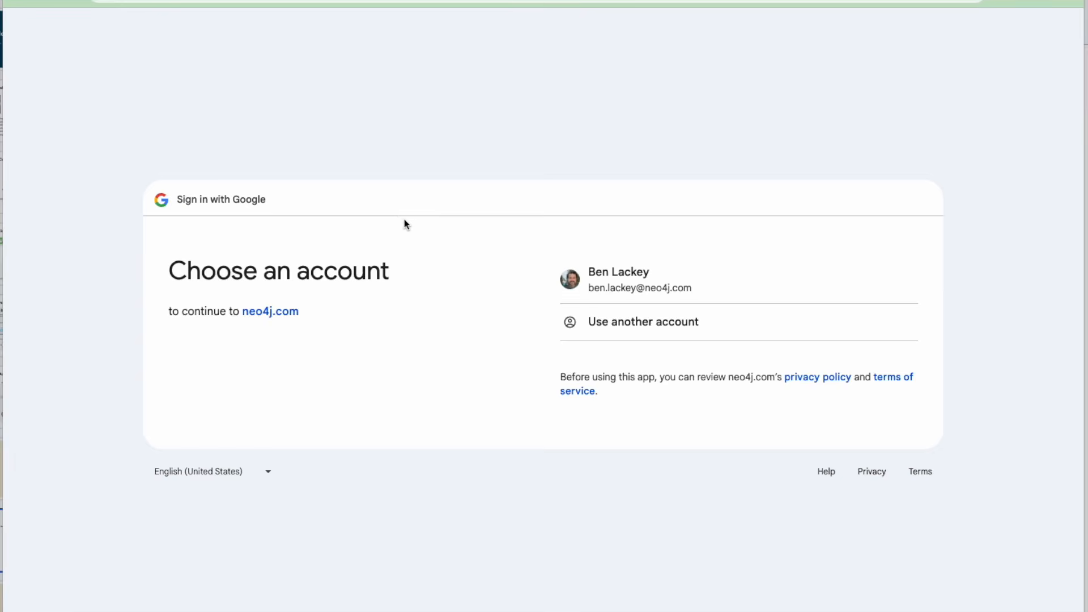
{"action": "mouse_move", "coordinate": [686, 279]}
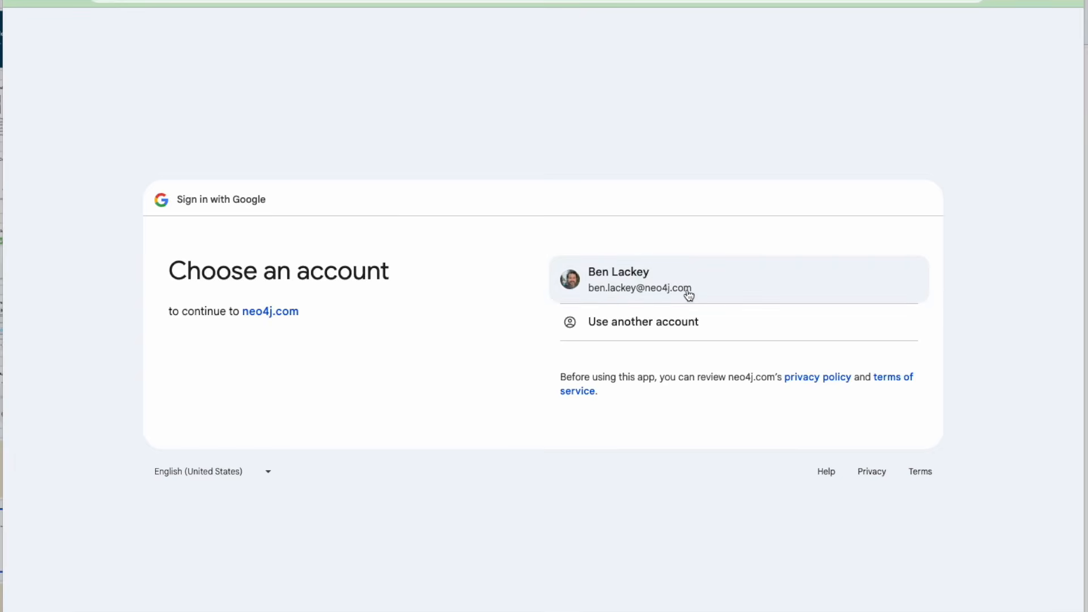
{"action": "mouse_move", "coordinate": [718, 296]}
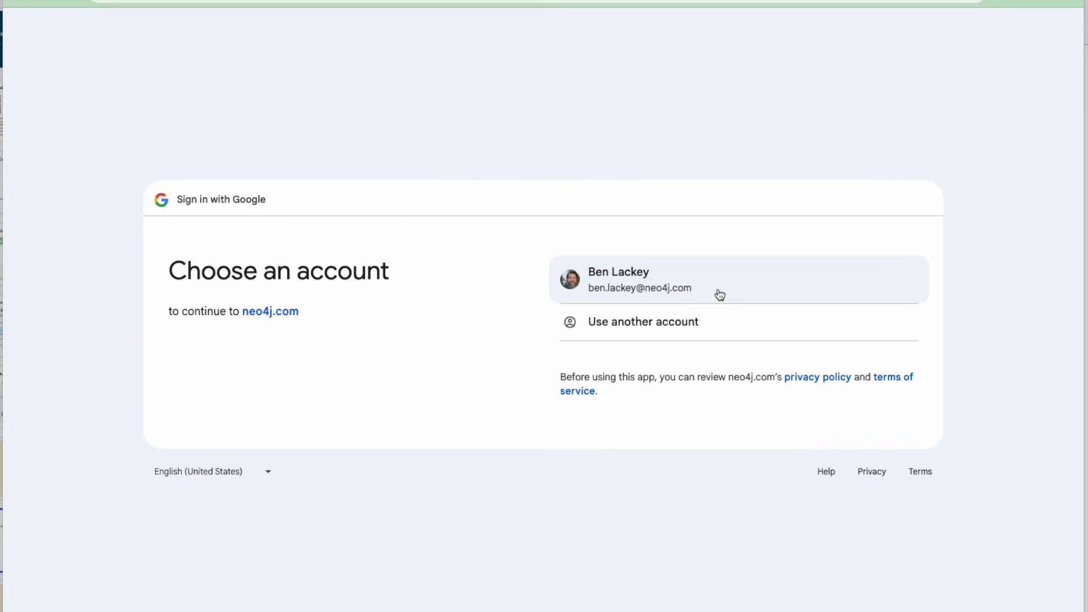
Continue to neo4j.com using the listed existing Google account
{"action": "left_click", "coordinate": [718, 279]}
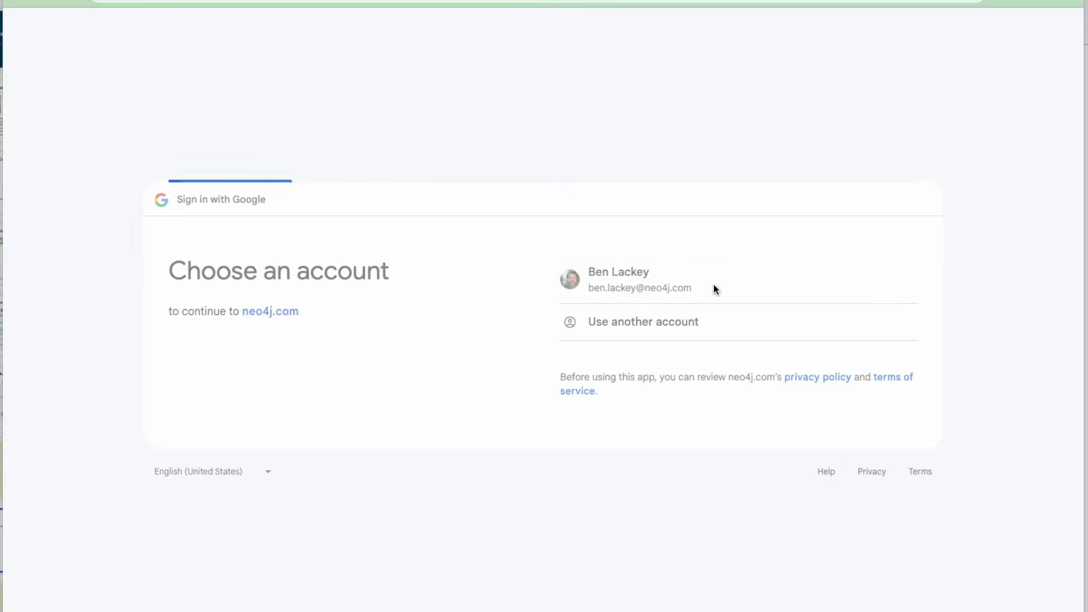
{"action": "mouse_move", "coordinate": [321, 385]}
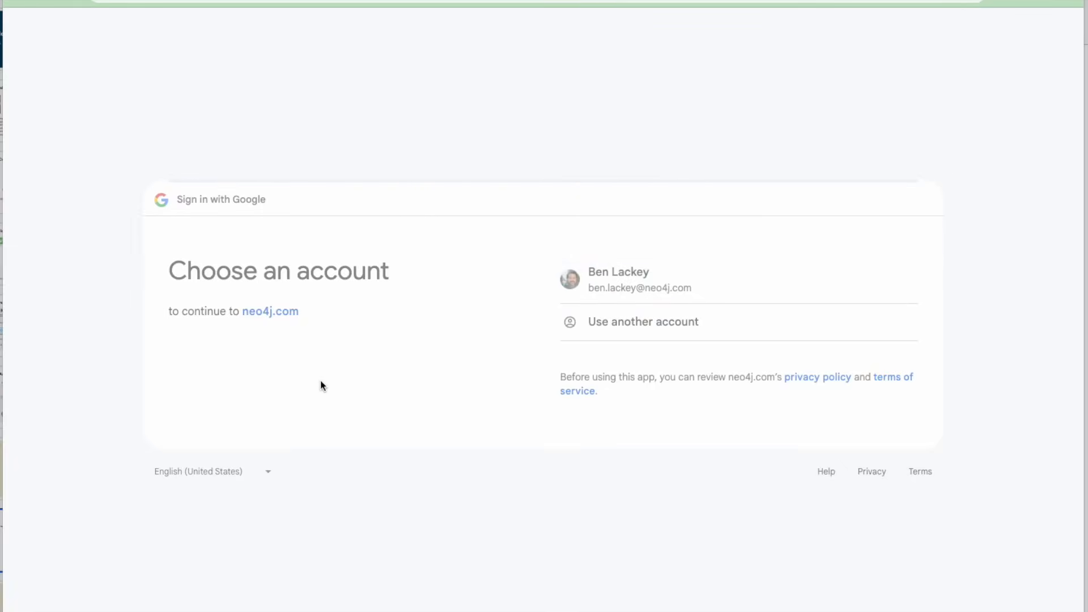
{"action": "left_click", "coordinate": [639, 278]}
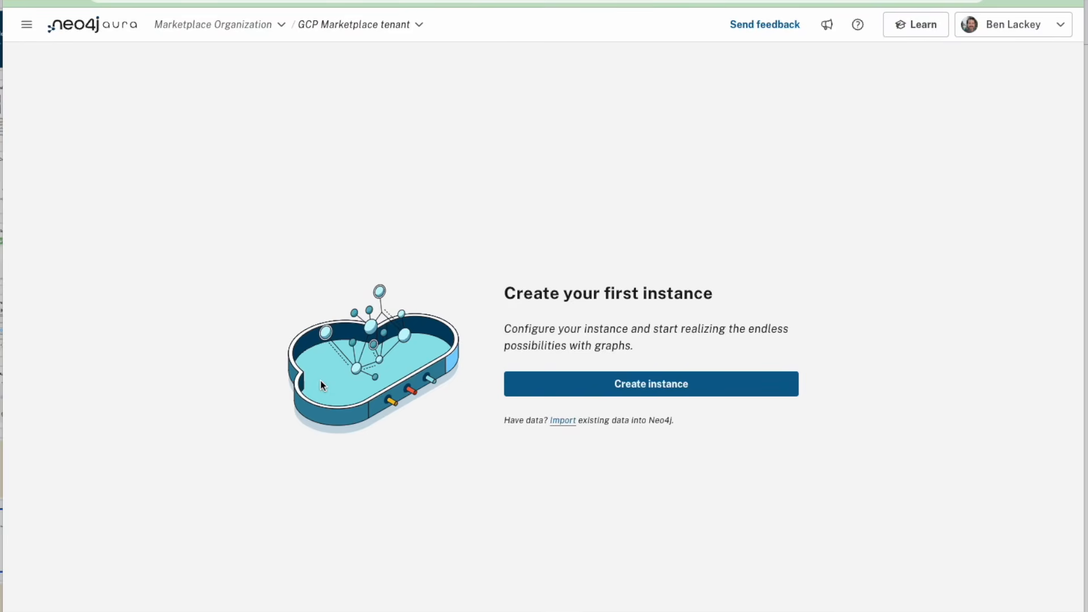
{"action": "mouse_move", "coordinate": [269, 206]}
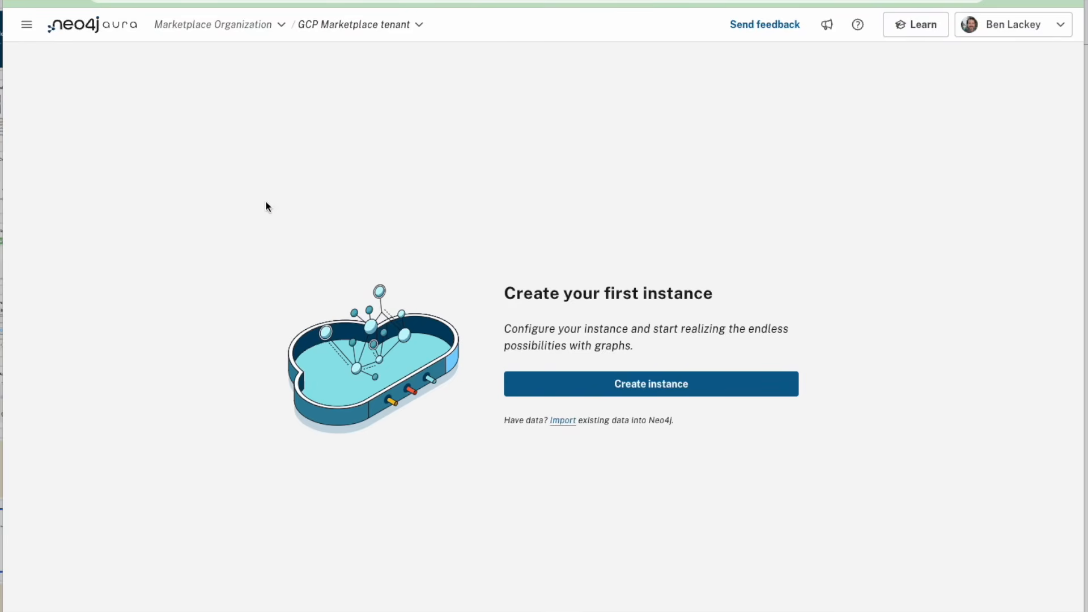
{"action": "mouse_move", "coordinate": [176, 36]}
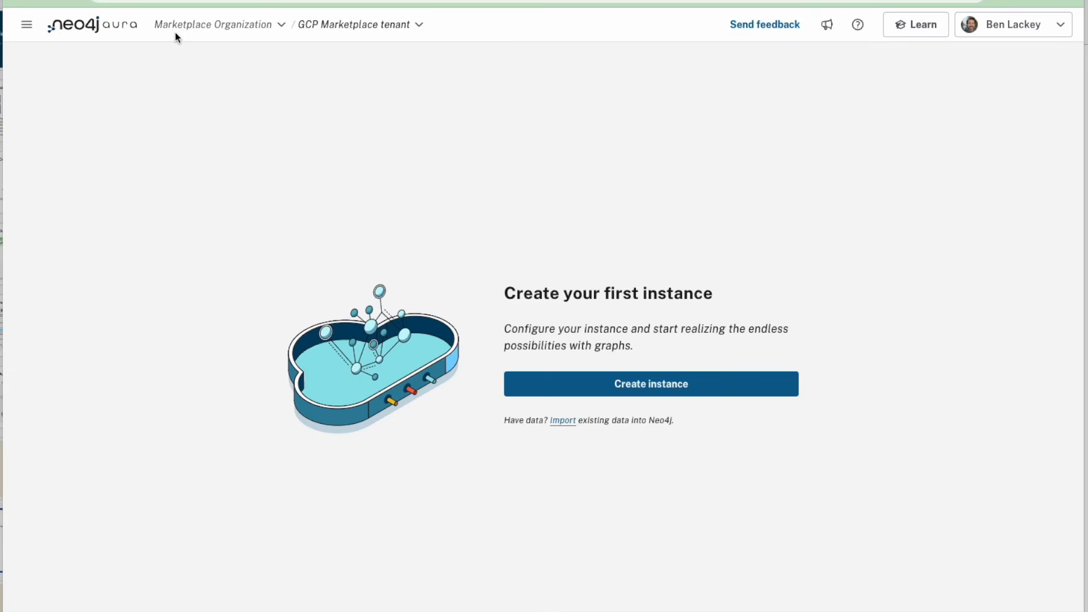
{"action": "mouse_move", "coordinate": [418, 57]}
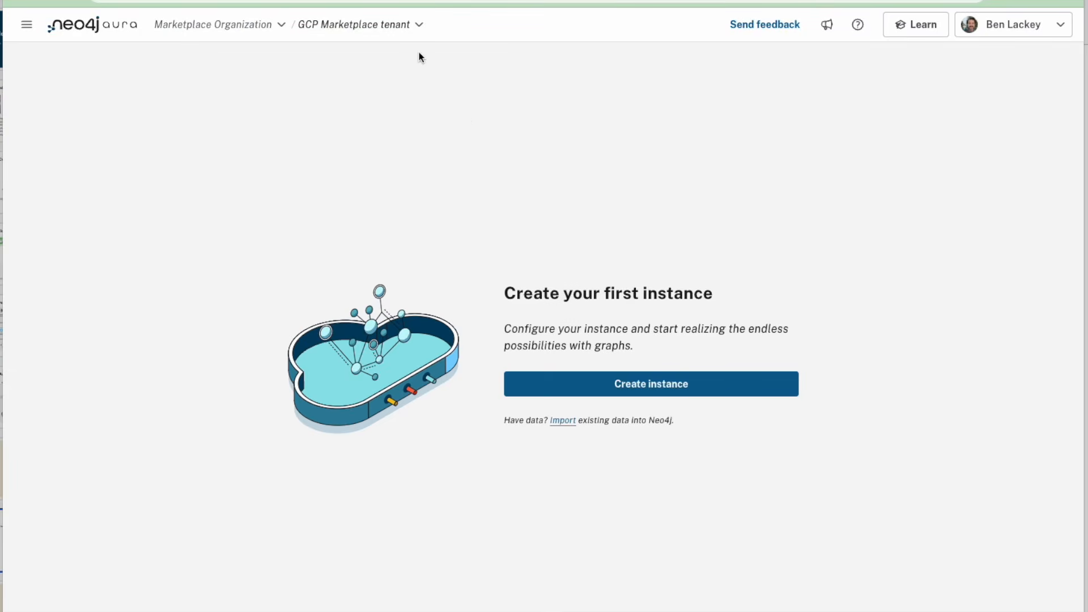
{"action": "mouse_move", "coordinate": [491, 494]}
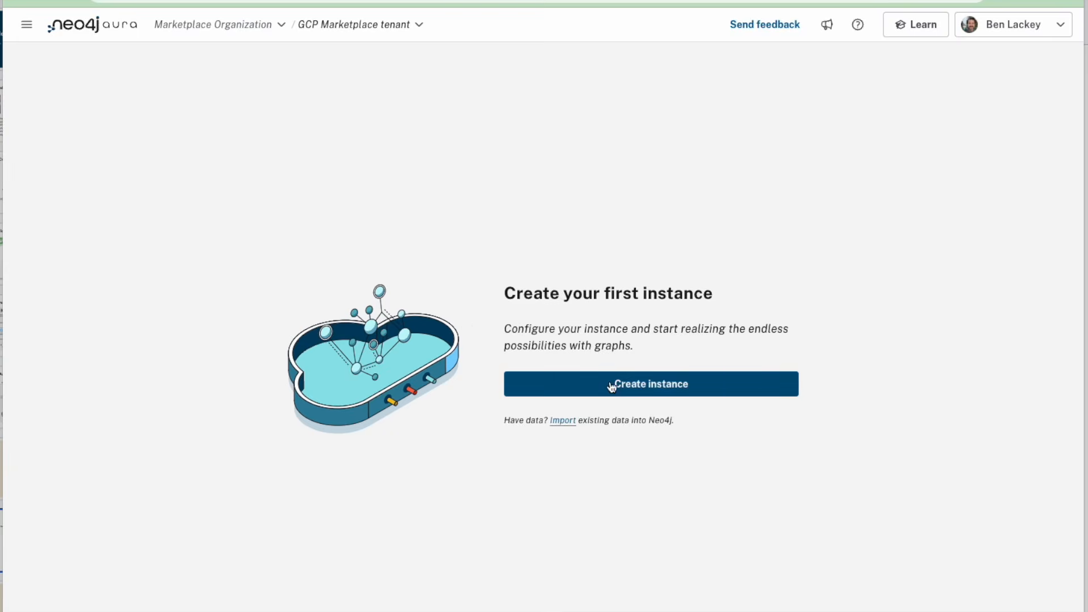
Start a new Aura instance to reach the tier selection dialog
{"action": "left_click", "coordinate": [649, 384]}
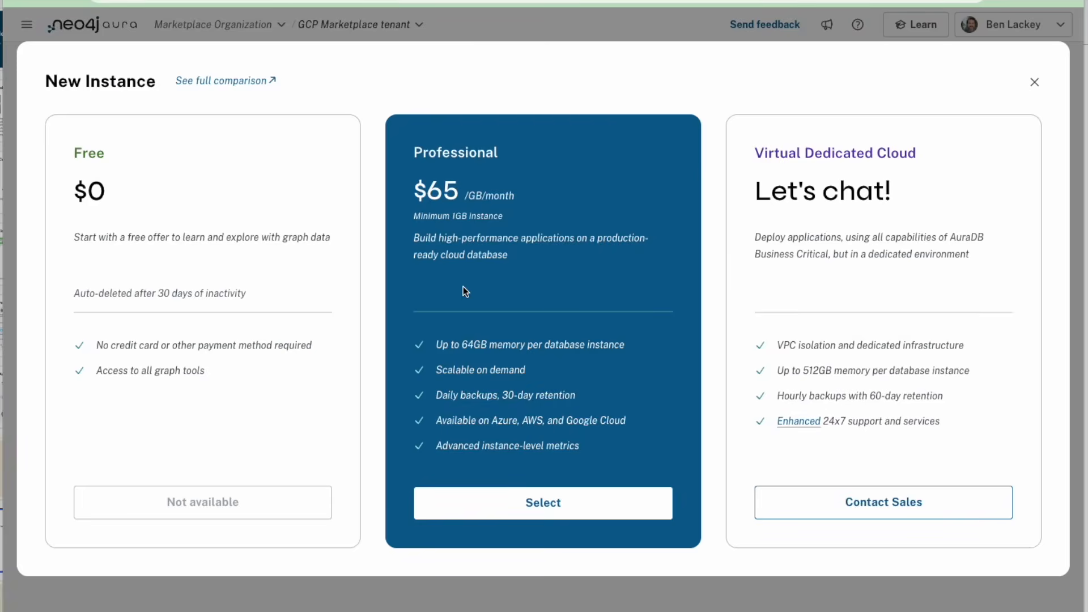
{"action": "mouse_move", "coordinate": [487, 260]}
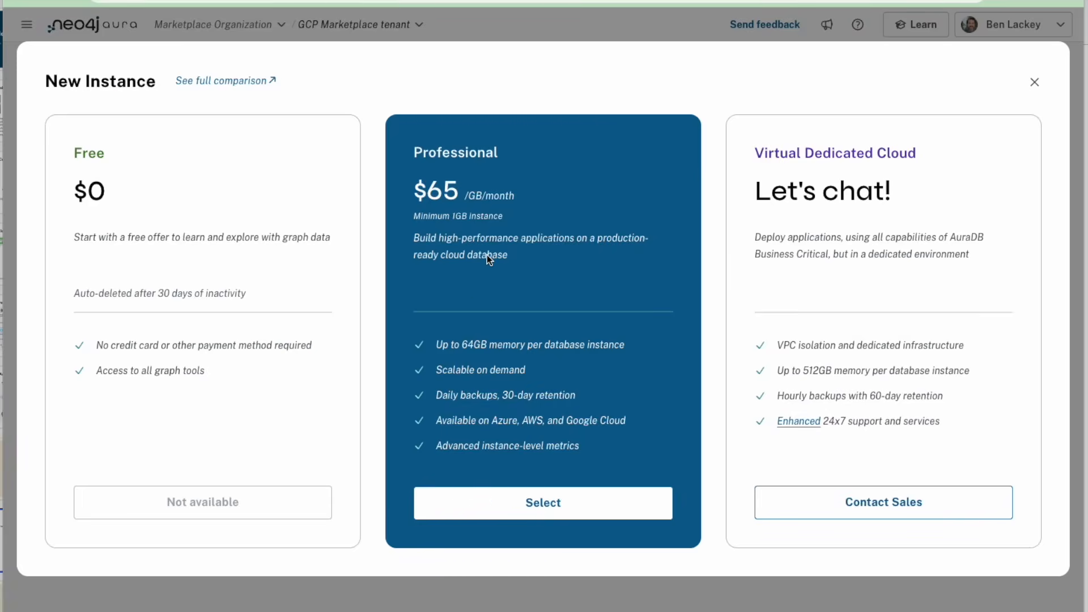
{"action": "mouse_move", "coordinate": [583, 416]}
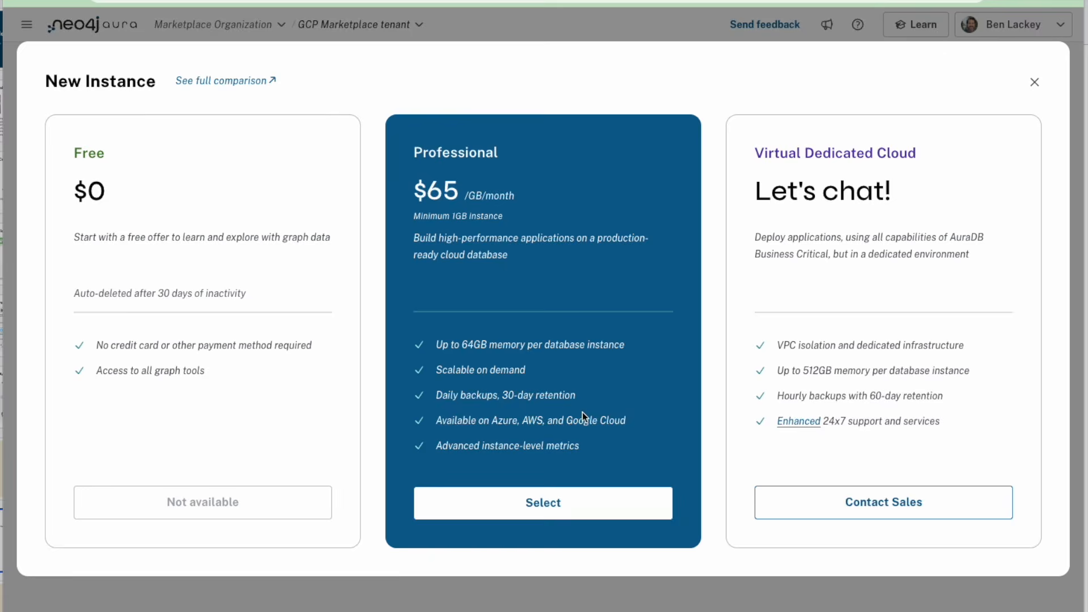
{"action": "mouse_move", "coordinate": [543, 340]}
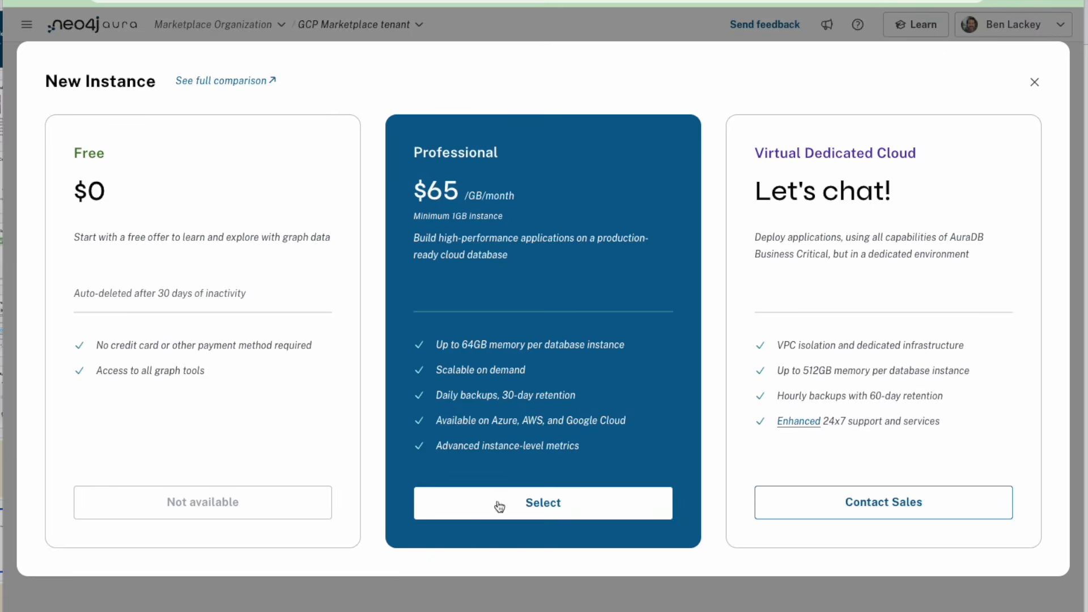
{"action": "mouse_move", "coordinate": [542, 503]}
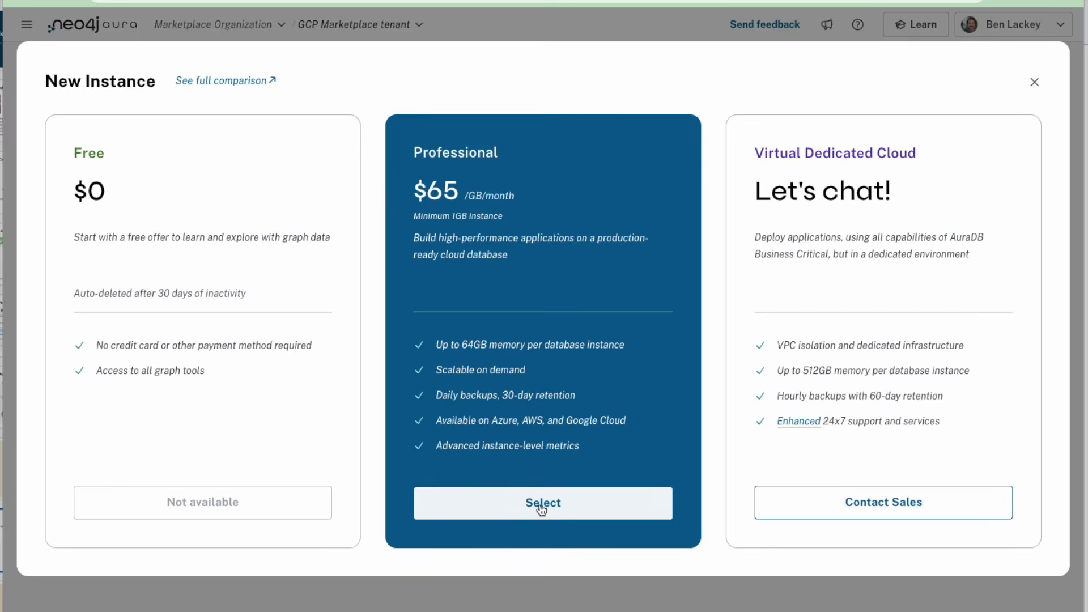
Create a Professional 4GB instance 'ben1' in us-west1, accepting the billing terms
{"action": "left_click", "coordinate": [543, 502]}
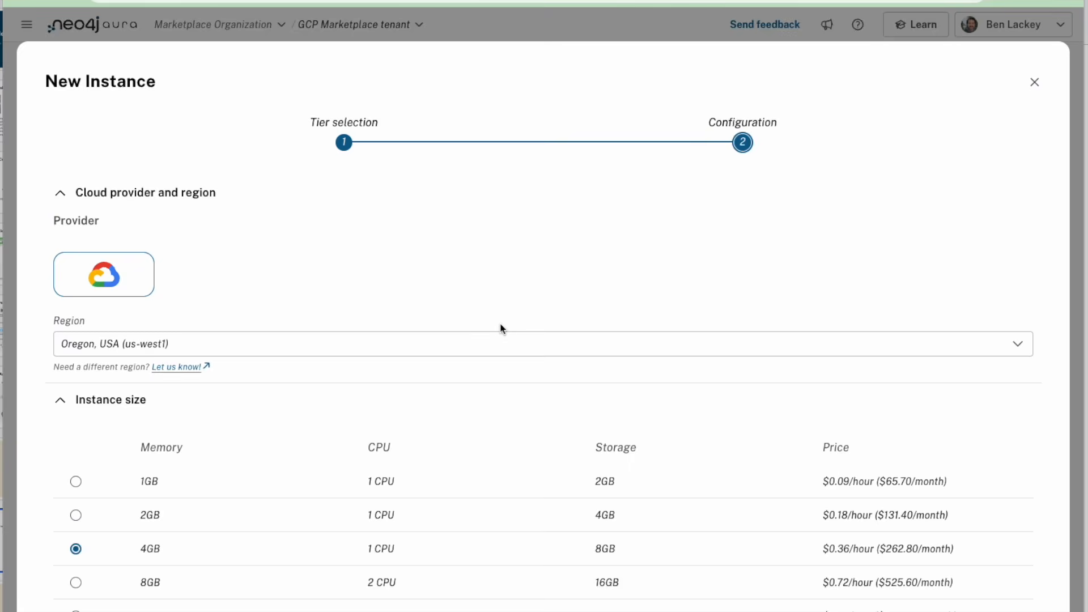
{"action": "mouse_move", "coordinate": [405, 274]}
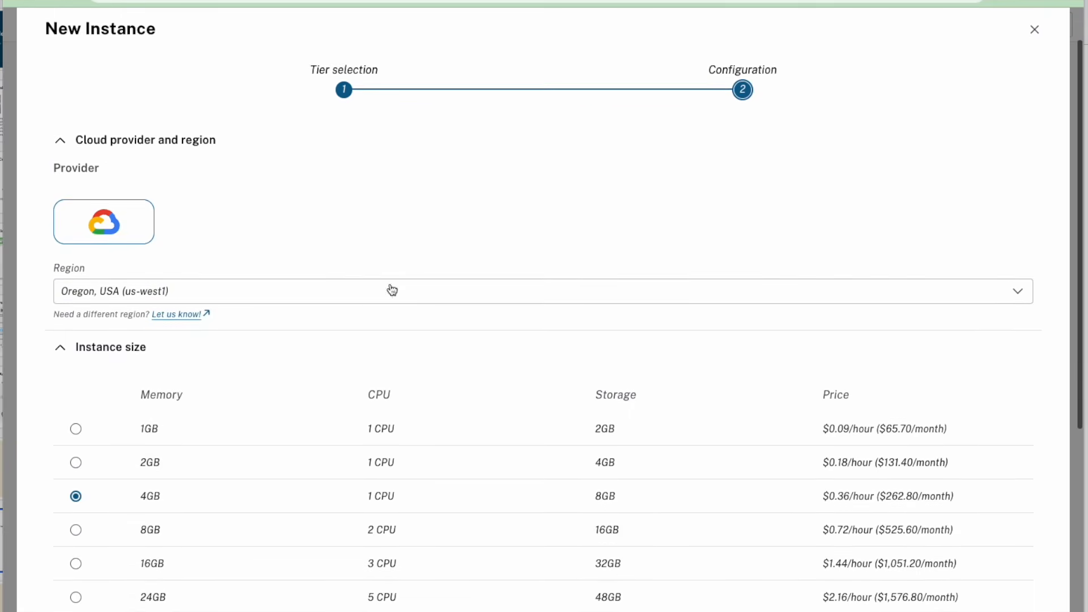
{"action": "mouse_move", "coordinate": [449, 501]}
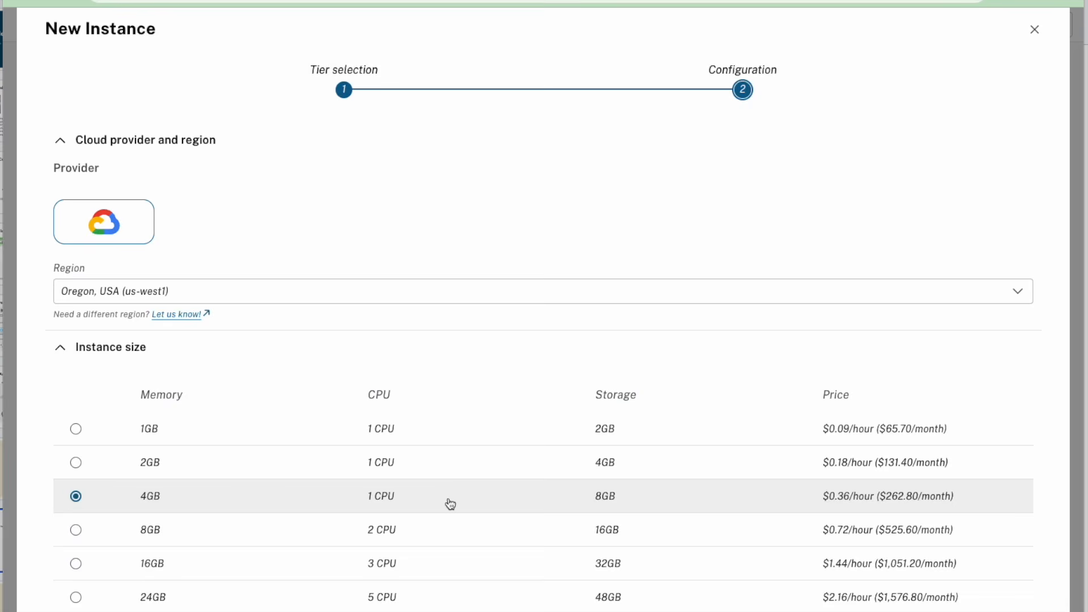
{"action": "mouse_move", "coordinate": [568, 509]}
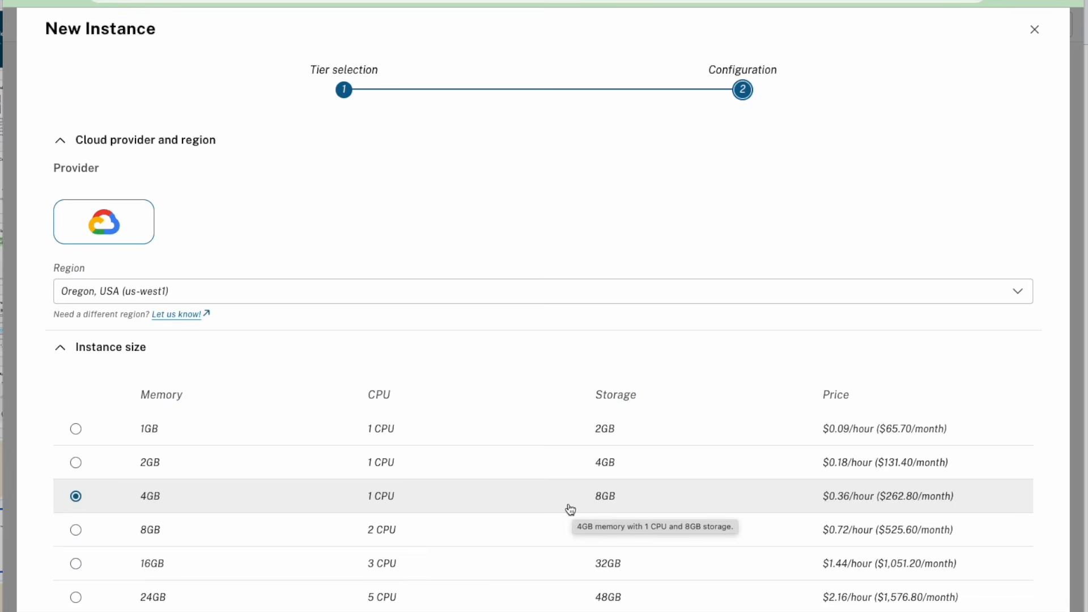
{"action": "scroll", "scroll_direction": "down", "scroll_amount": 3}
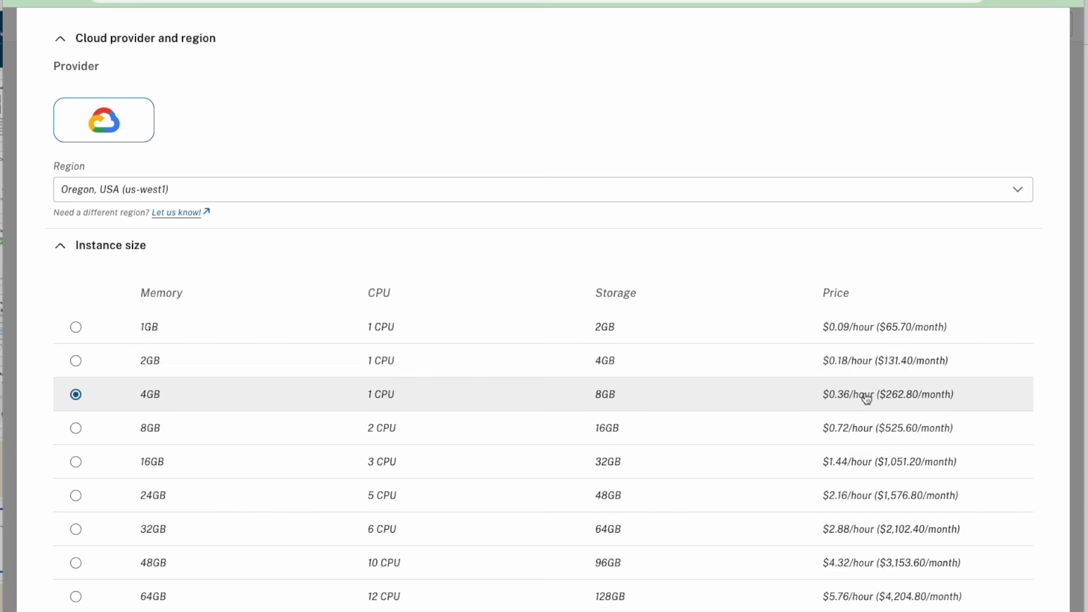
{"action": "scroll", "scroll_direction": "down", "scroll_amount": 3}
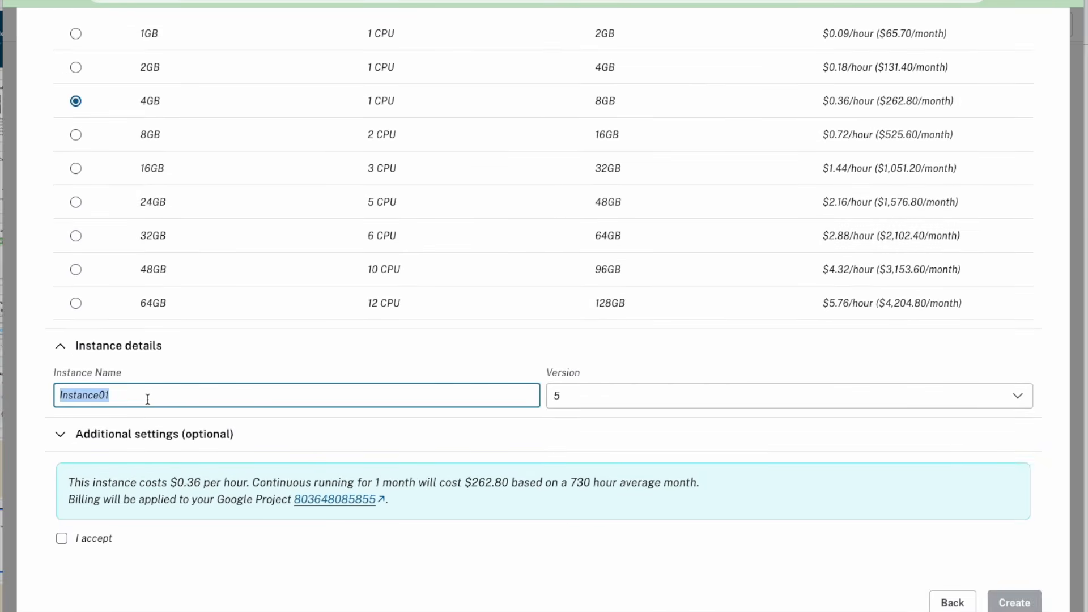
{"action": "type", "text": "ben1"}
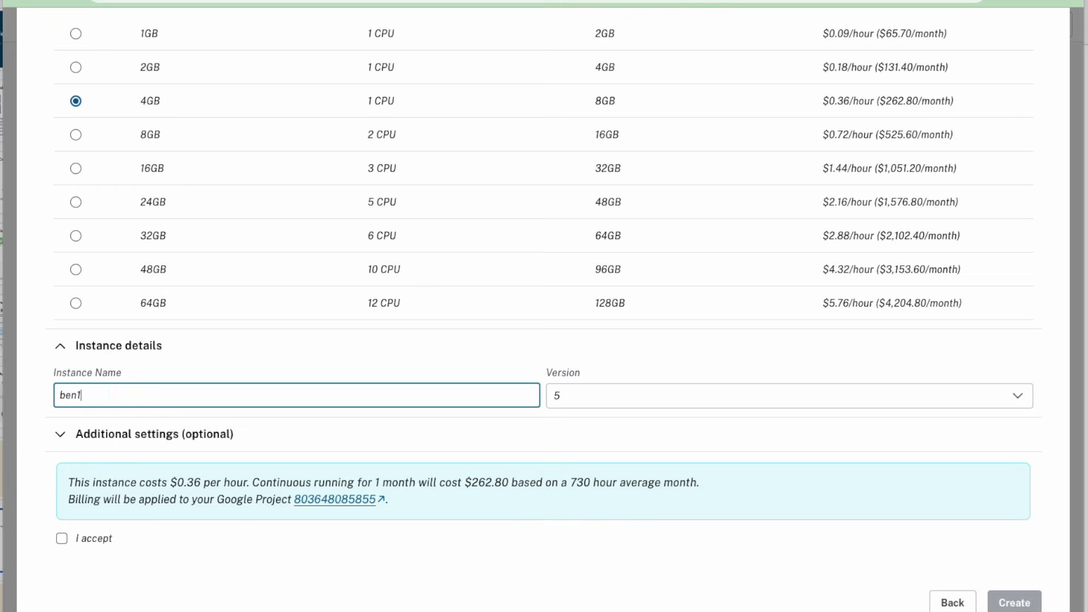
{"action": "left_click", "coordinate": [61, 538]}
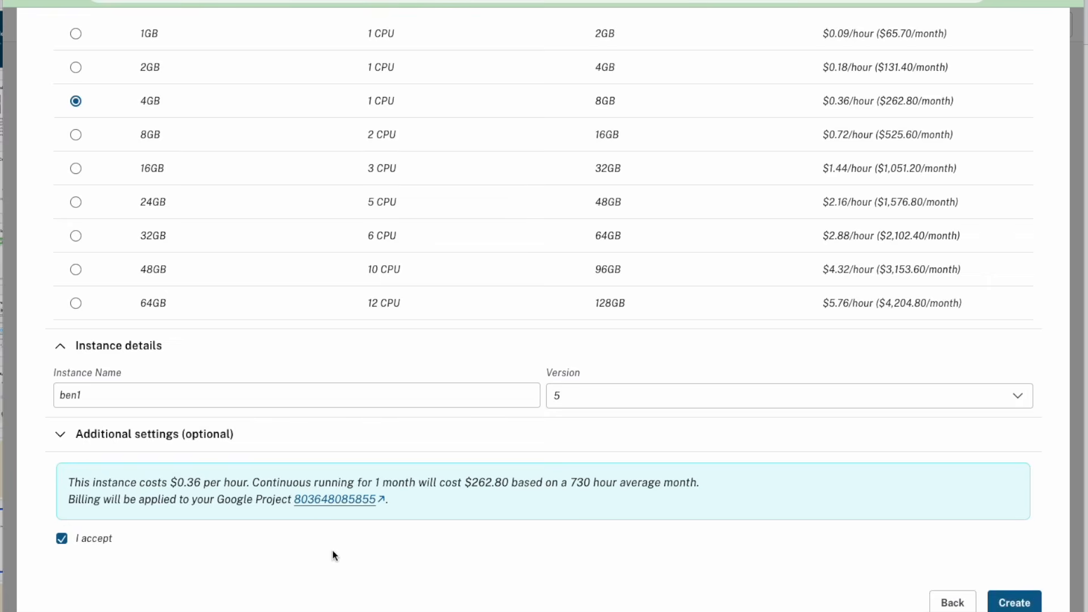
{"action": "mouse_move", "coordinate": [905, 563]}
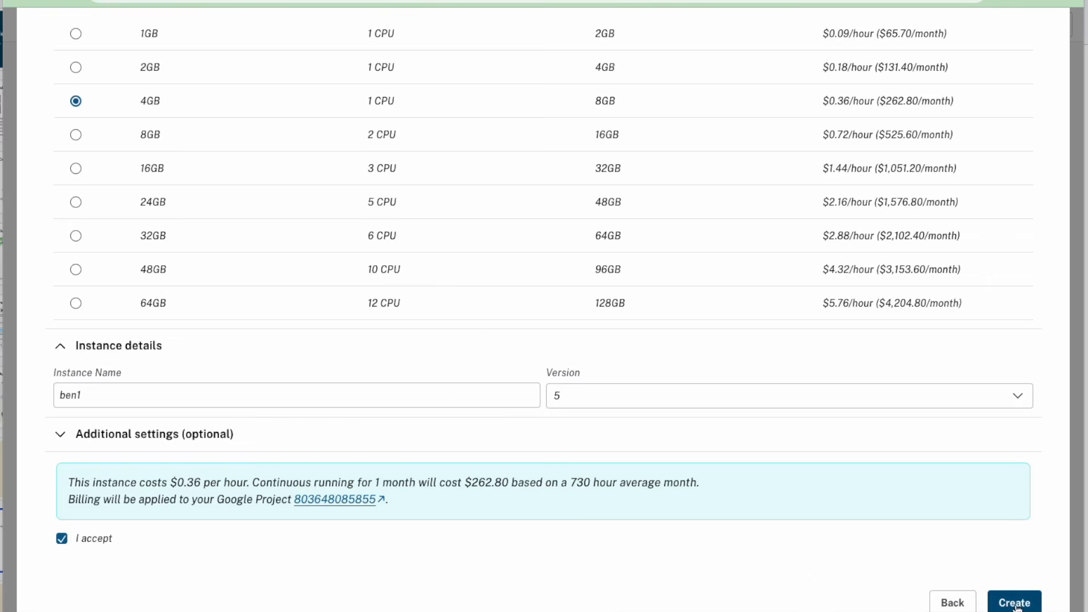
{"action": "scroll", "scroll_direction": "up", "scroll_amount": 3}
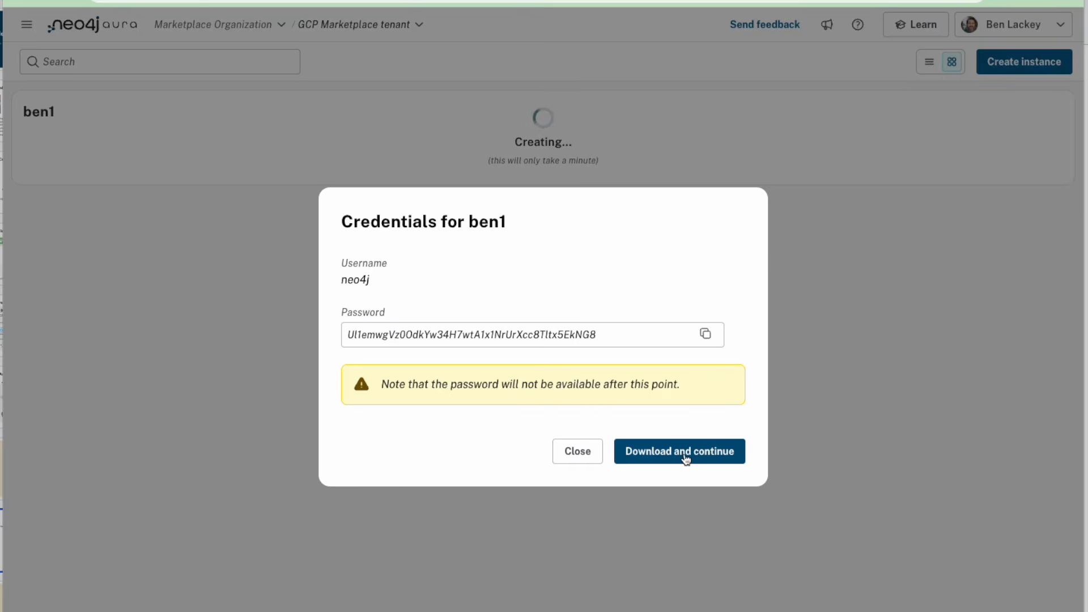
Download the ben1 credentials file and continue while the instance provisions
{"action": "left_click", "coordinate": [678, 451]}
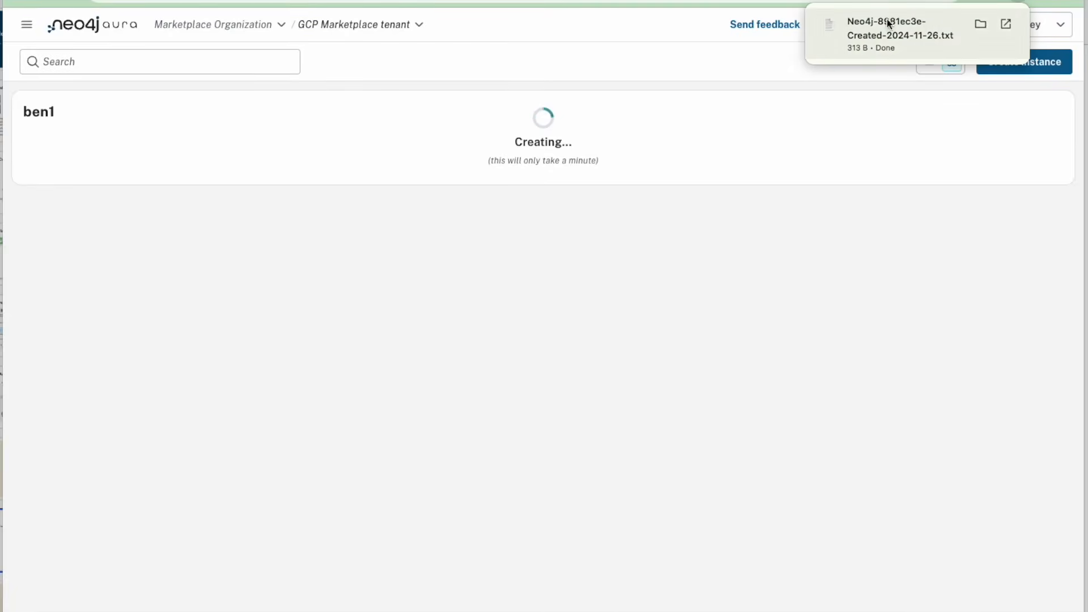
{"action": "mouse_move", "coordinate": [380, 355]}
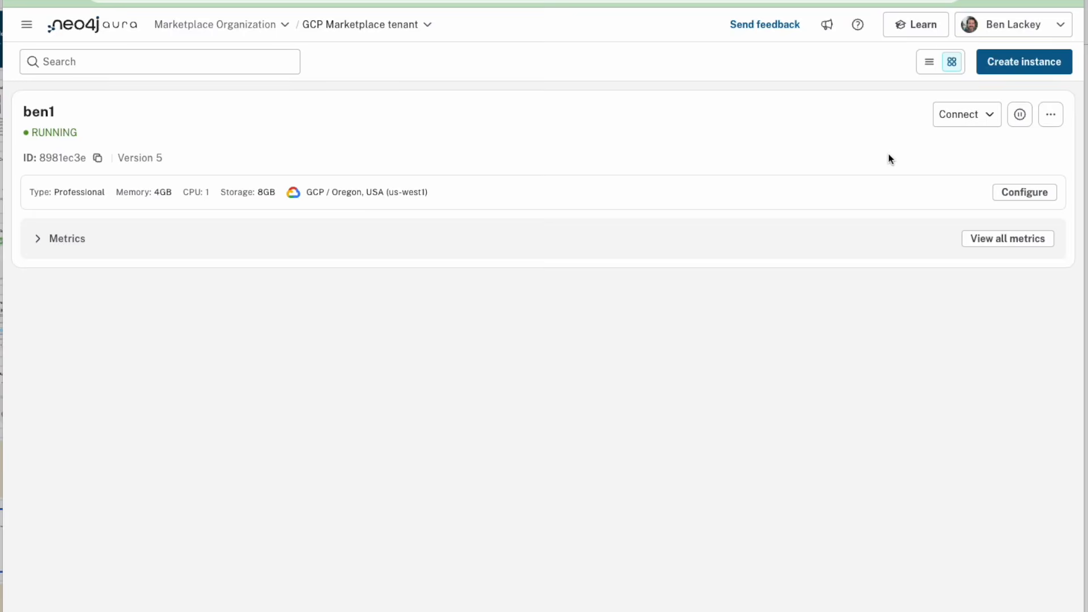
{"action": "mouse_move", "coordinate": [63, 133]}
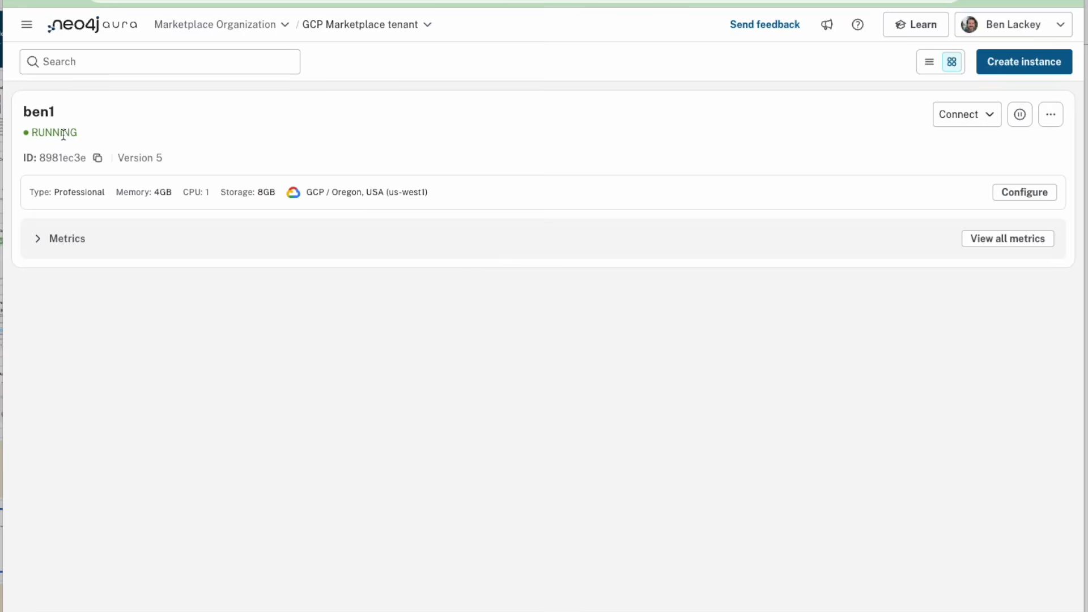
{"action": "mouse_move", "coordinate": [360, 192]}
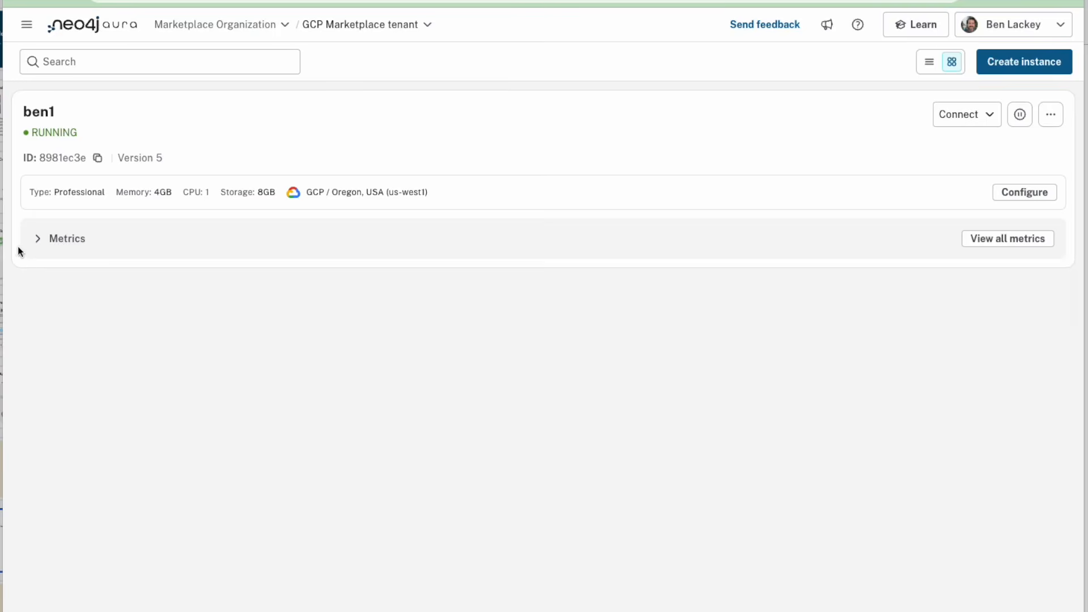
Expand the ben1 card's Metrics section to show CPU and storage charts
{"action": "left_click", "coordinate": [59, 238]}
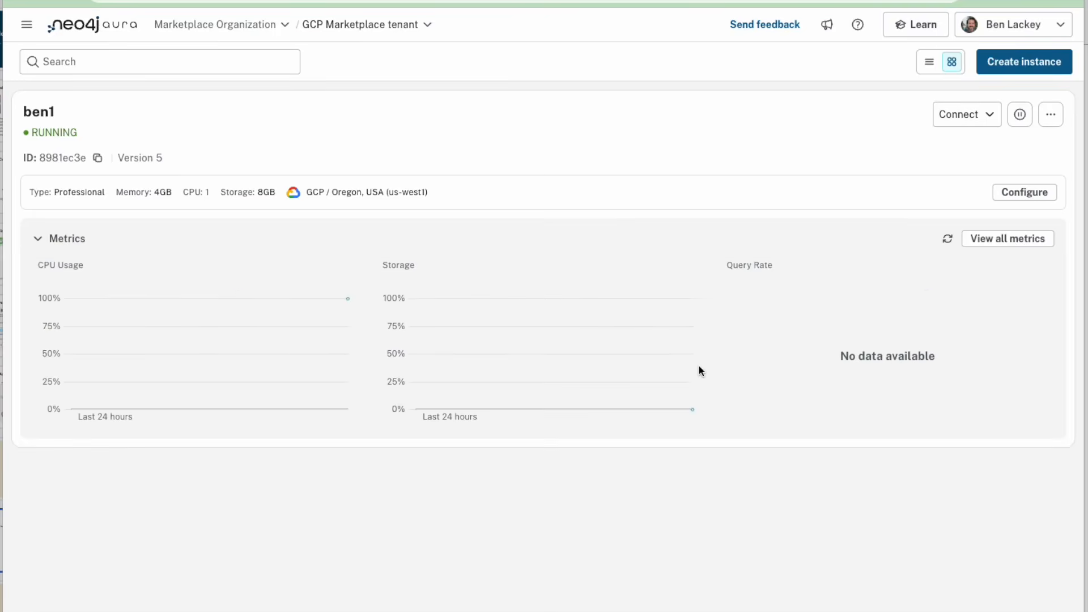
{"action": "mouse_move", "coordinate": [866, 326]}
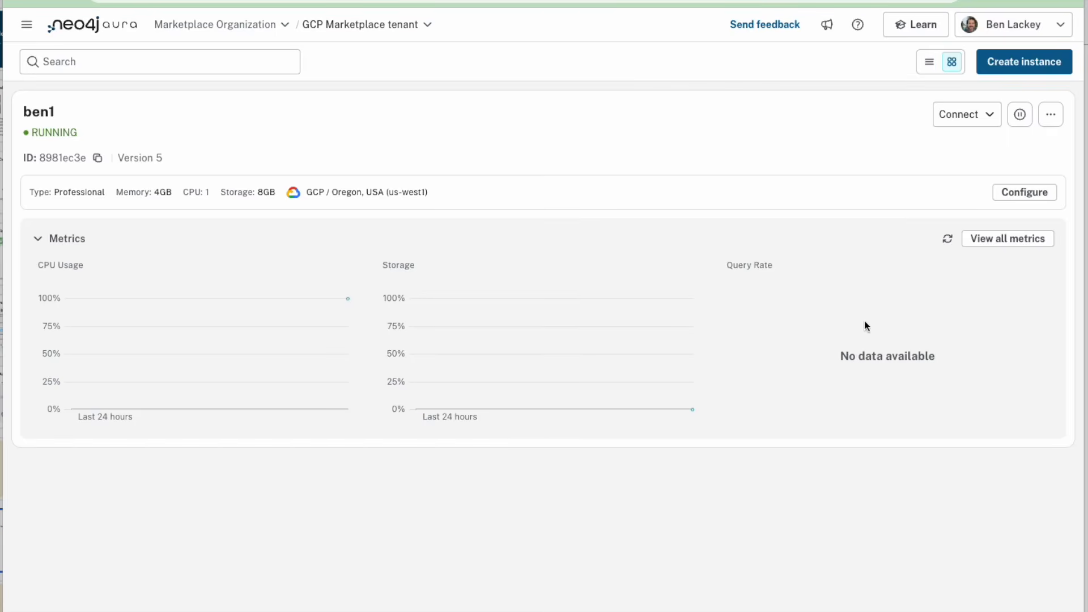
{"action": "mouse_move", "coordinate": [809, 173]}
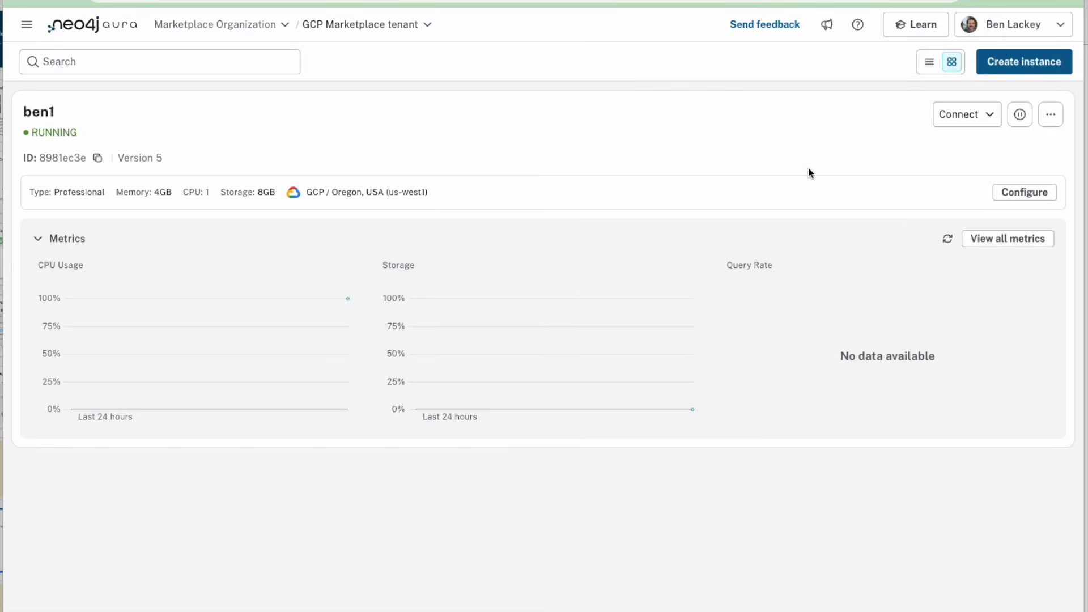
{"action": "mouse_move", "coordinate": [948, 126]}
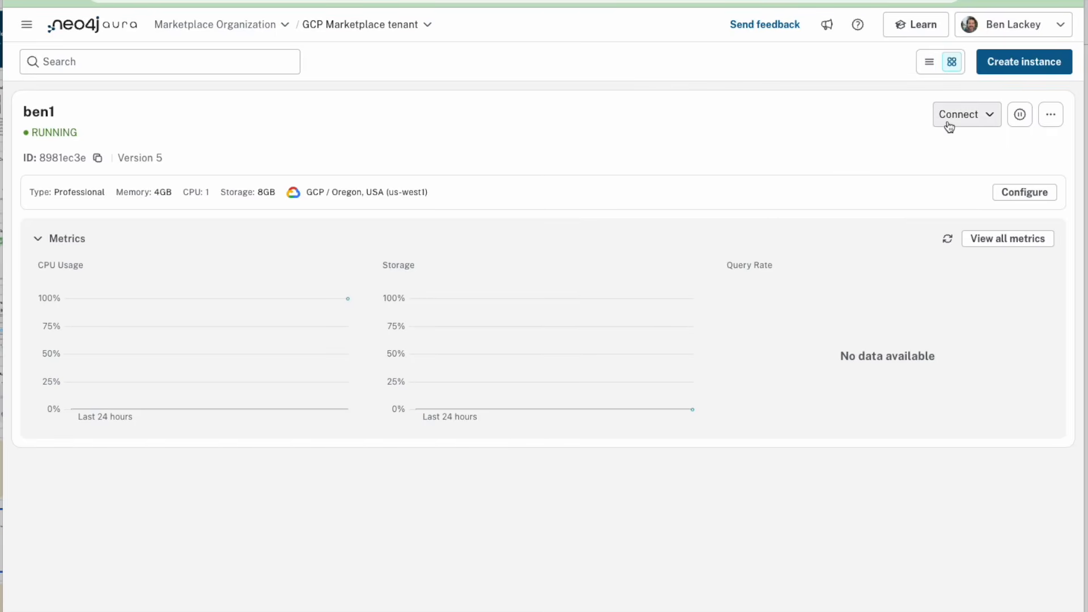
Open ben1's Connect dropdown listing Query, Explore, Drivers and Developer center
{"action": "left_click", "coordinate": [961, 115]}
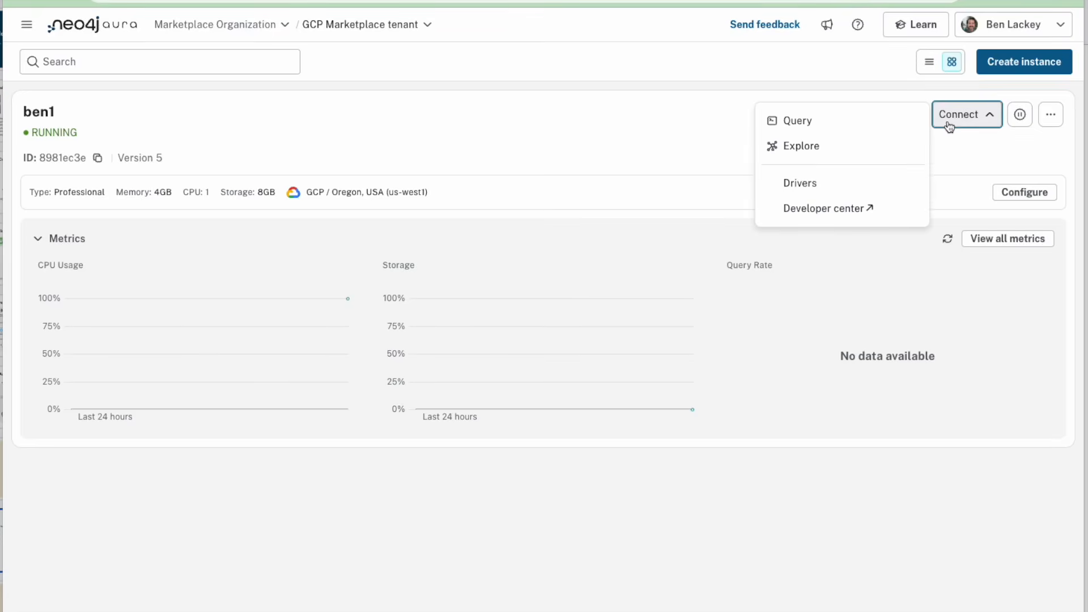
{"action": "mouse_move", "coordinate": [842, 120]}
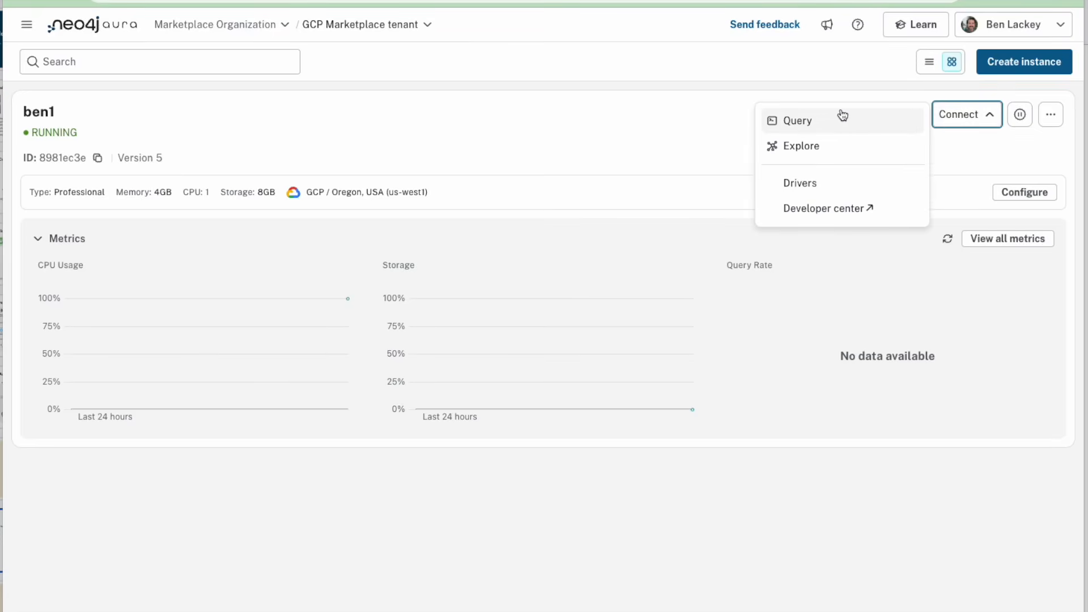
{"action": "mouse_move", "coordinate": [819, 146]}
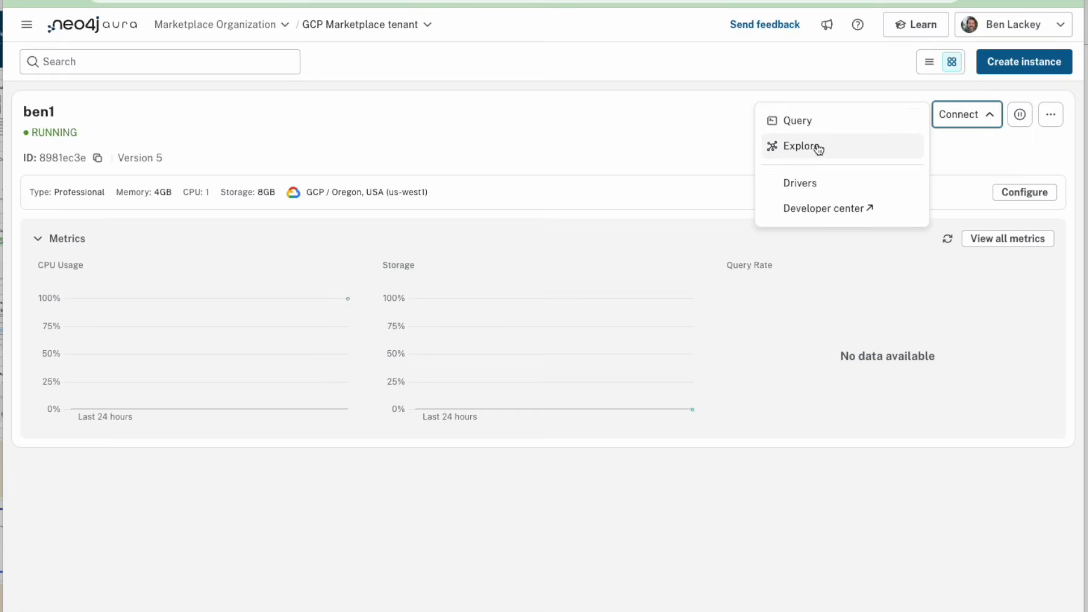
{"action": "mouse_move", "coordinate": [901, 160]}
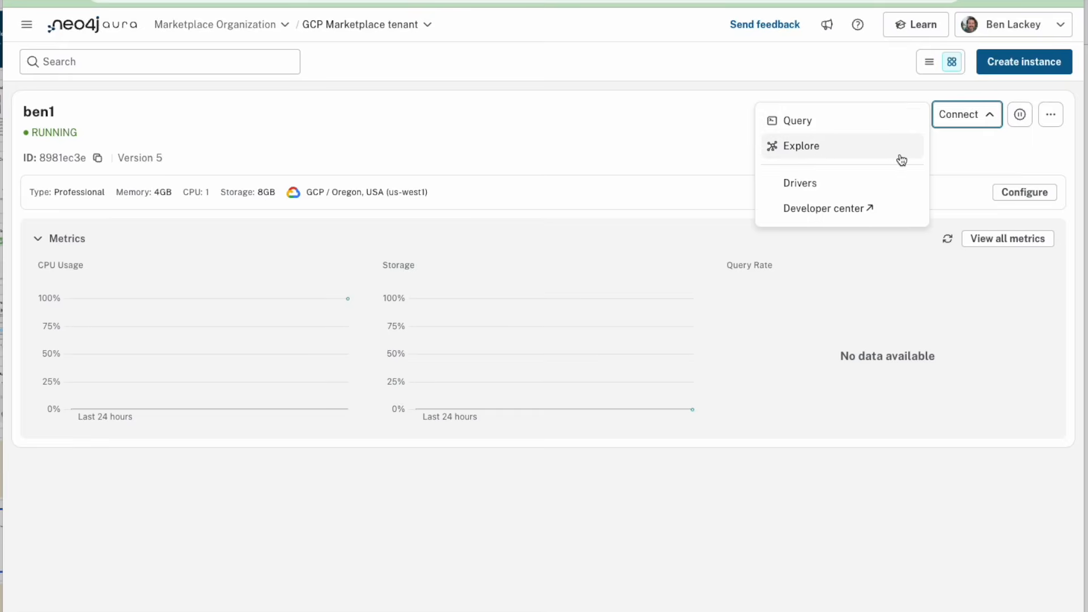
{"action": "mouse_move", "coordinate": [875, 164]}
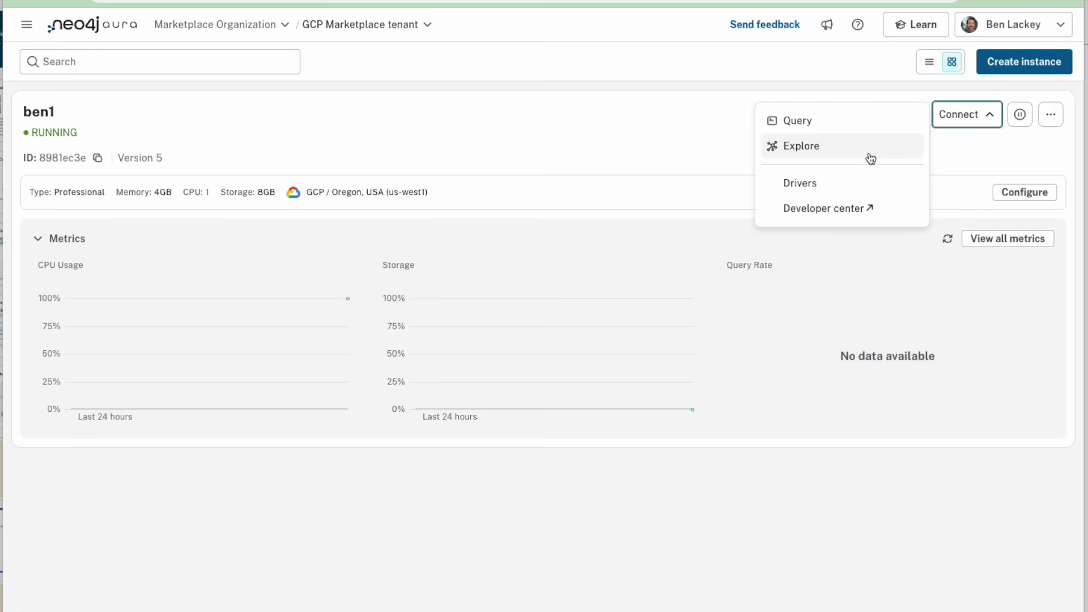
{"action": "mouse_move", "coordinate": [813, 121]}
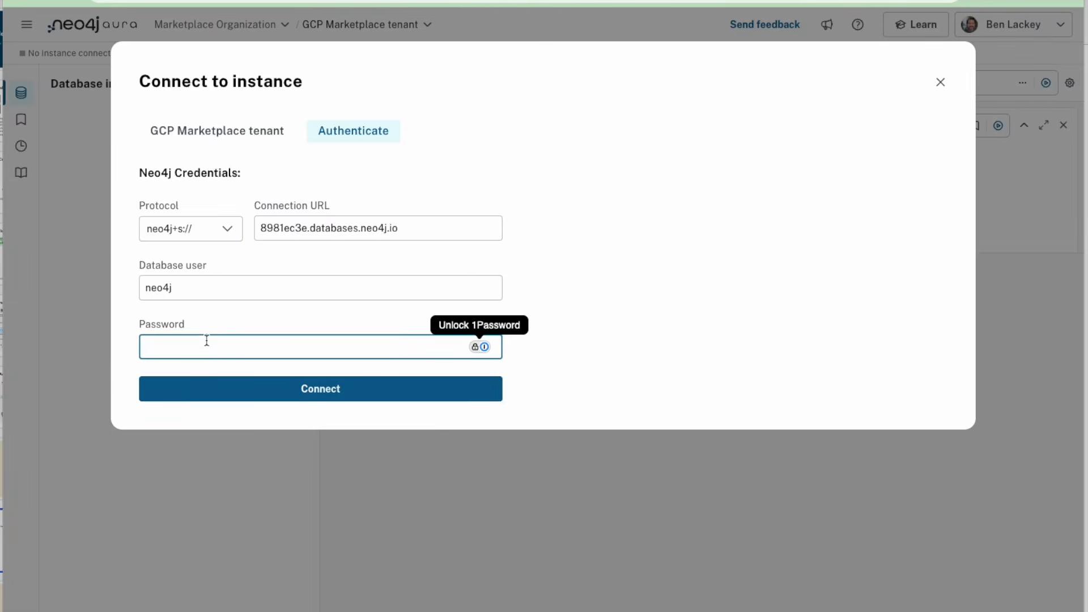
Log in to ben1 with the saved password and rerun the :welcome frame
{"action": "left_click", "coordinate": [312, 346]}
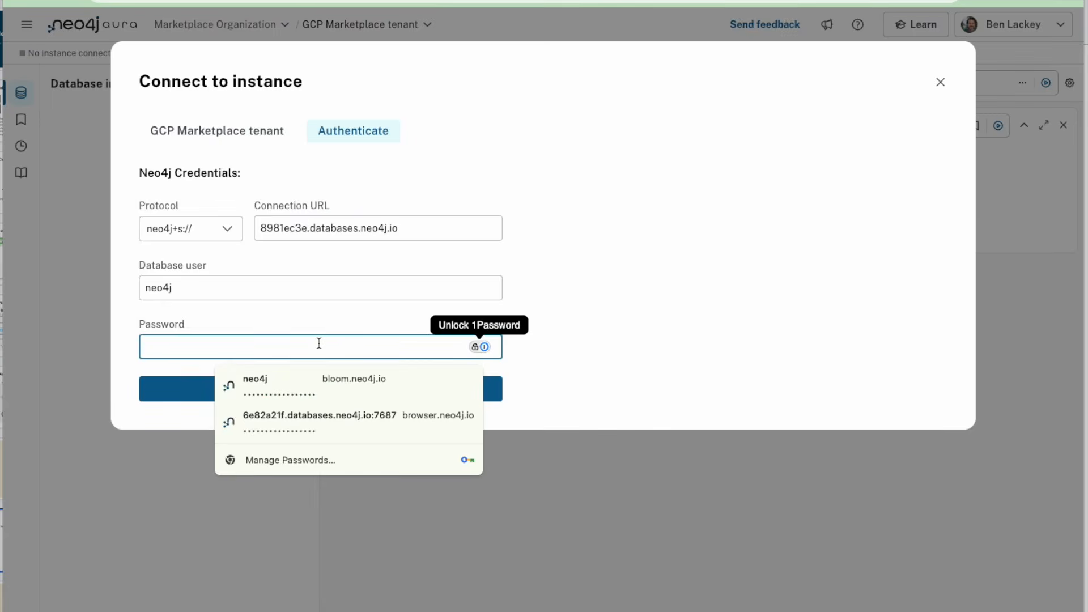
{"action": "left_click", "coordinate": [256, 379]}
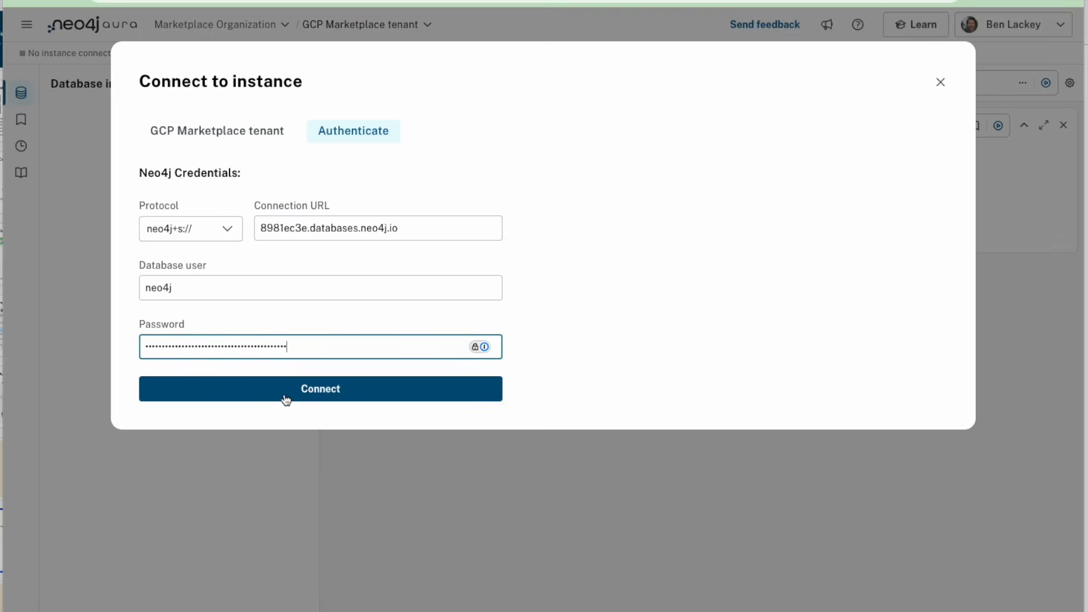
{"action": "left_click", "coordinate": [319, 389]}
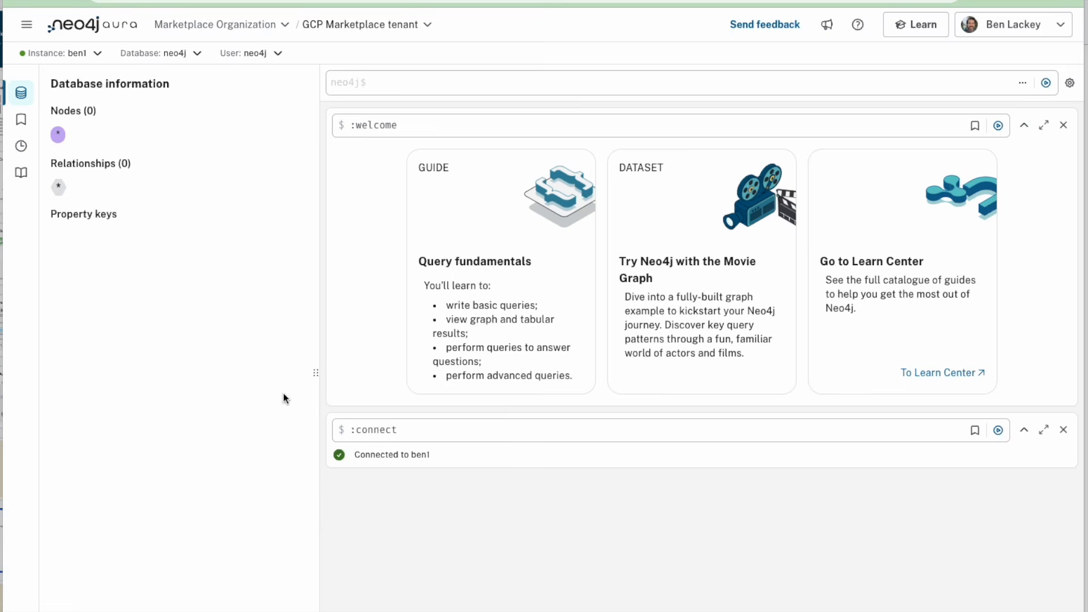
{"action": "mouse_move", "coordinate": [248, 376]}
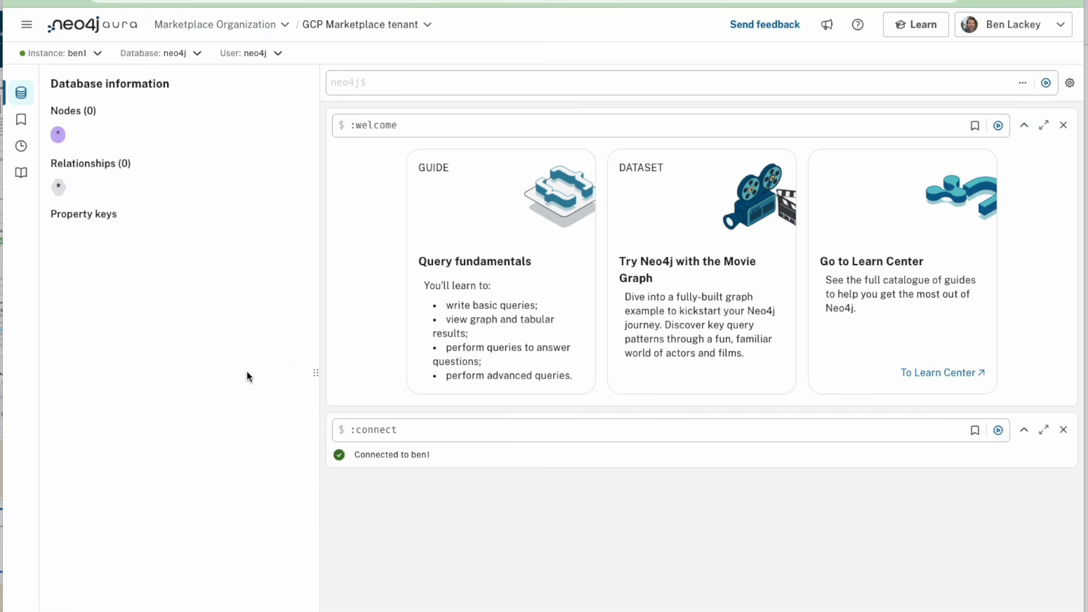
{"action": "mouse_move", "coordinate": [20, 173]}
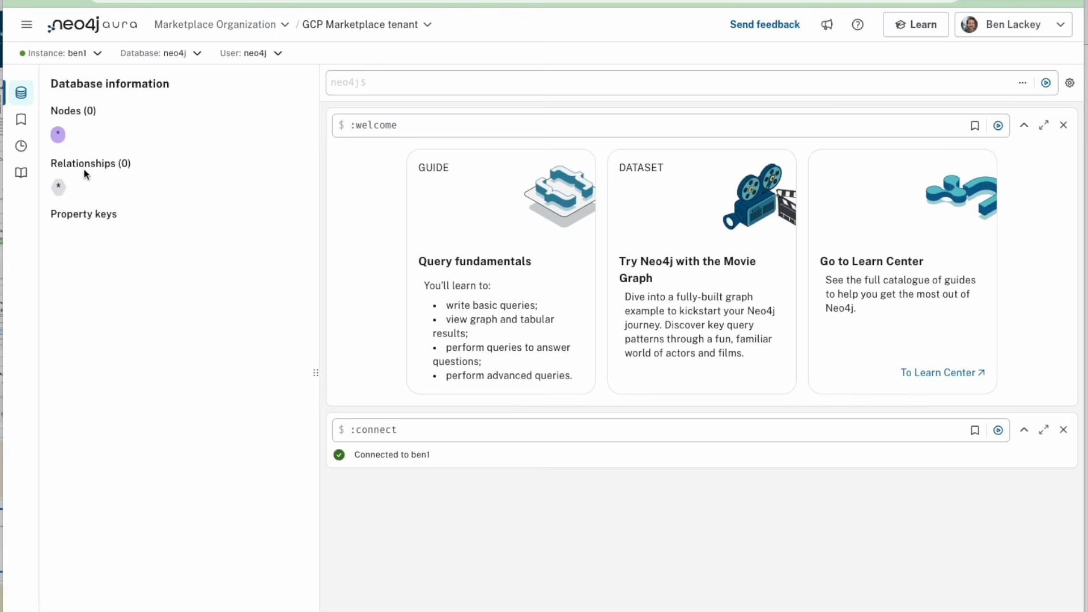
{"action": "mouse_move", "coordinate": [178, 308]}
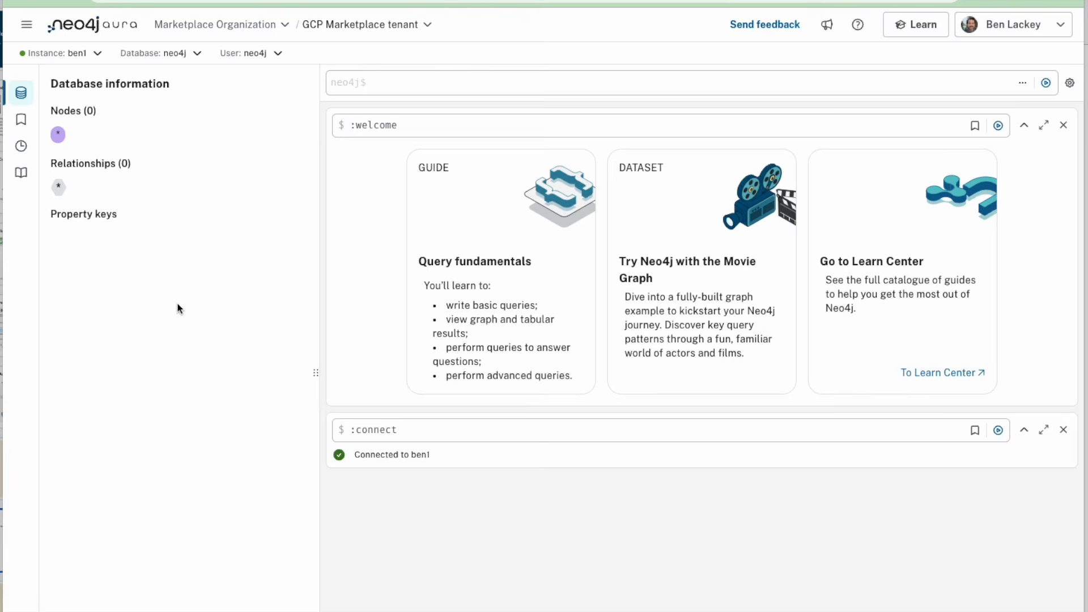
{"action": "mouse_move", "coordinate": [191, 538]}
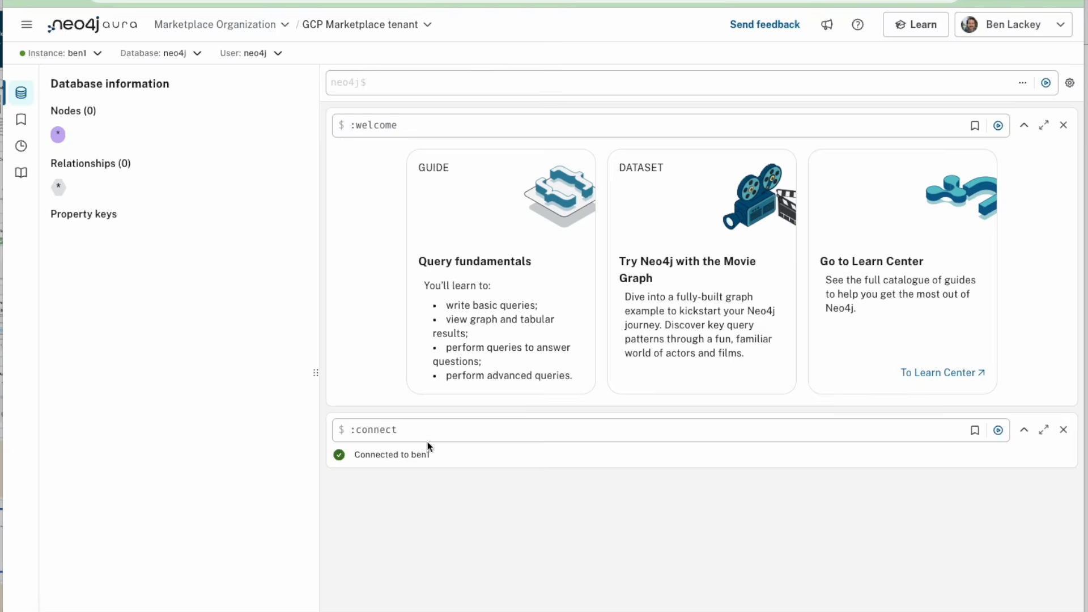
{"action": "mouse_move", "coordinate": [435, 438]}
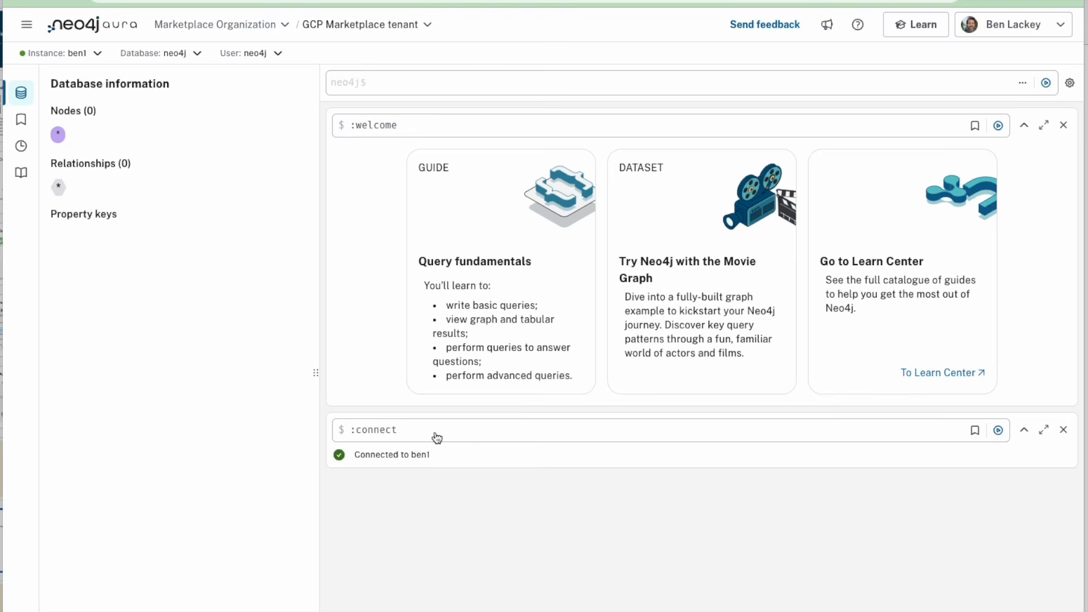
{"action": "mouse_move", "coordinate": [391, 112]}
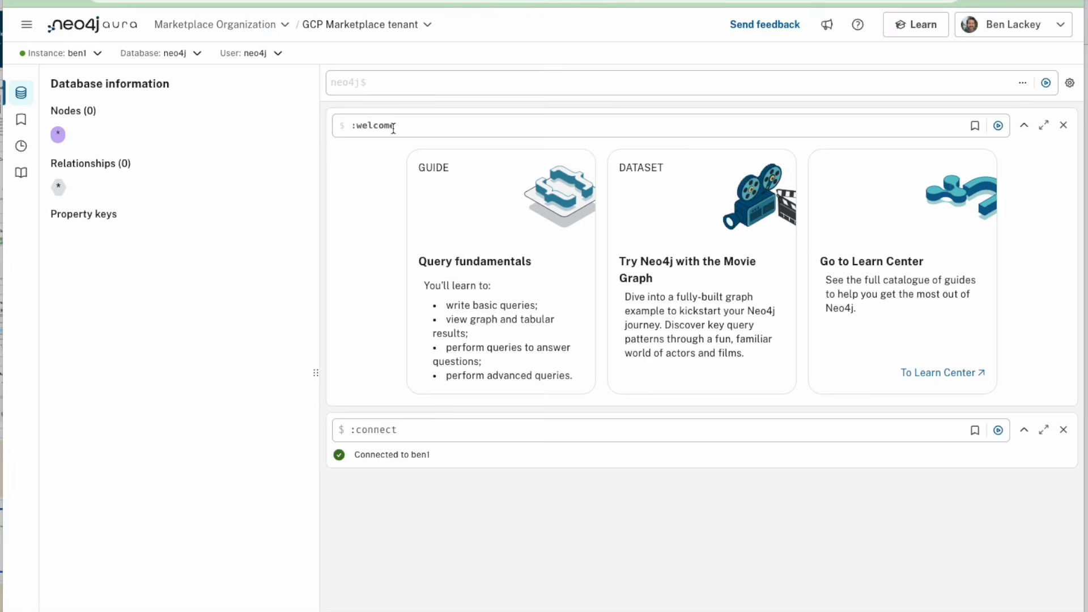
{"action": "mouse_move", "coordinate": [410, 181]}
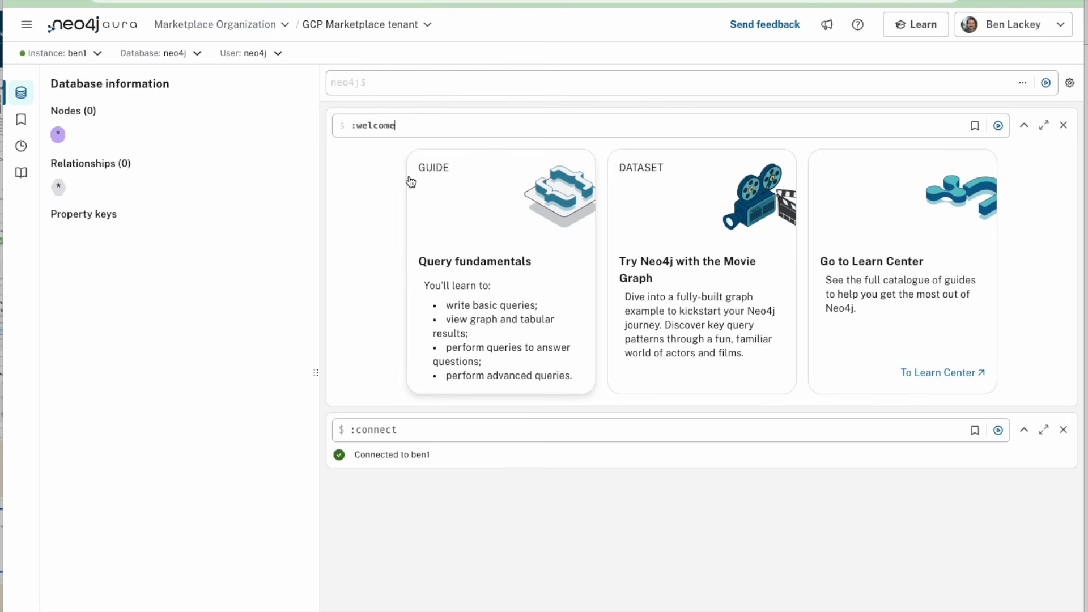
{"action": "mouse_move", "coordinate": [410, 179]}
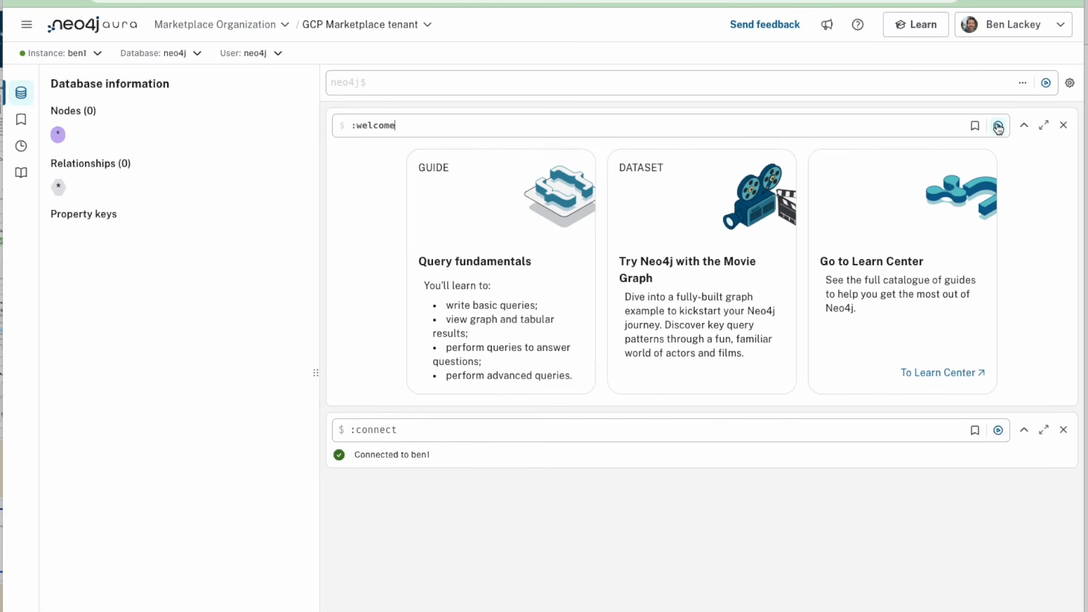
{"action": "left_click", "coordinate": [998, 126]}
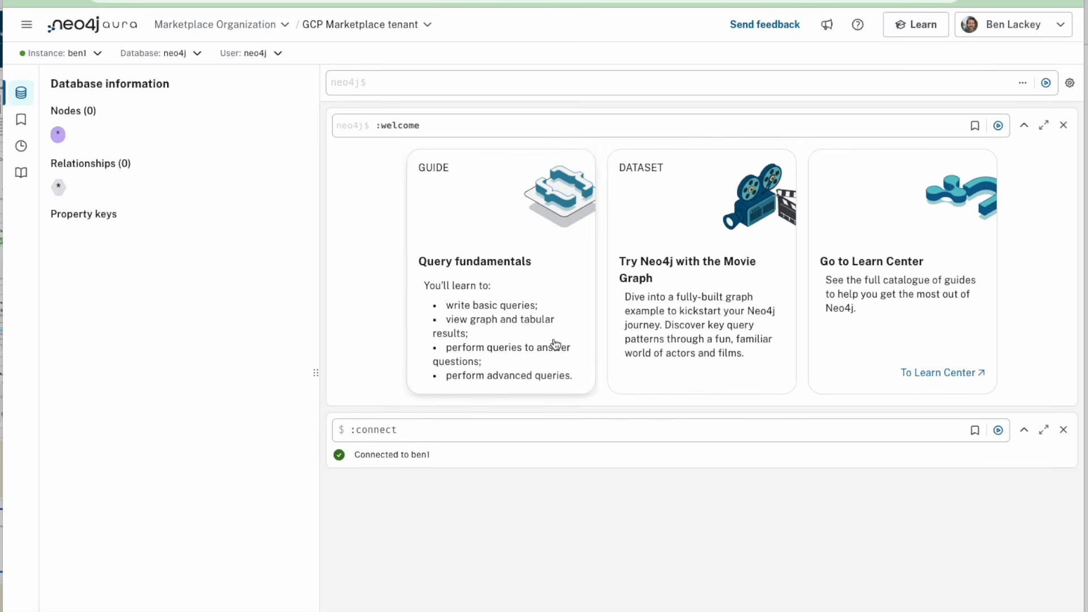
{"action": "mouse_move", "coordinate": [477, 259]}
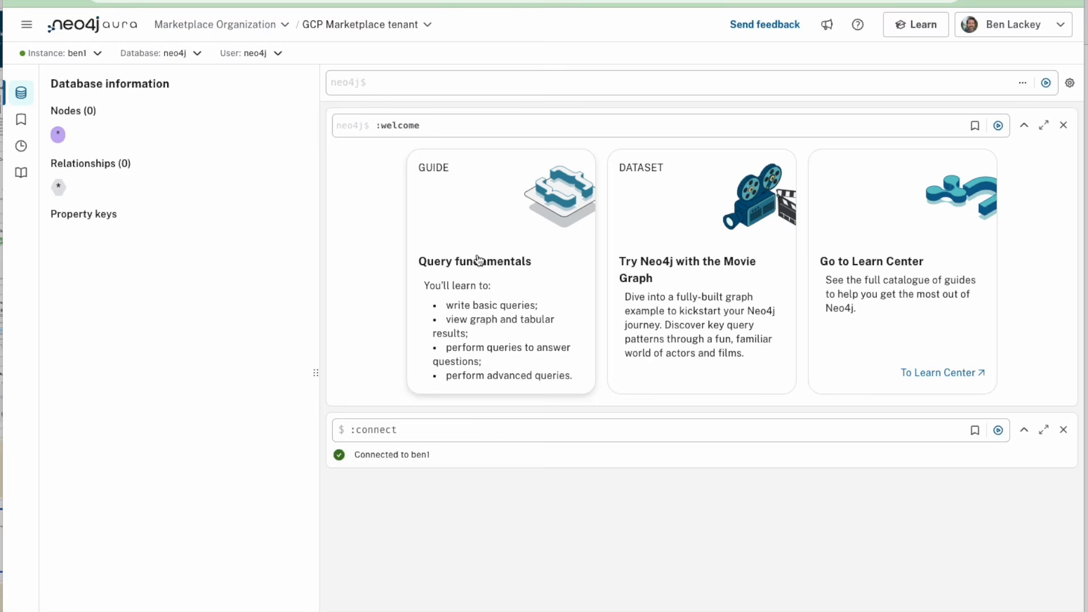
{"action": "mouse_move", "coordinate": [890, 281]}
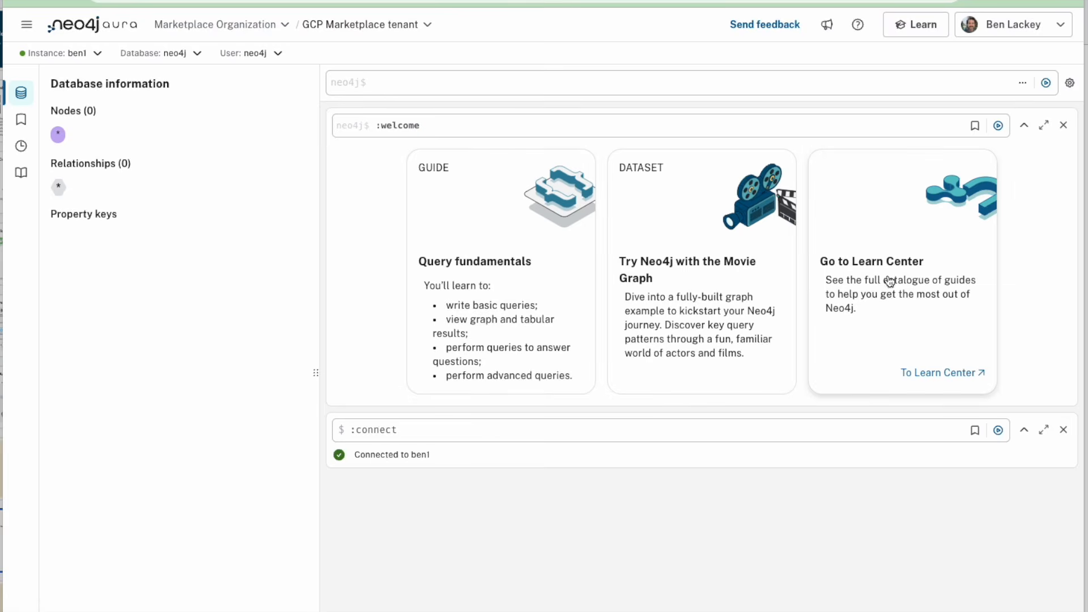
{"action": "mouse_move", "coordinate": [448, 244]}
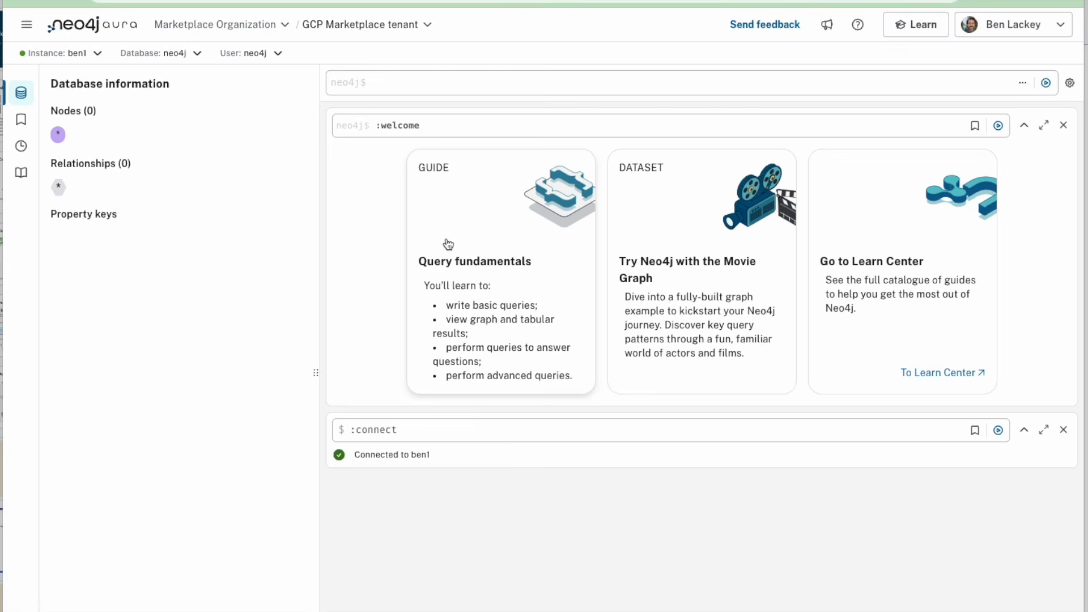
Open the Query fundamentals guide at Step 2/7, Load the Northwind dataset
{"action": "left_click", "coordinate": [473, 261]}
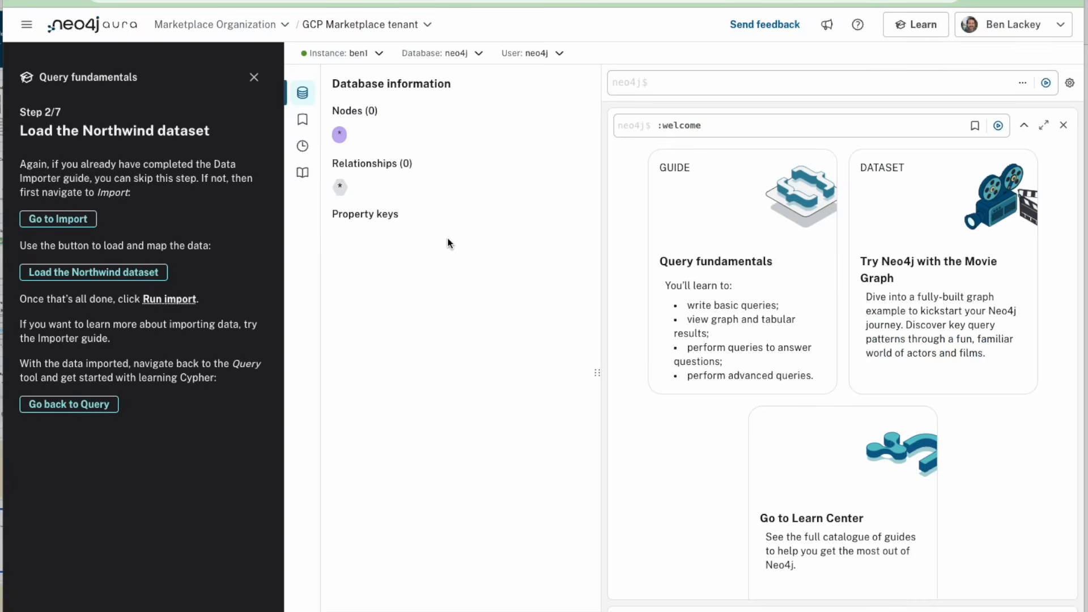
{"action": "mouse_move", "coordinate": [300, 302]}
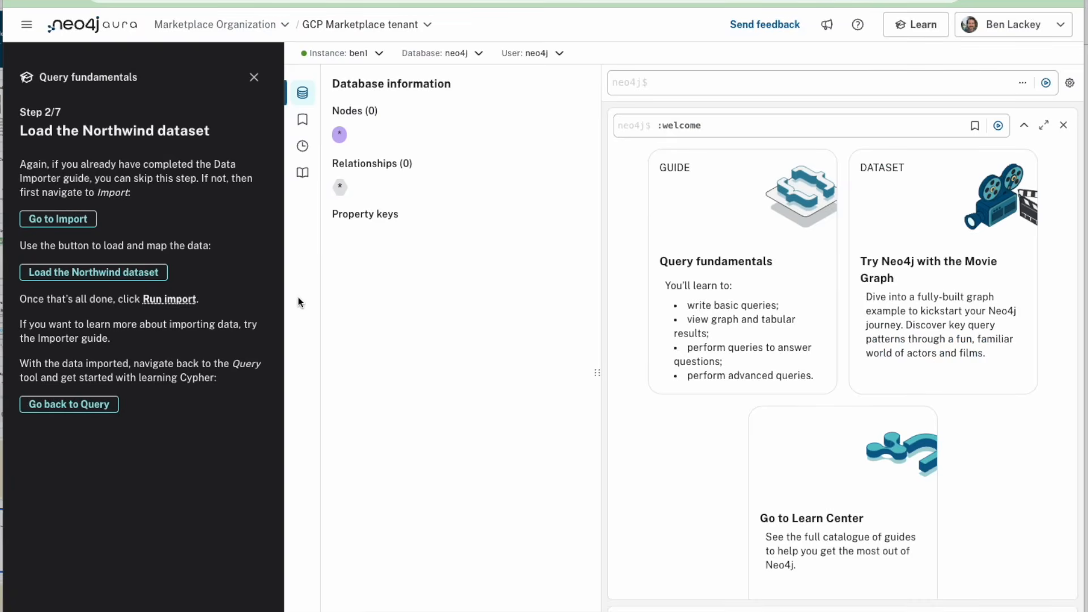
{"action": "mouse_move", "coordinate": [93, 272]}
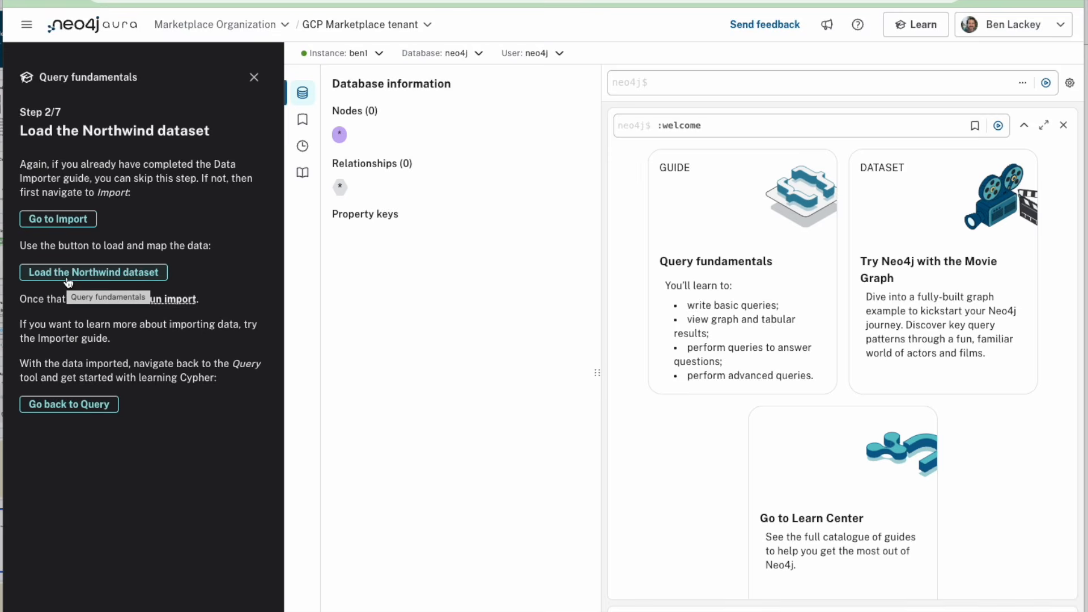
Load the Northwind model and view the Product node's products.csv mapping and properties
{"action": "left_click", "coordinate": [92, 272]}
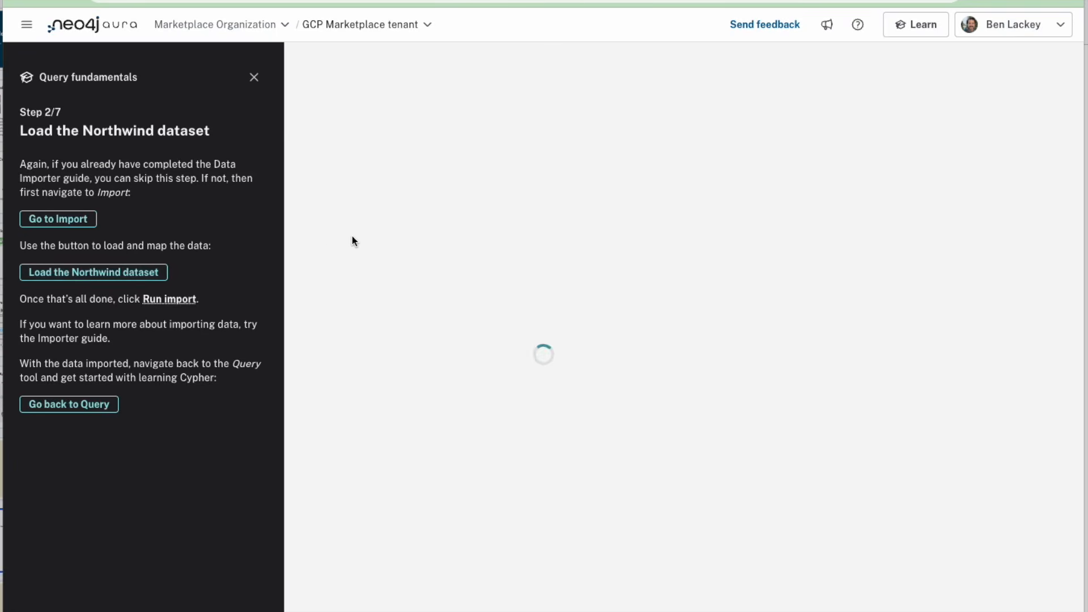
{"action": "left_click", "coordinate": [92, 271]}
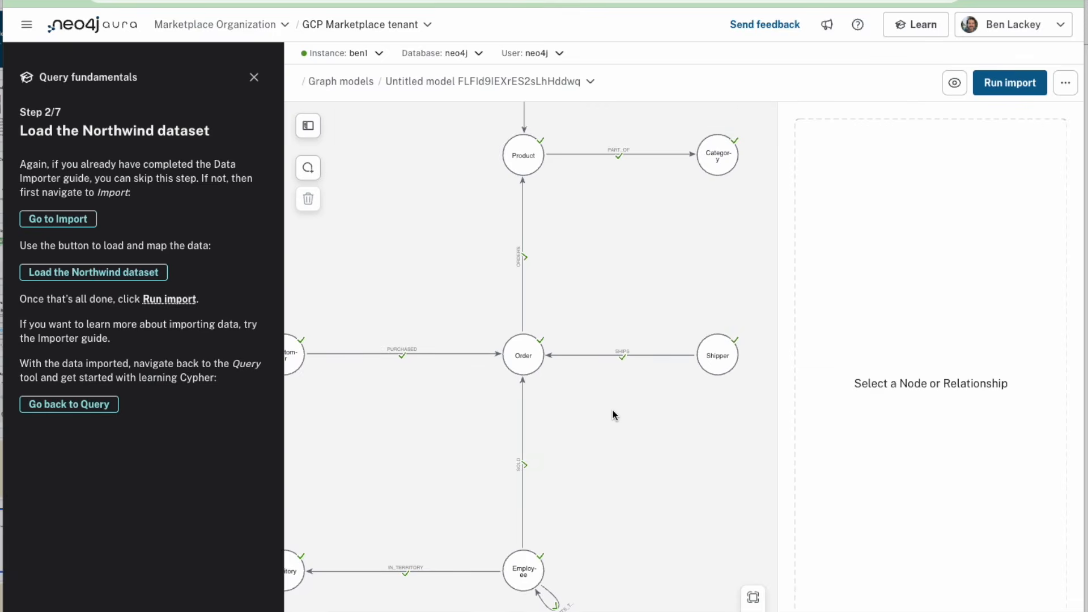
{"action": "mouse_move", "coordinate": [528, 164]}
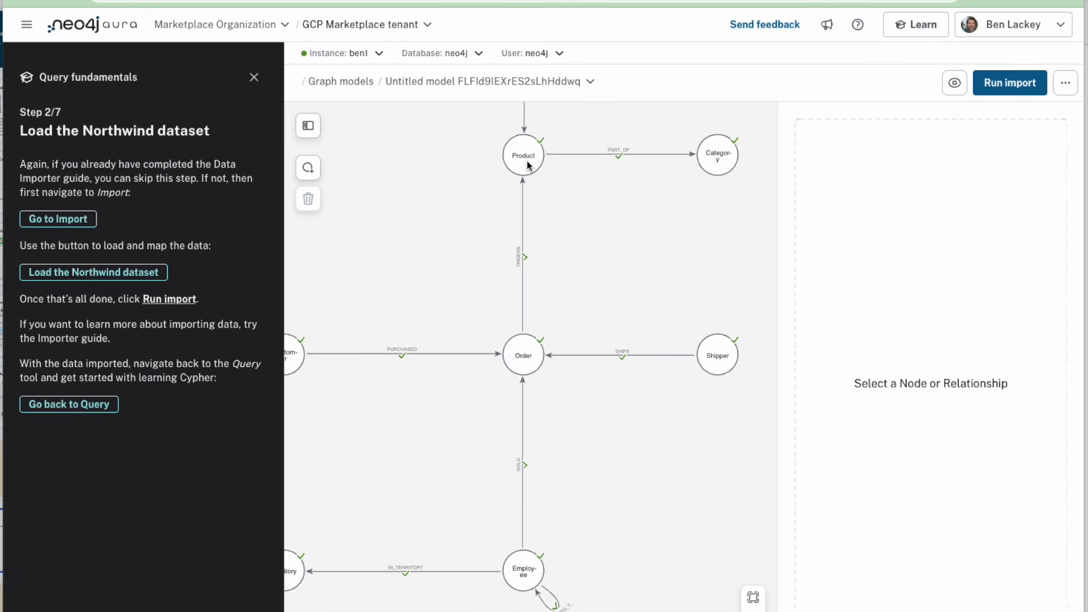
{"action": "left_click", "coordinate": [522, 155]}
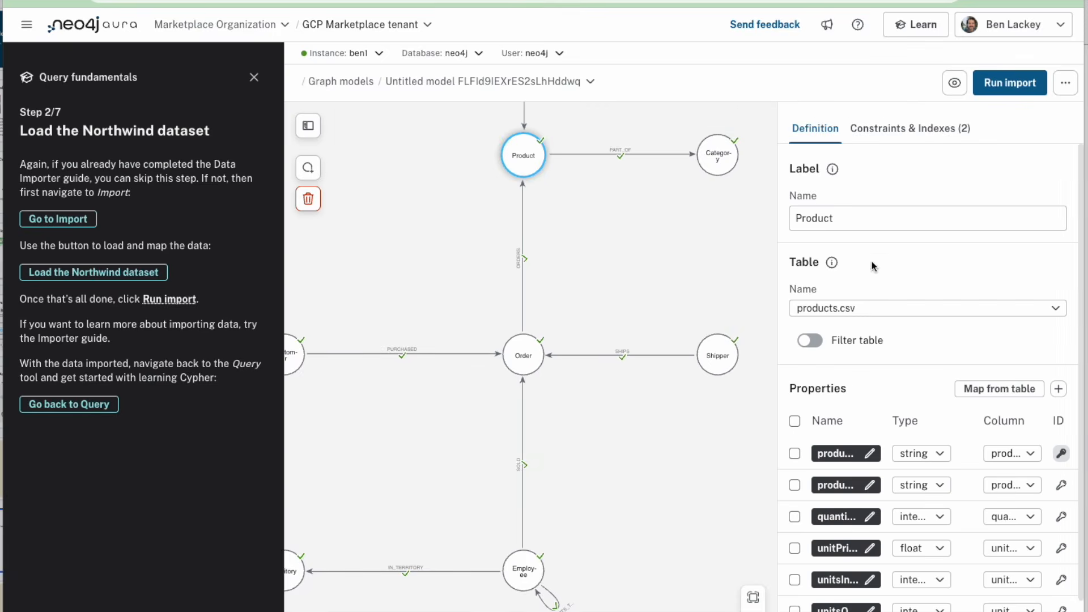
{"action": "mouse_move", "coordinate": [878, 308]}
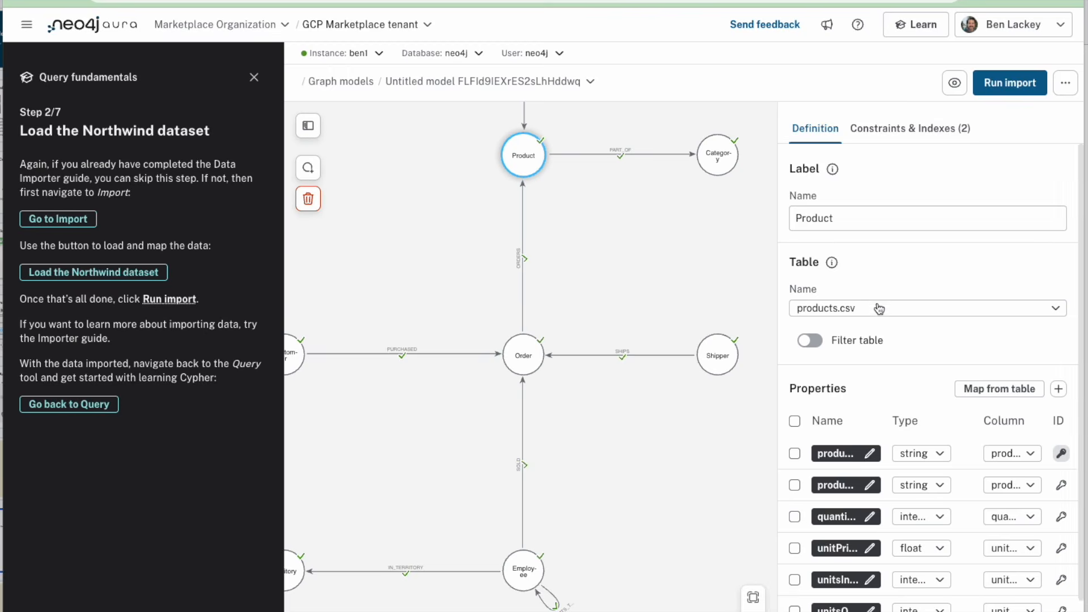
{"action": "mouse_move", "coordinate": [871, 316]}
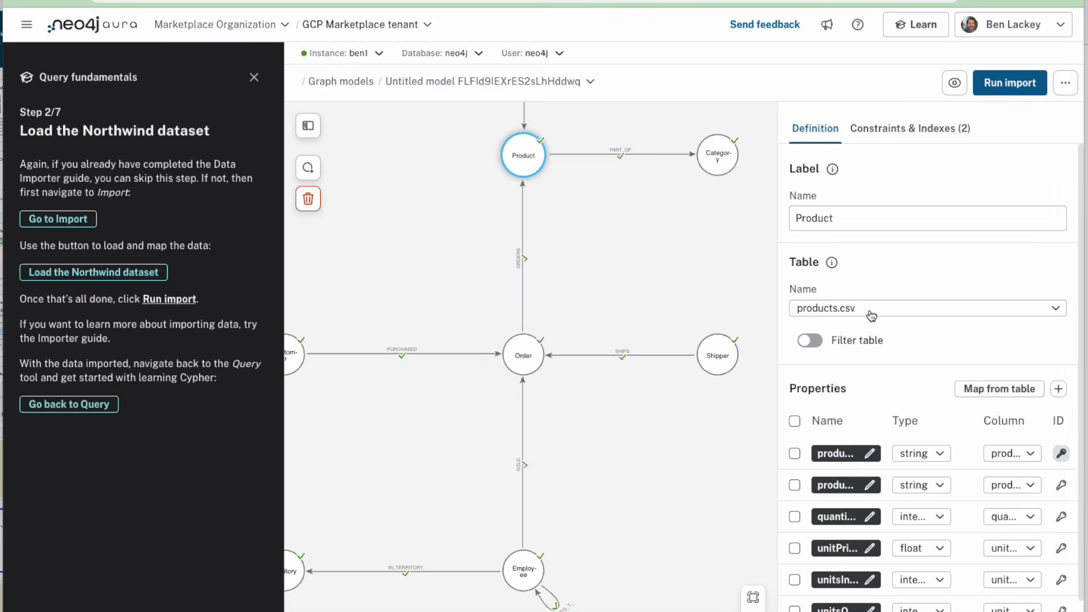
{"action": "scroll", "scroll_direction": "down", "scroll_amount": 3}
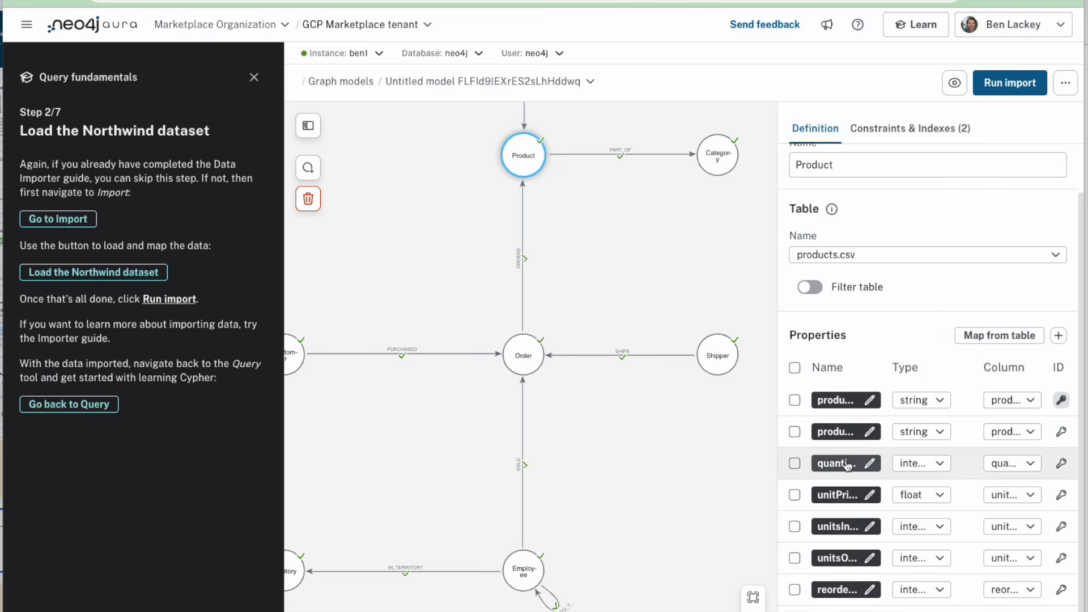
{"action": "mouse_move", "coordinate": [839, 469]}
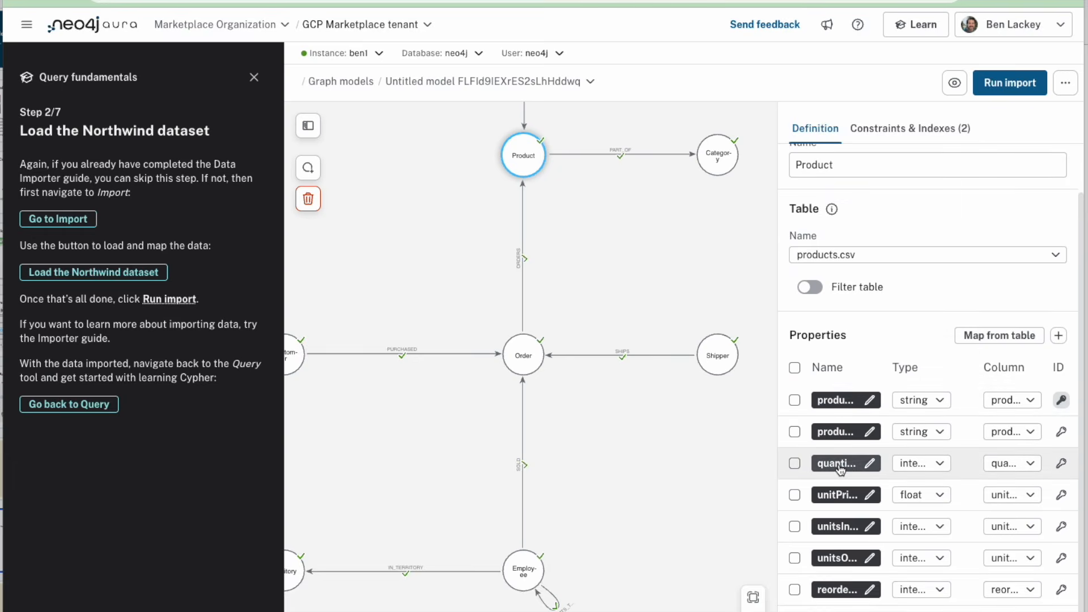
{"action": "mouse_move", "coordinate": [826, 377]}
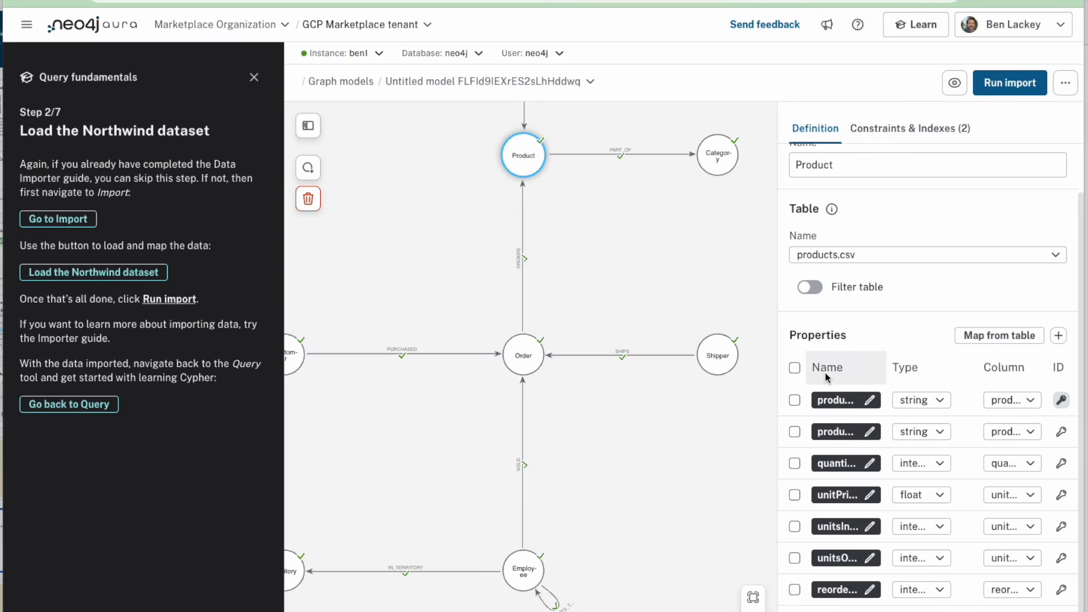
{"action": "mouse_move", "coordinate": [995, 109]}
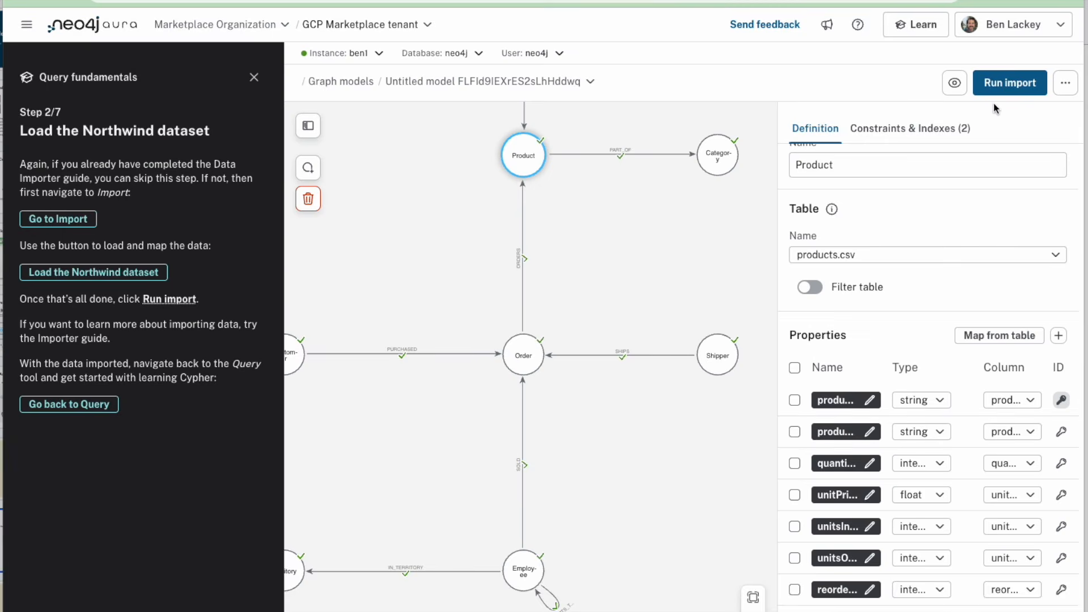
{"action": "mouse_move", "coordinate": [1001, 97]}
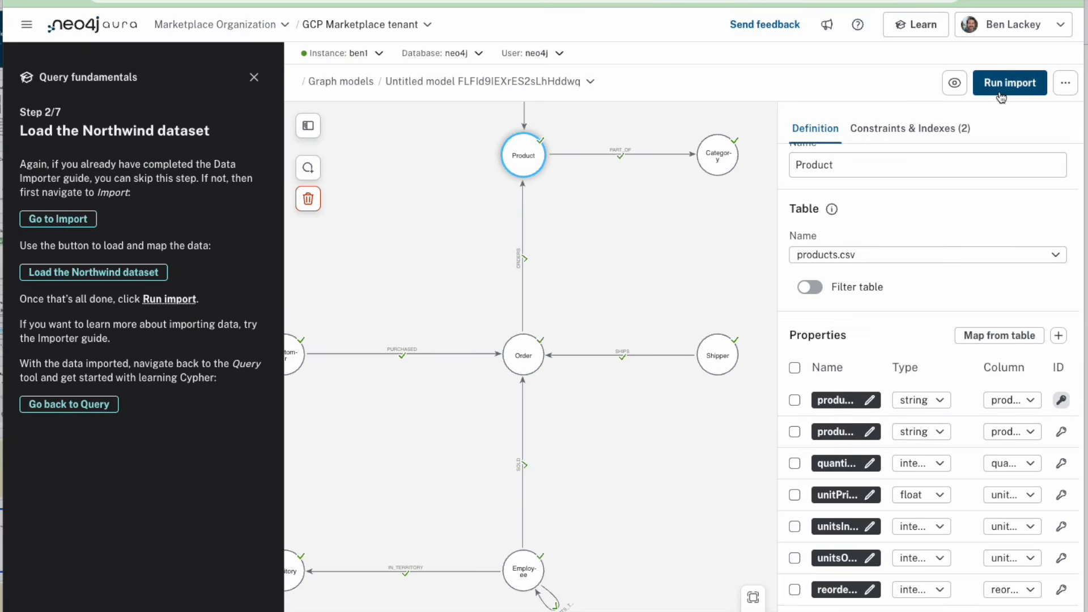
Run the Northwind import and review the table-by-table Import results
{"action": "left_click", "coordinate": [1008, 83]}
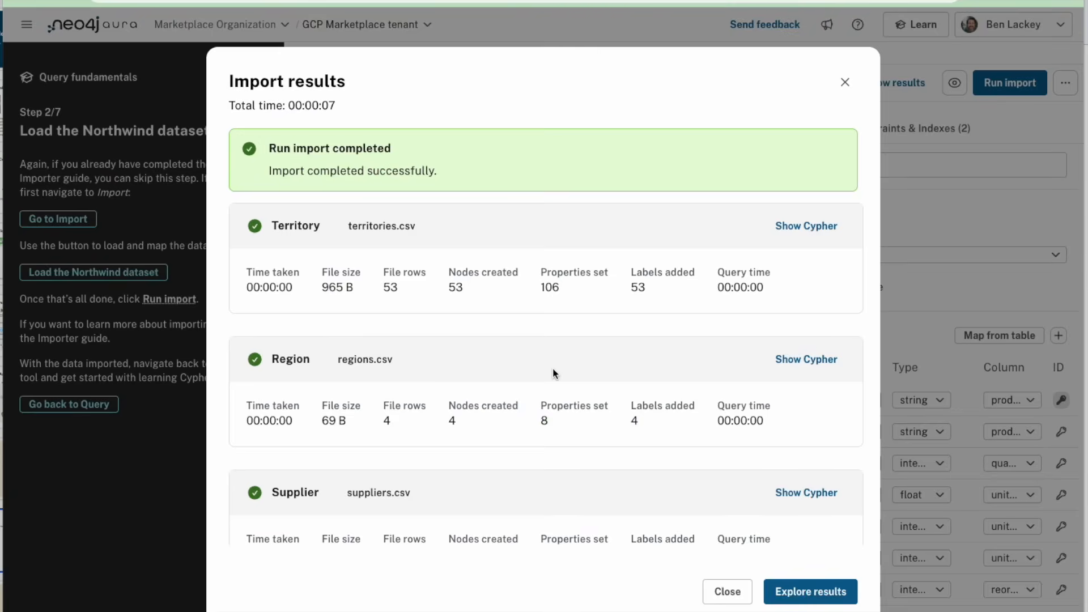
{"action": "scroll", "scroll_direction": "down", "scroll_amount": 3}
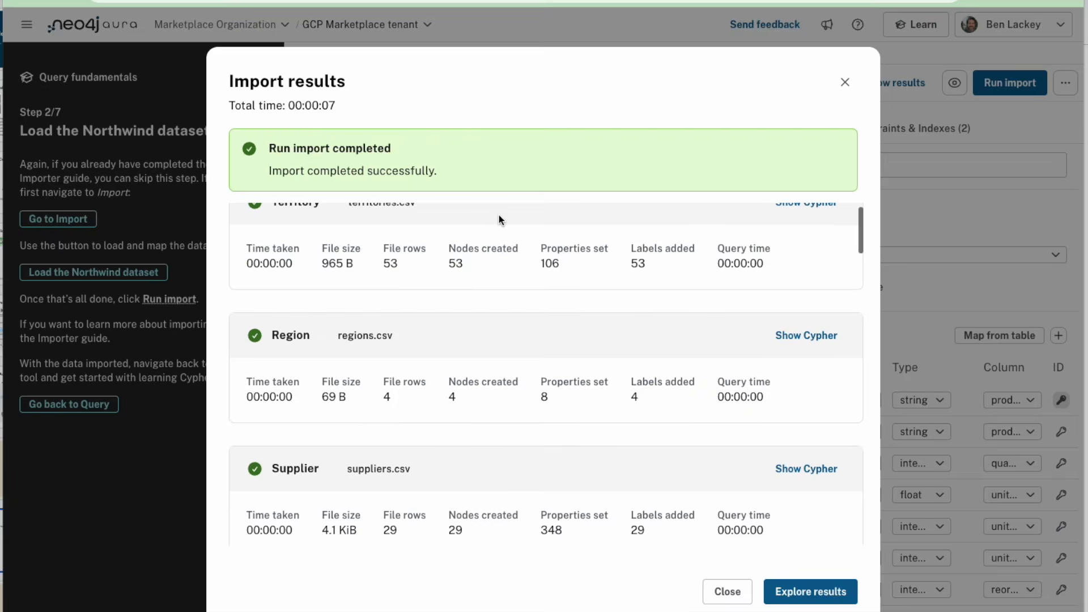
{"action": "scroll", "scroll_direction": "up", "scroll_amount": 3}
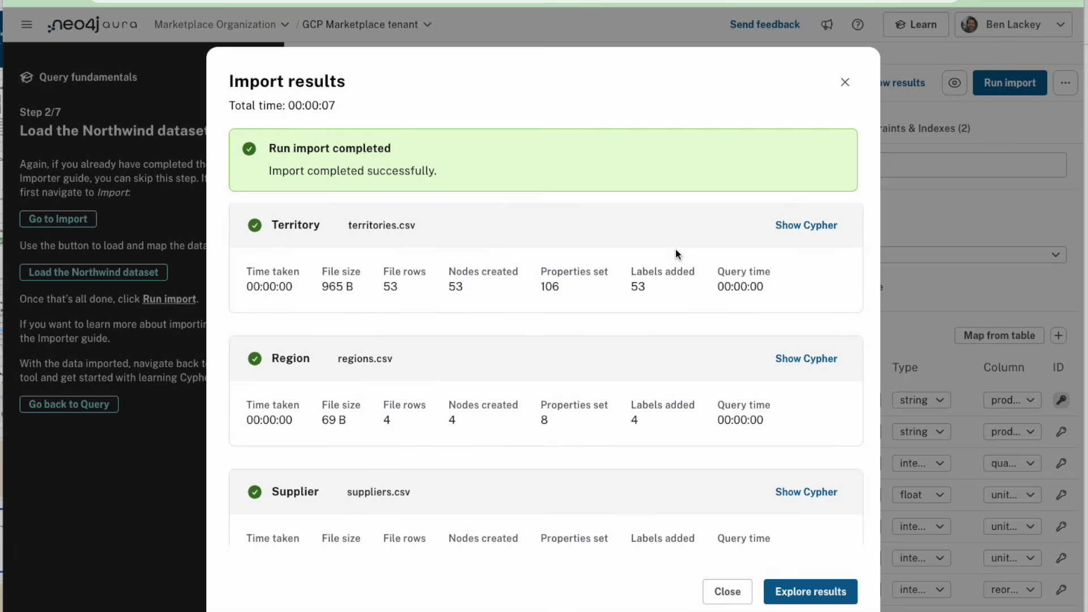
{"action": "mouse_move", "coordinate": [806, 225]}
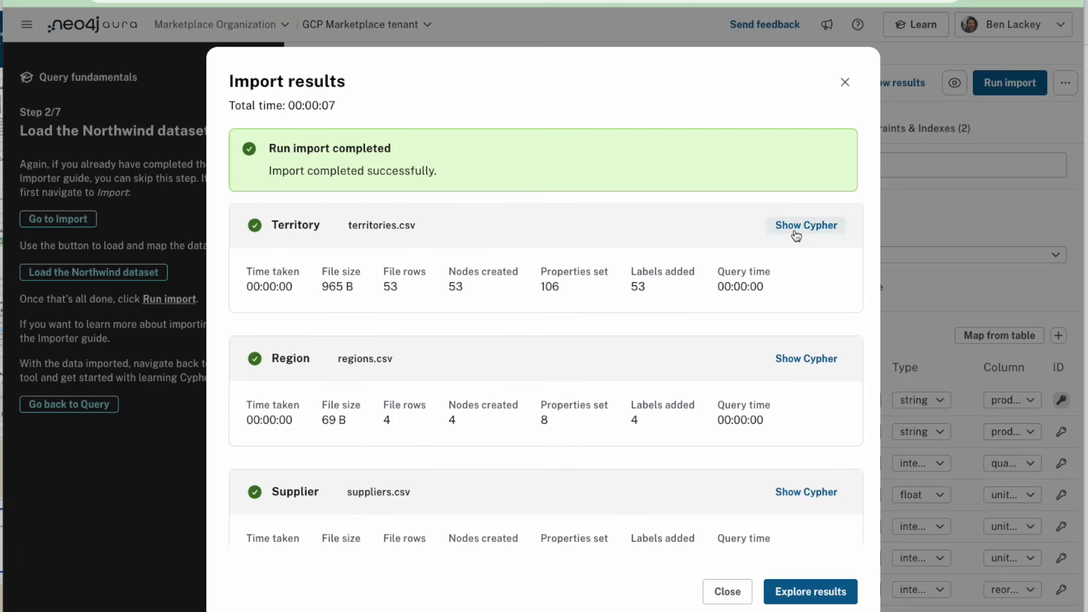
Read through the Cypher that loaded Territory, then go to Explore results
{"action": "left_click", "coordinate": [805, 225]}
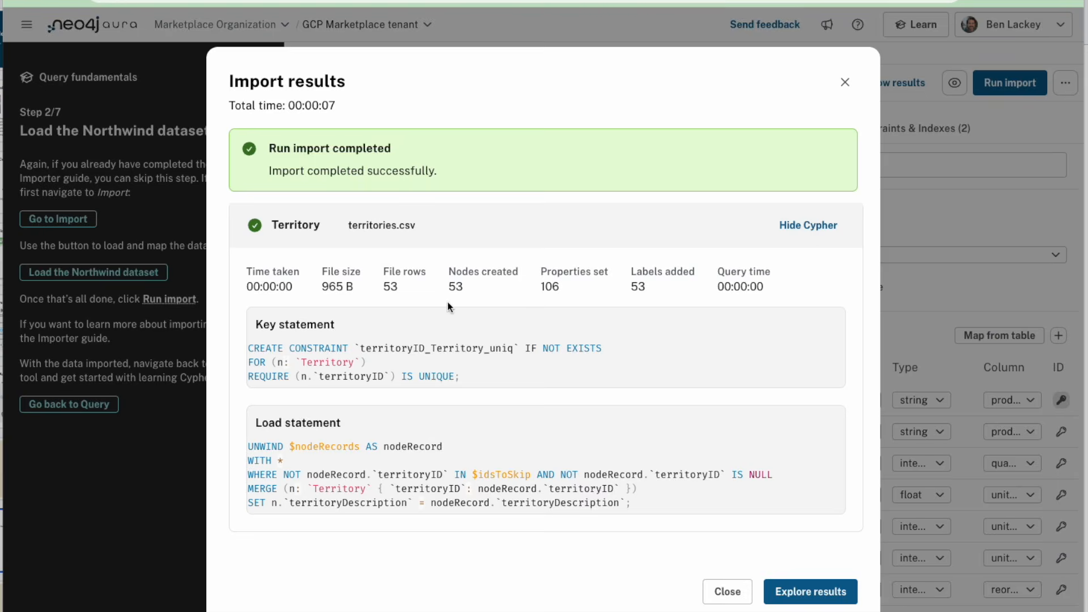
{"action": "scroll", "scroll_direction": "down", "scroll_amount": 3}
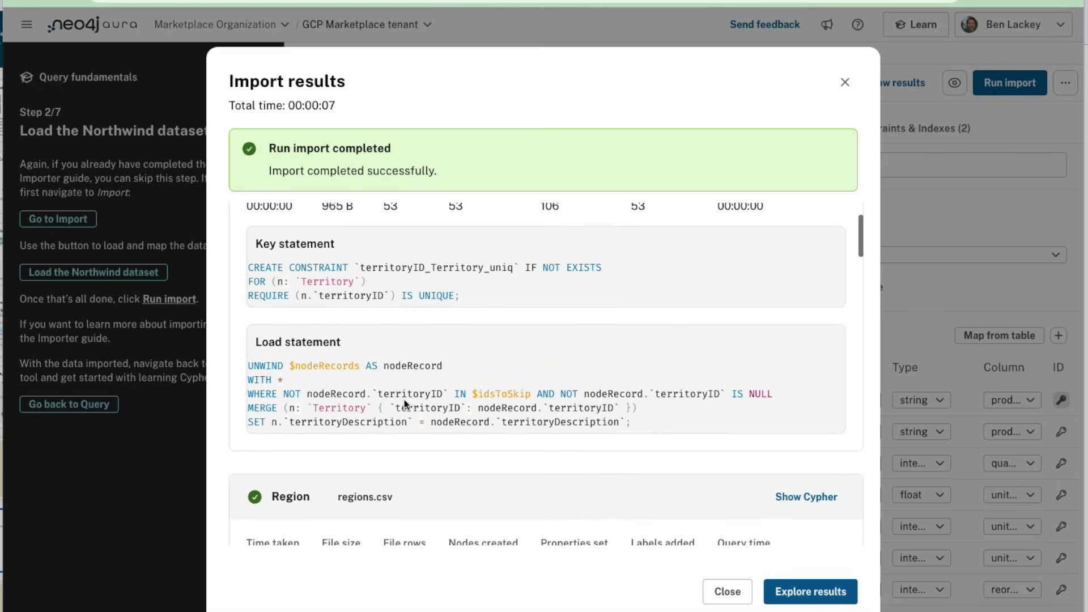
{"action": "mouse_move", "coordinate": [307, 319]}
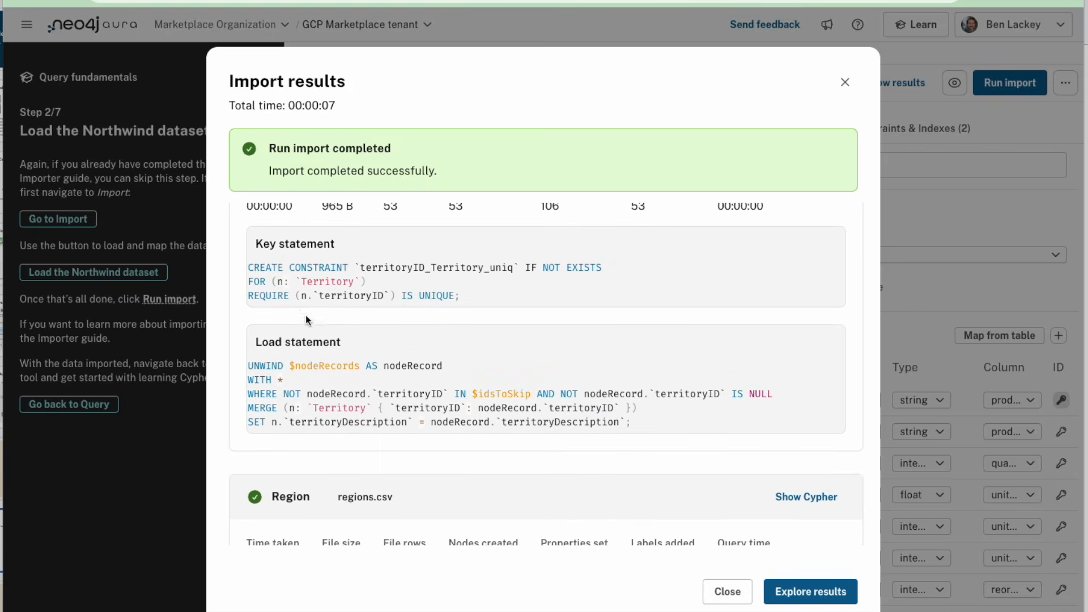
{"action": "mouse_move", "coordinate": [613, 312]}
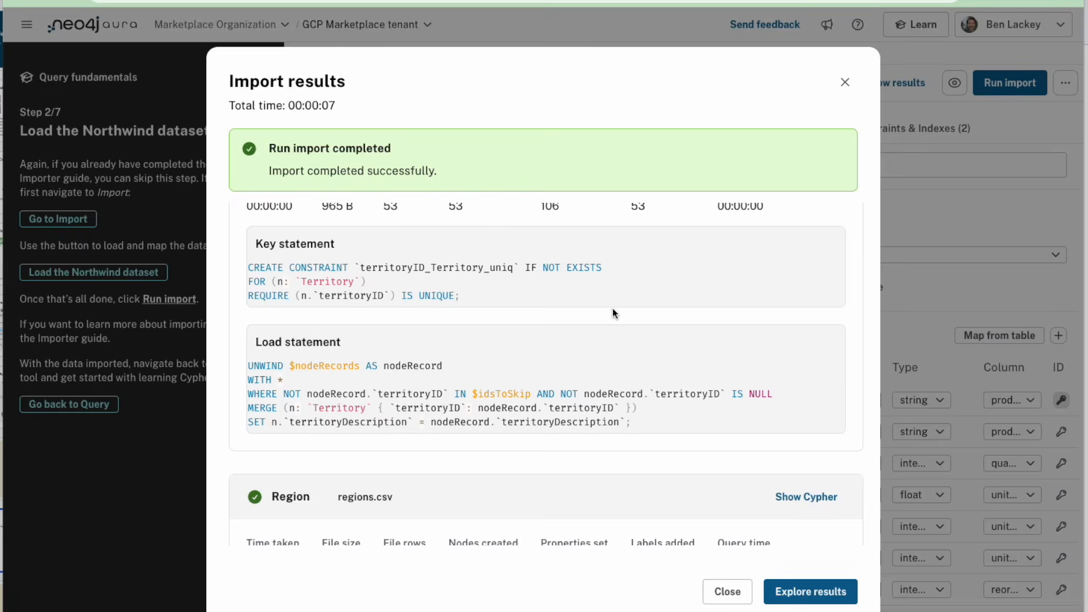
{"action": "scroll", "scroll_direction": "up", "scroll_amount": 3}
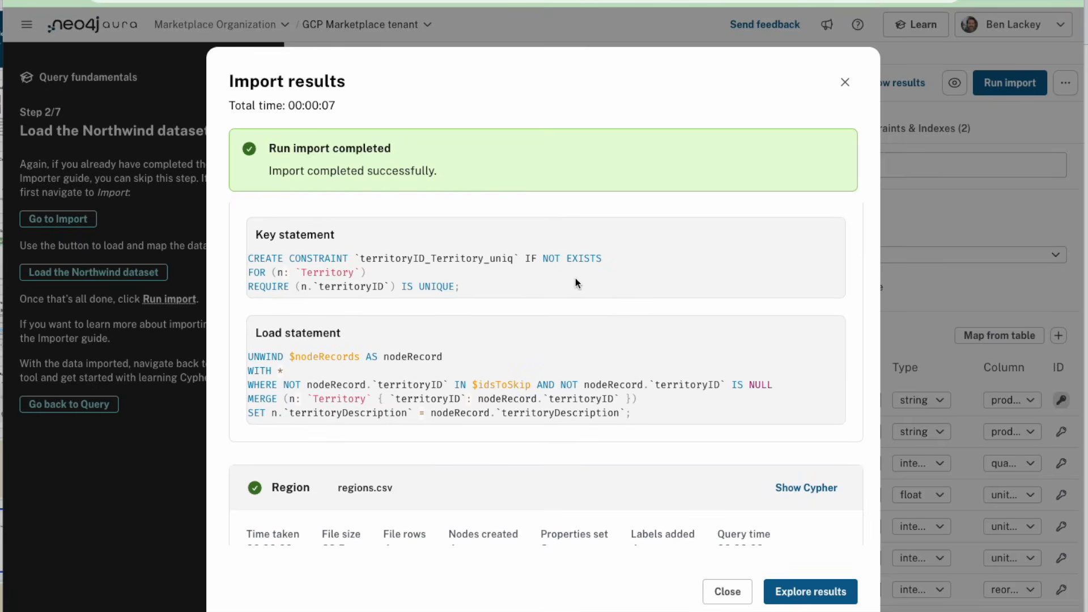
{"action": "scroll", "scroll_direction": "down", "scroll_amount": 3}
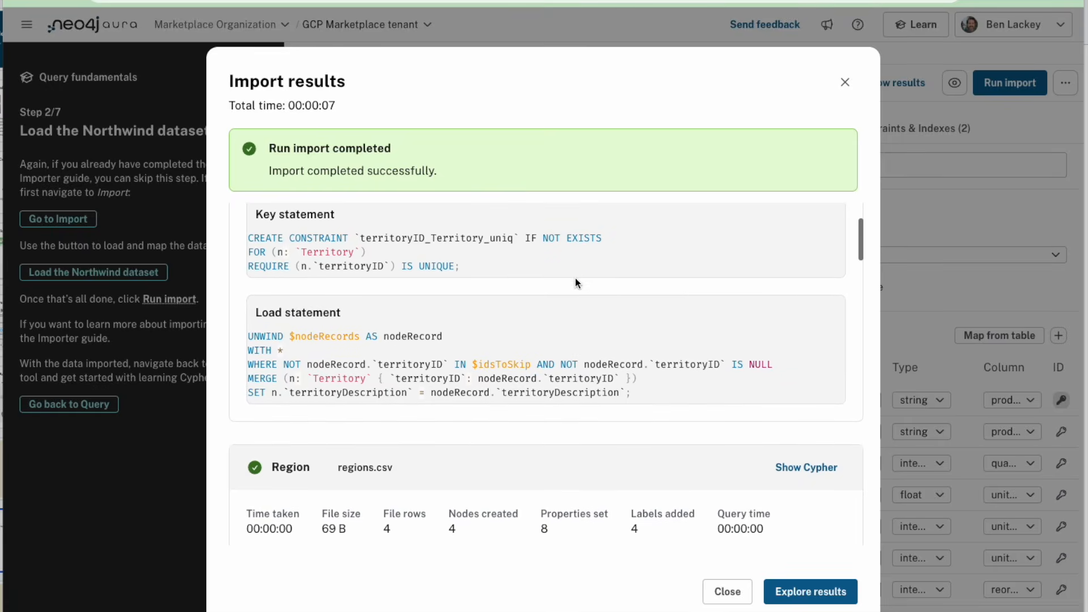
{"action": "scroll", "scroll_direction": "down", "scroll_amount": 3}
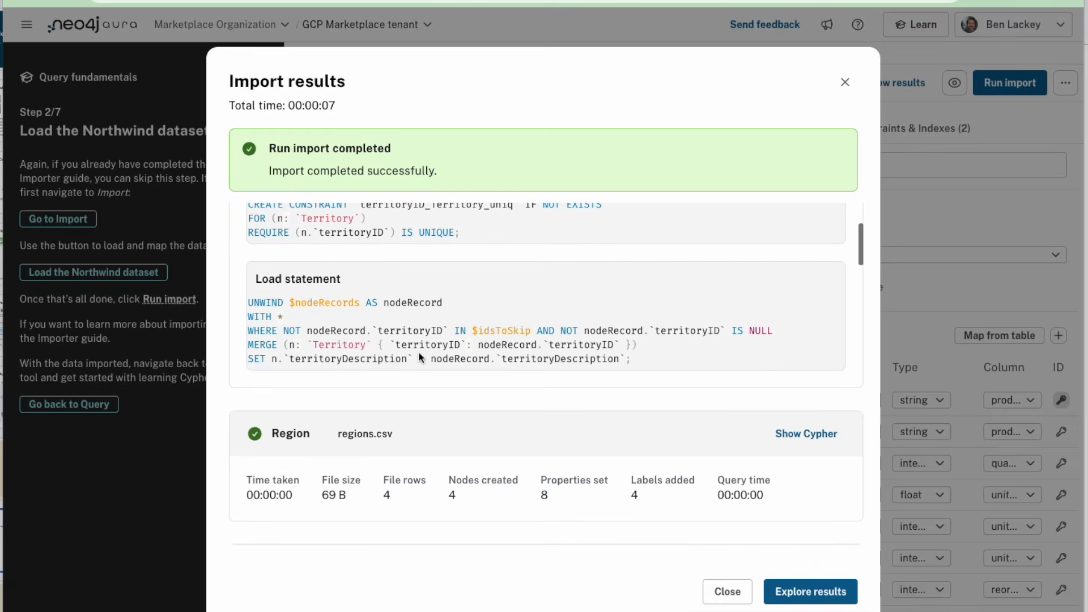
{"action": "mouse_move", "coordinate": [397, 345]}
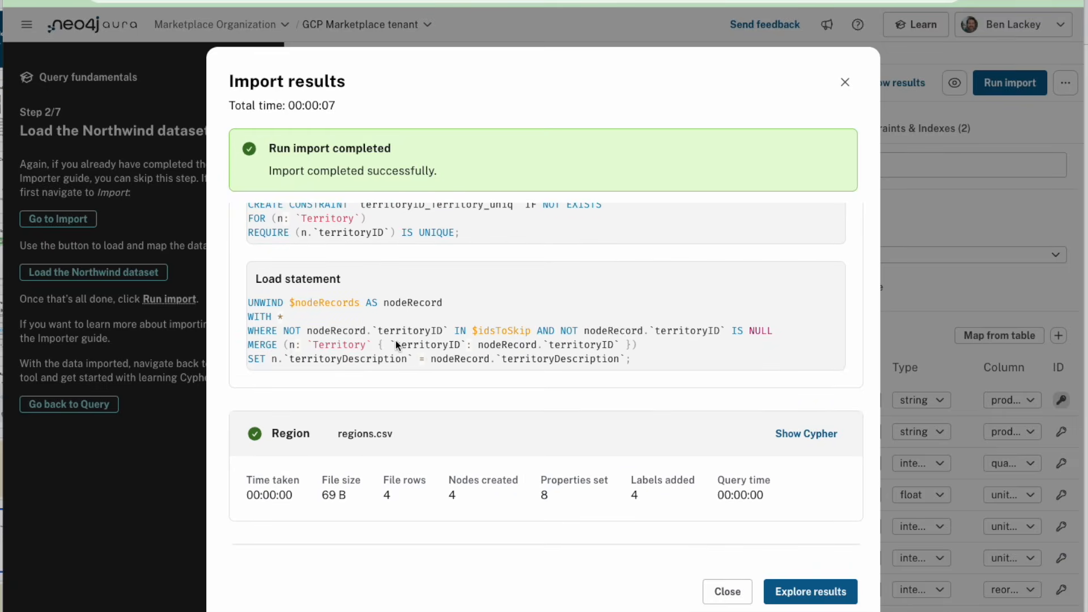
{"action": "scroll", "scroll_direction": "down", "scroll_amount": 3}
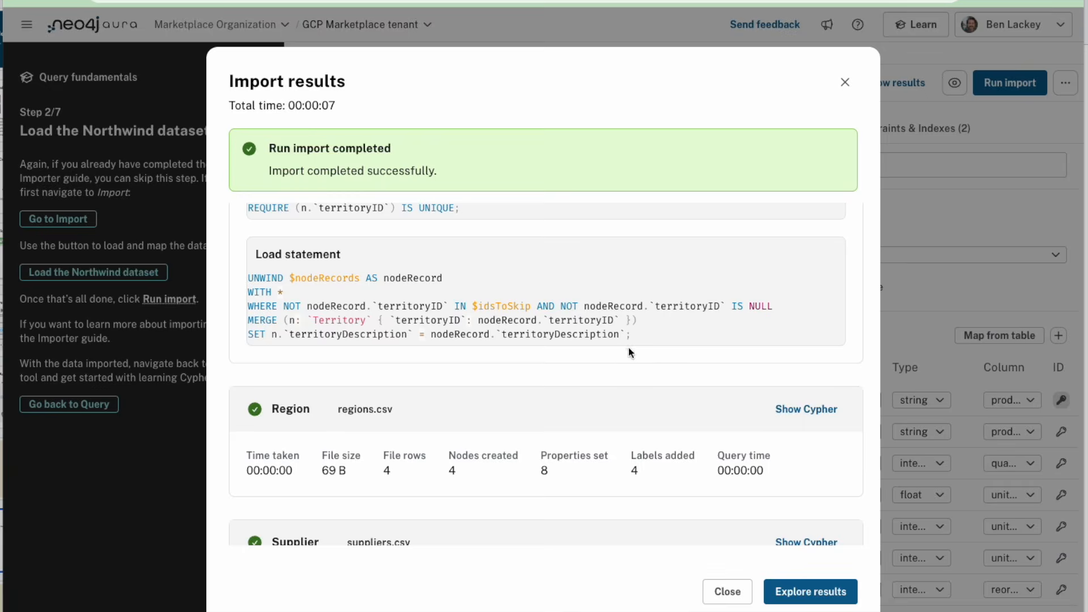
{"action": "mouse_move", "coordinate": [809, 591]}
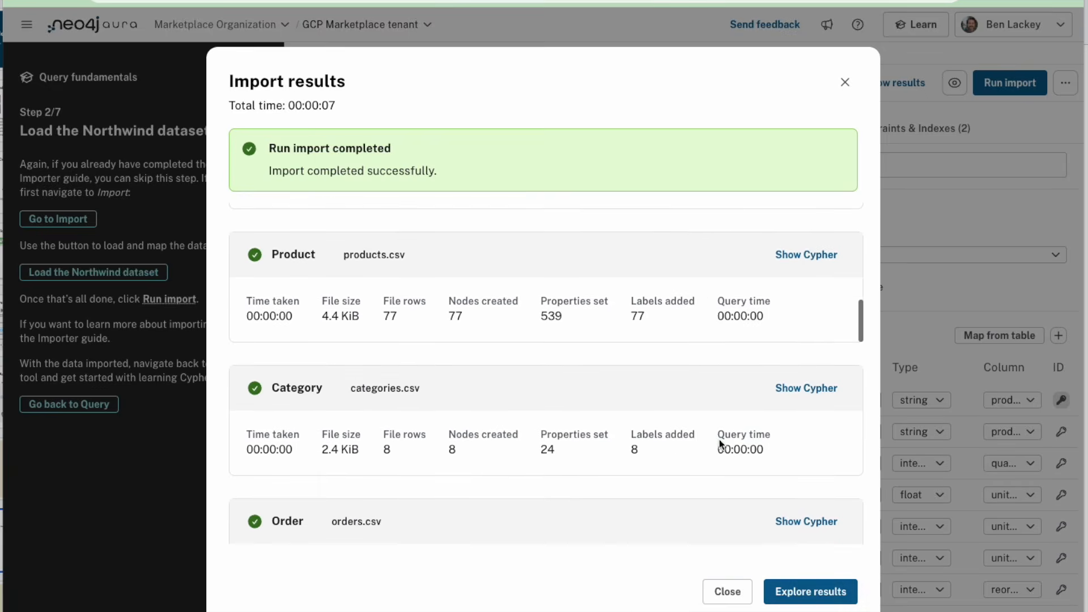
{"action": "mouse_move", "coordinate": [810, 596]}
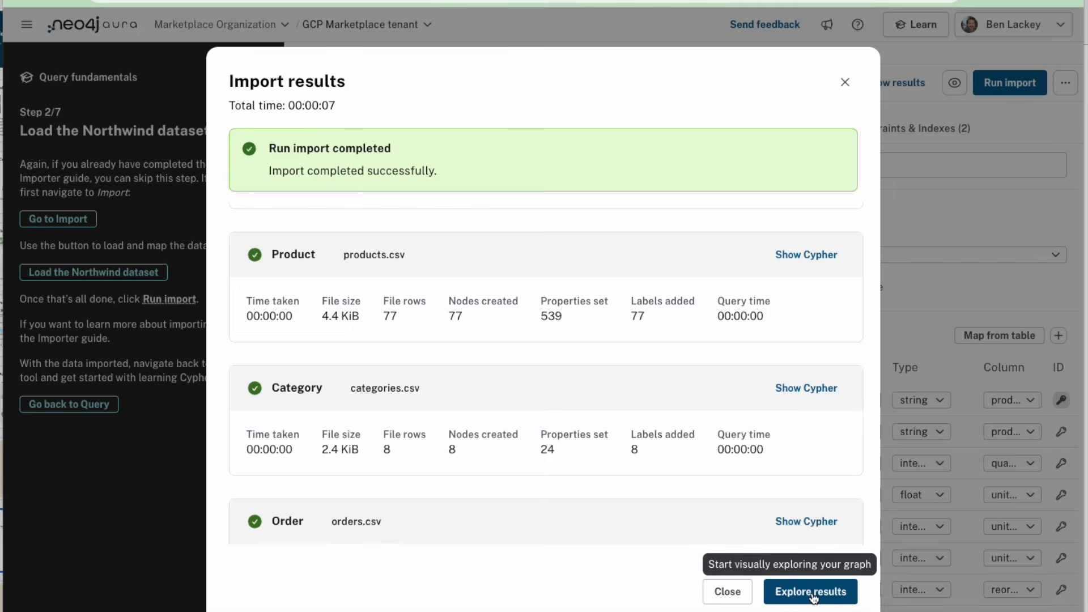
{"action": "left_click", "coordinate": [808, 591]}
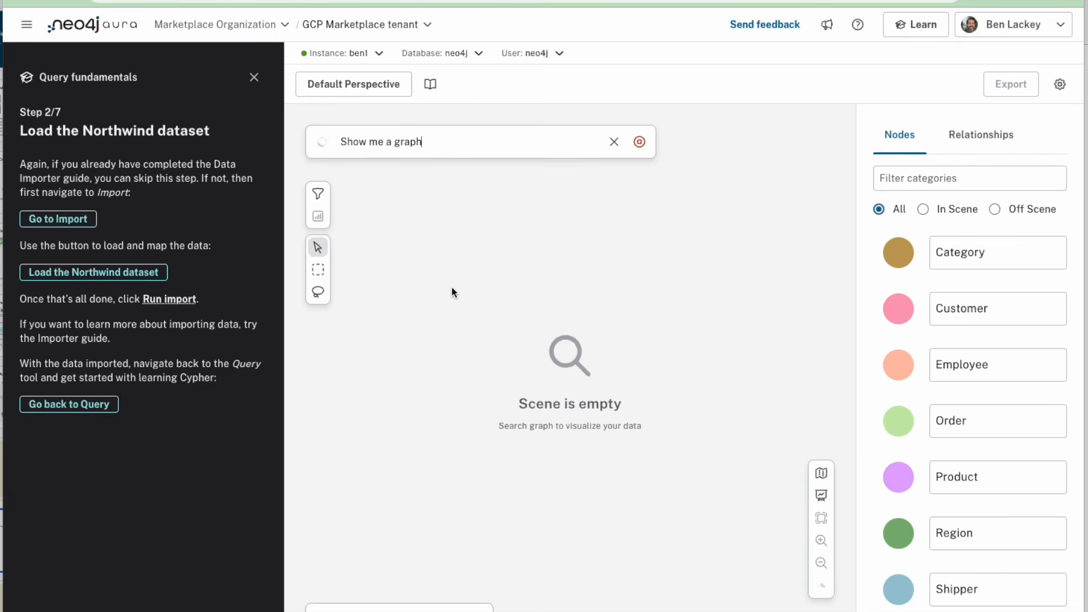
Zoom the Explore graph to about 174% so territory and region names are readable
{"action": "left_click", "coordinate": [637, 142]}
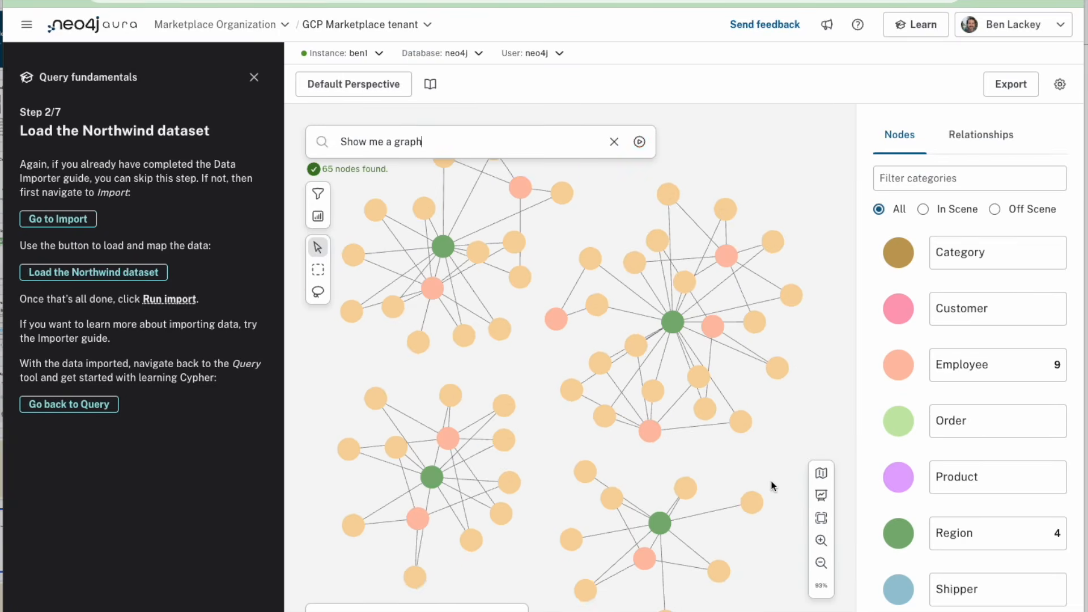
{"action": "mouse_move", "coordinate": [820, 540]}
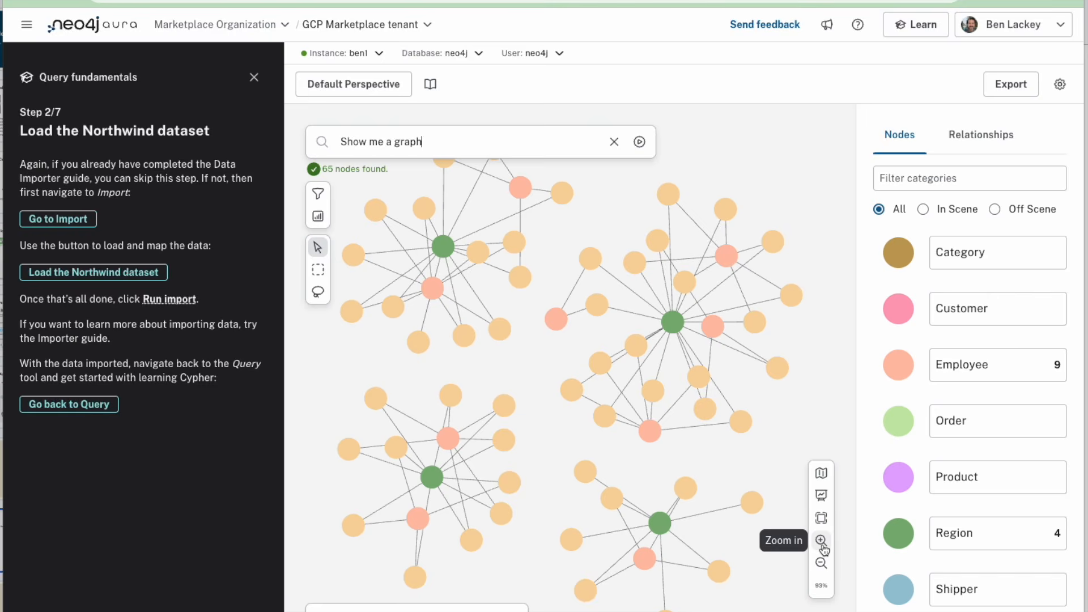
{"action": "left_click", "coordinate": [821, 541]}
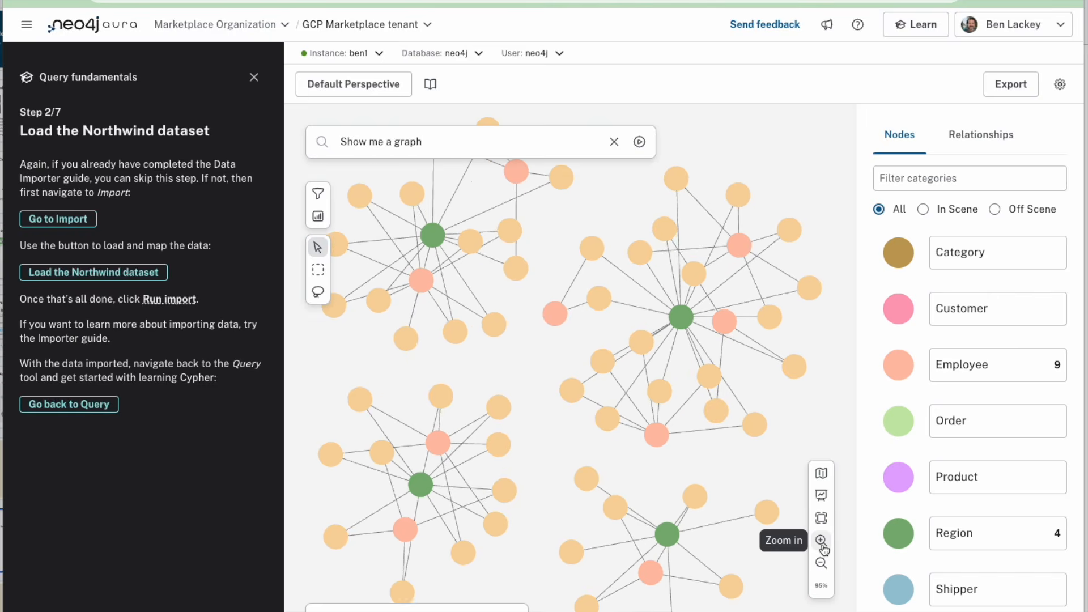
{"action": "left_click", "coordinate": [819, 541]}
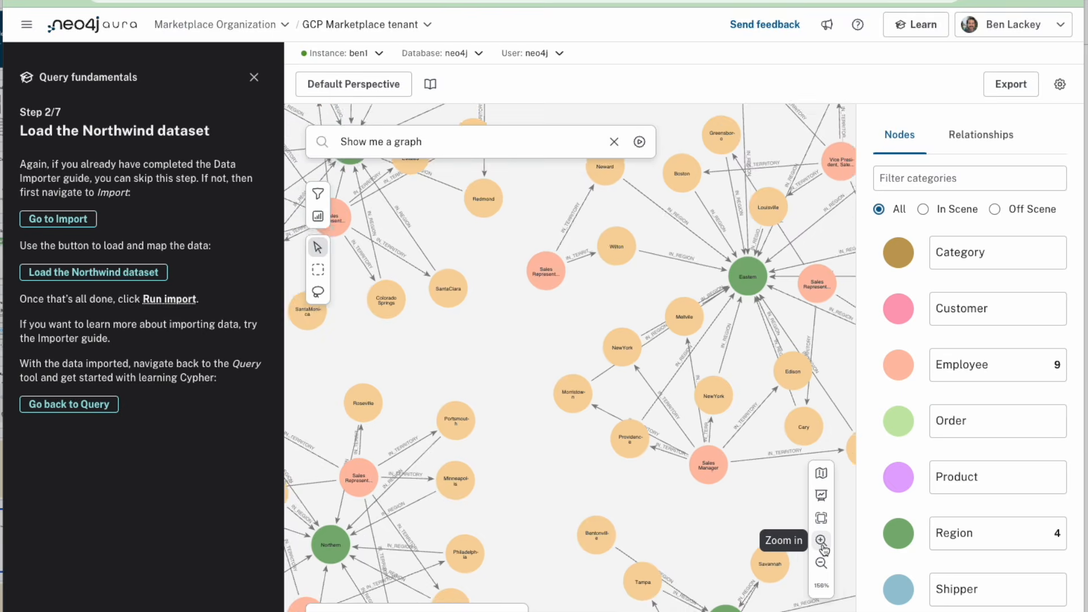
{"action": "left_click", "coordinate": [820, 541]}
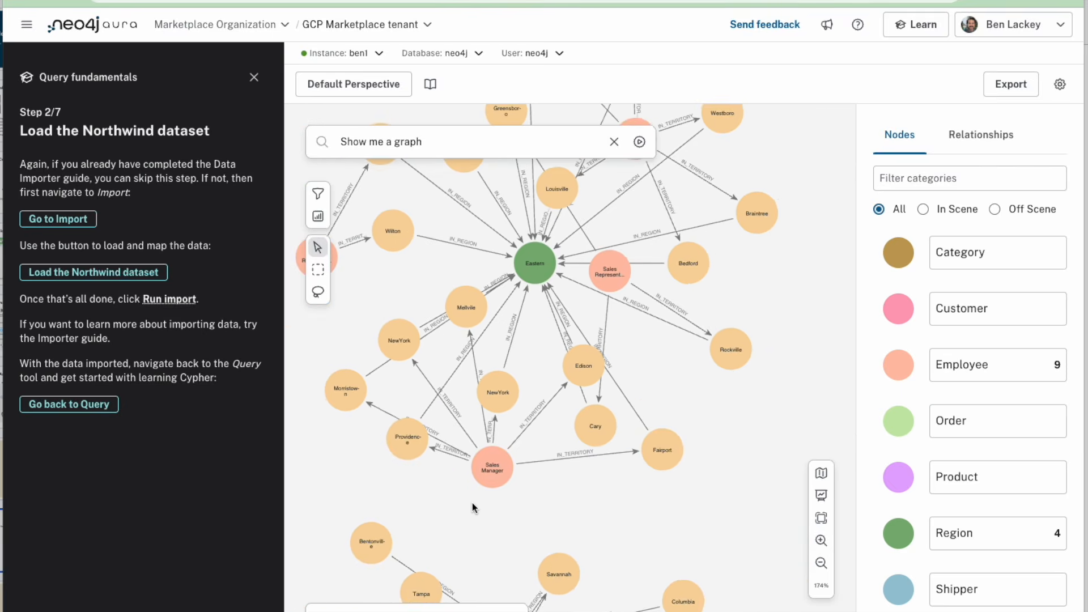
{"action": "mouse_move", "coordinate": [494, 427]}
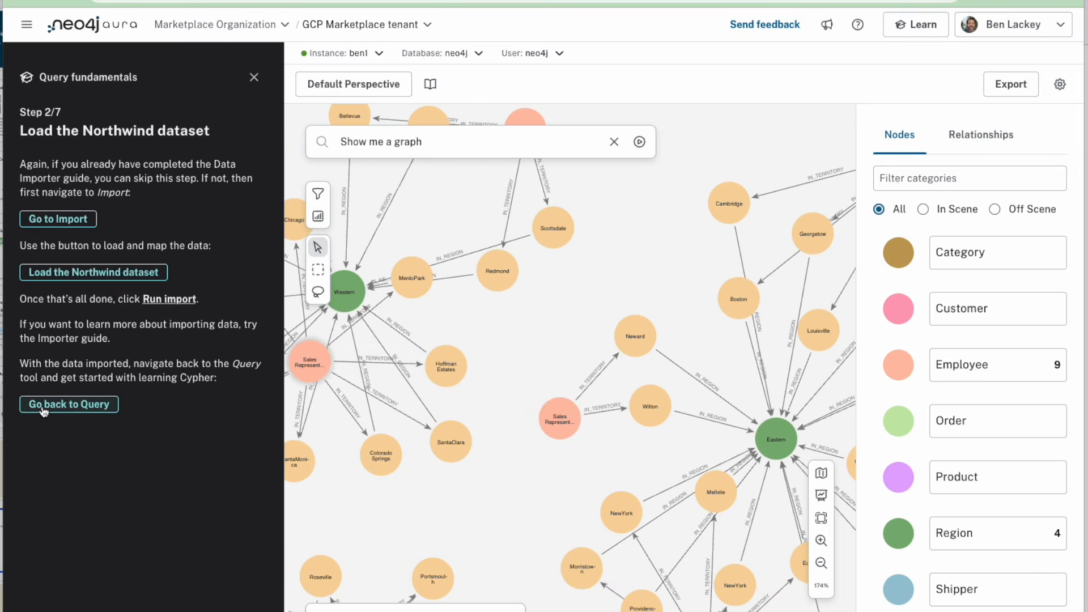
Return to Query, close Query fundamentals, and run the Employee label query showing 9 nodes
{"action": "left_click", "coordinate": [69, 404]}
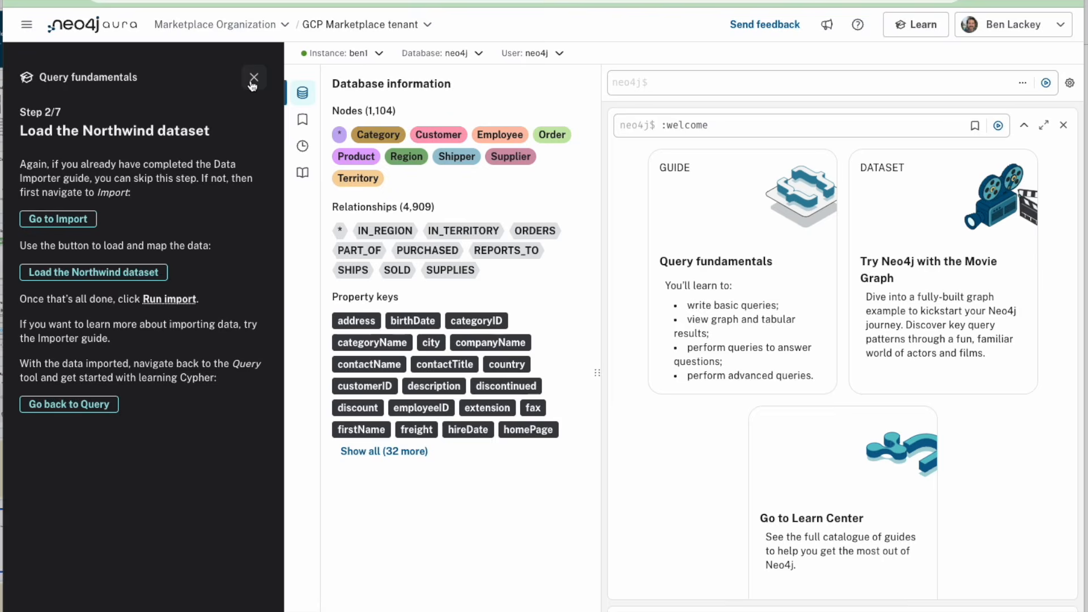
{"action": "left_click", "coordinate": [254, 76]}
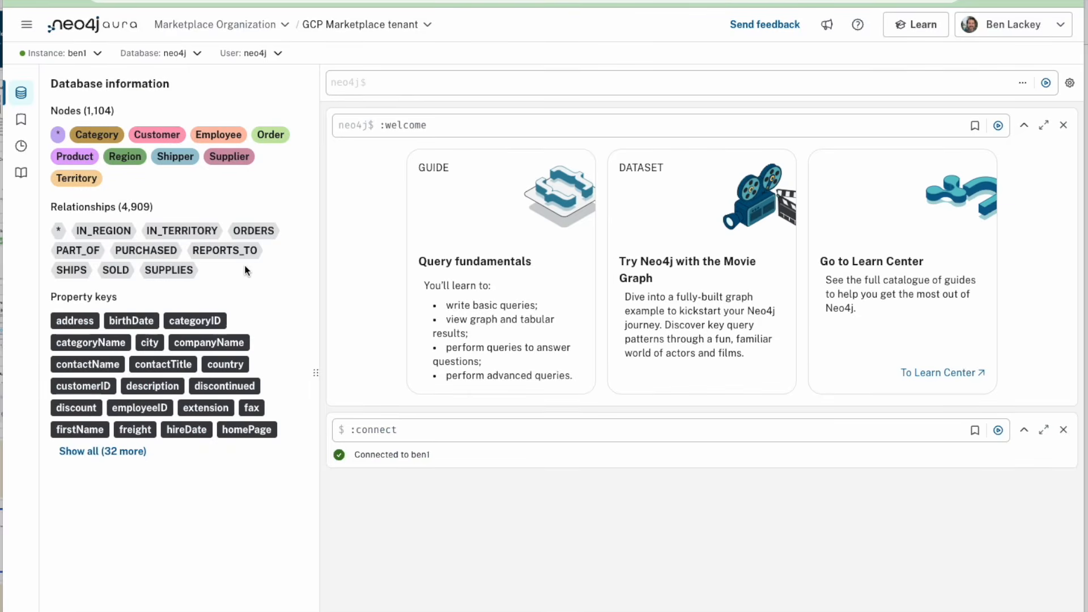
{"action": "mouse_move", "coordinate": [93, 211]}
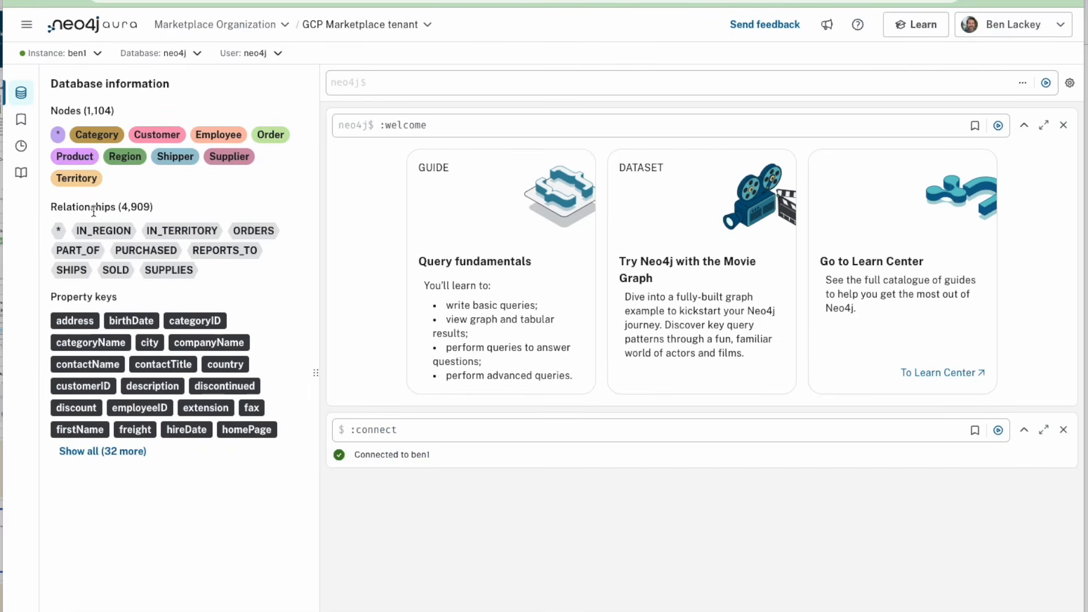
{"action": "mouse_move", "coordinate": [217, 133]}
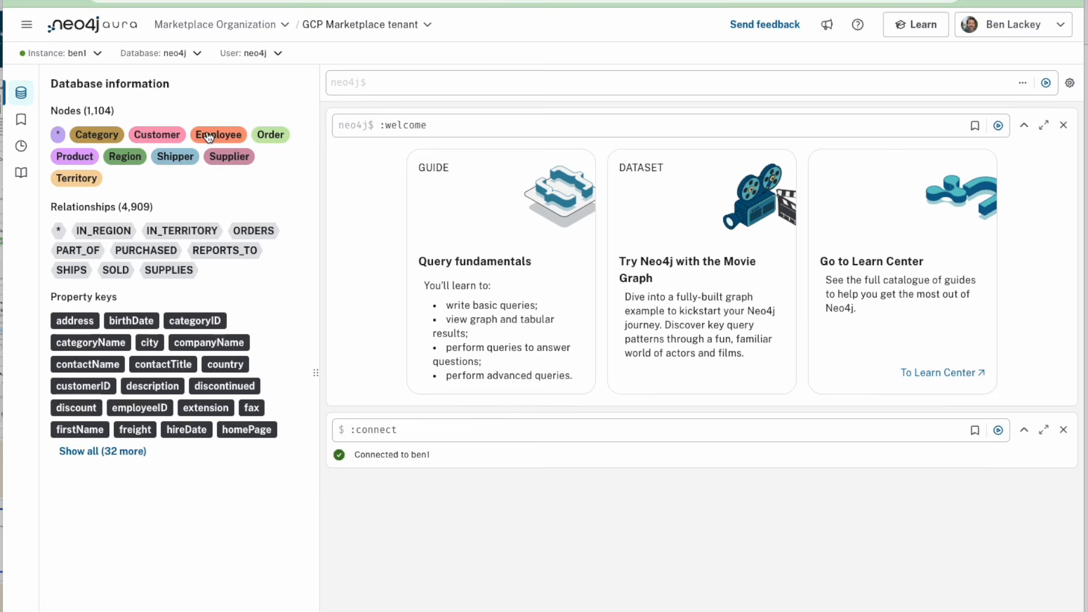
{"action": "left_click", "coordinate": [218, 135]}
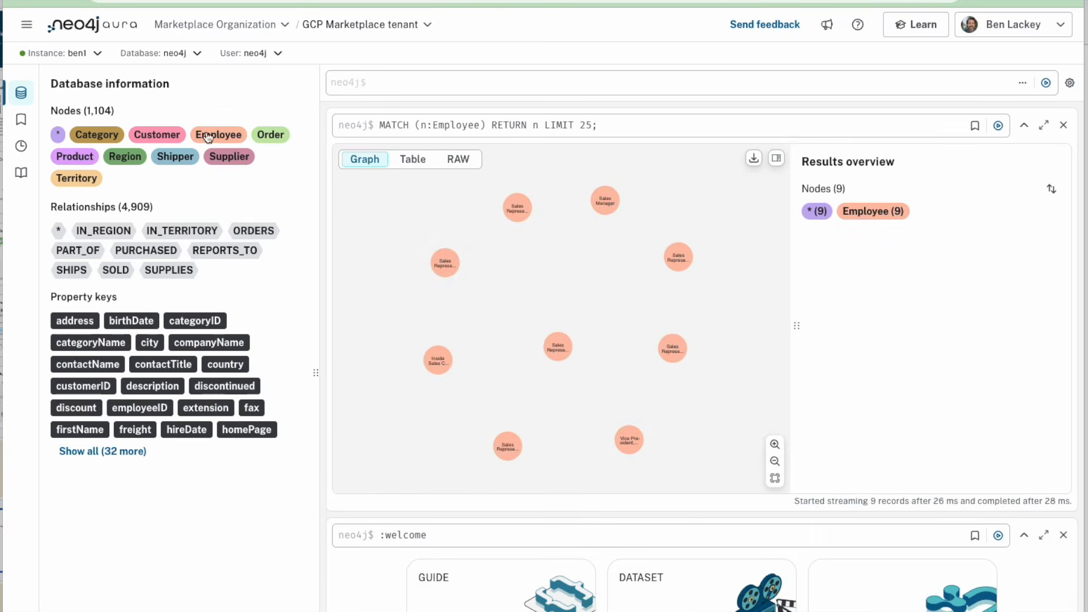
{"action": "mouse_move", "coordinate": [416, 125]}
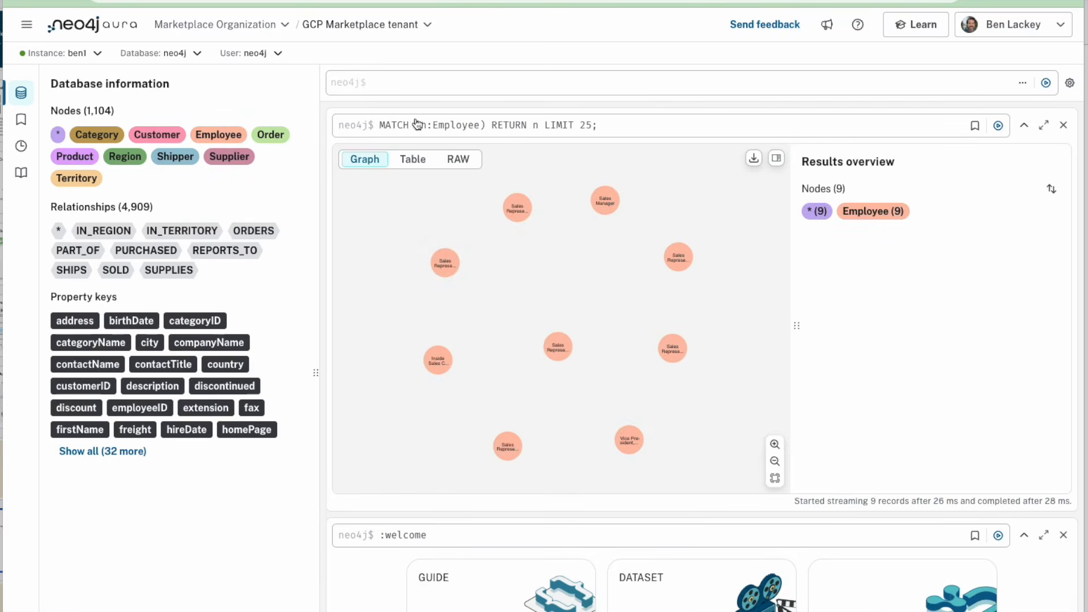
{"action": "mouse_move", "coordinate": [741, 405]}
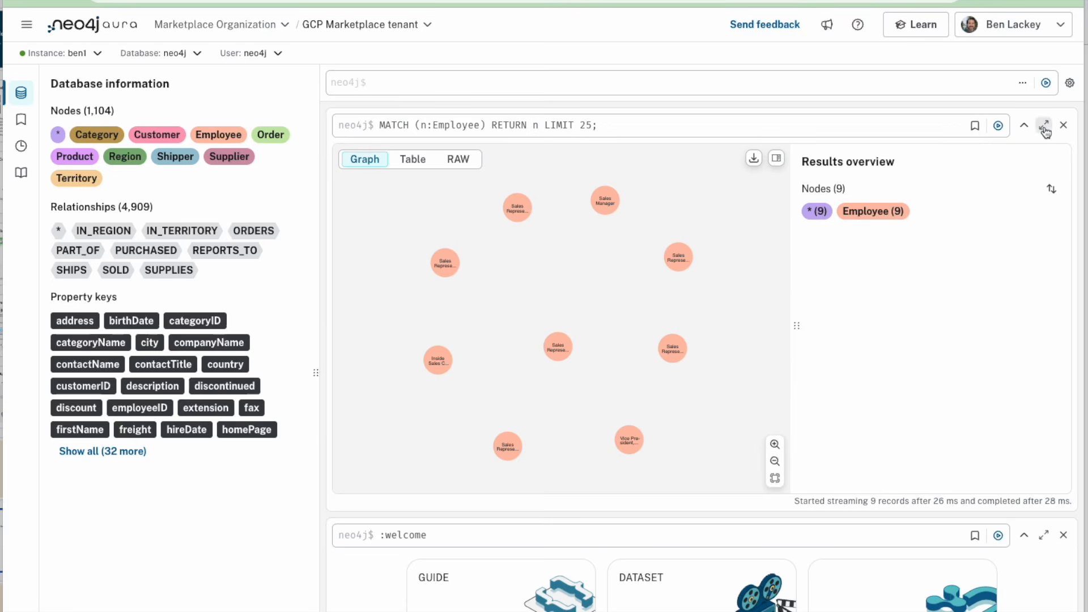
Maximize the result, expand a Sales Representative's orders, and inspect the QUICK-Stop order
{"action": "left_click", "coordinate": [1043, 126]}
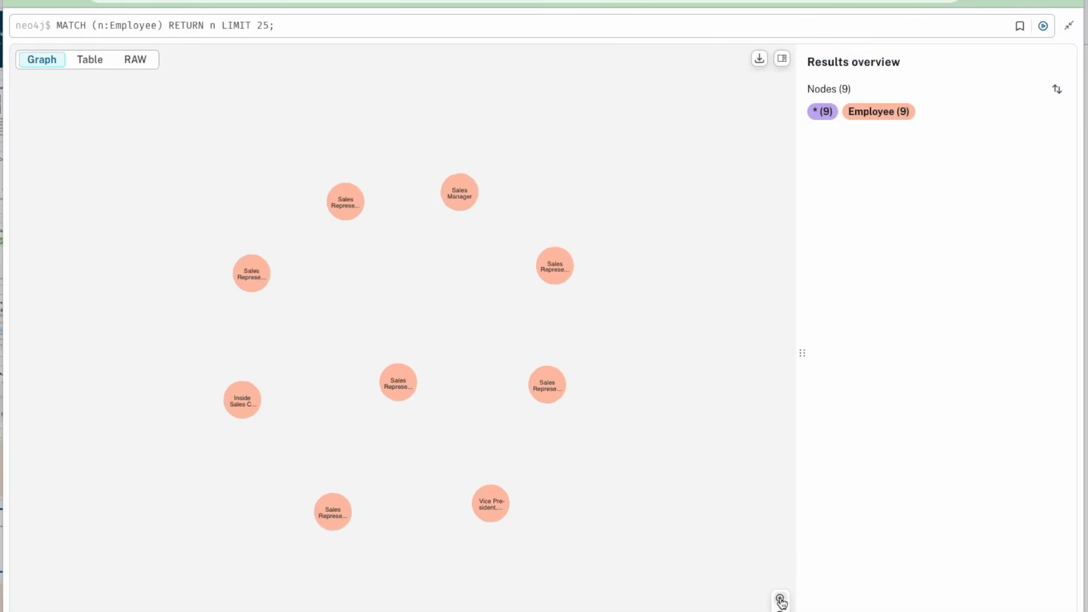
{"action": "left_click", "coordinate": [398, 382]}
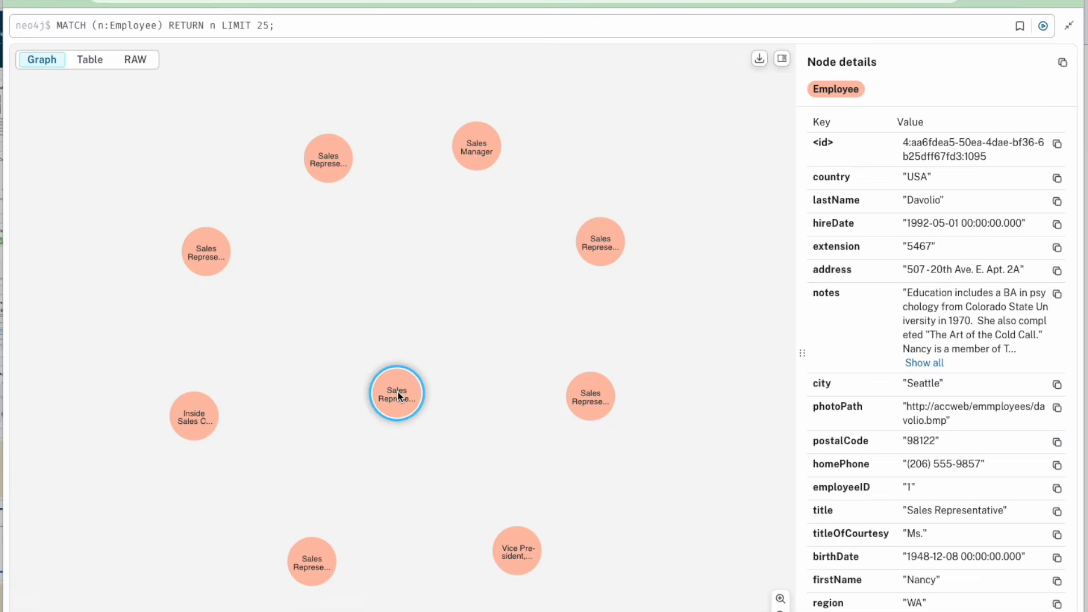
{"action": "mouse_move", "coordinate": [873, 207]}
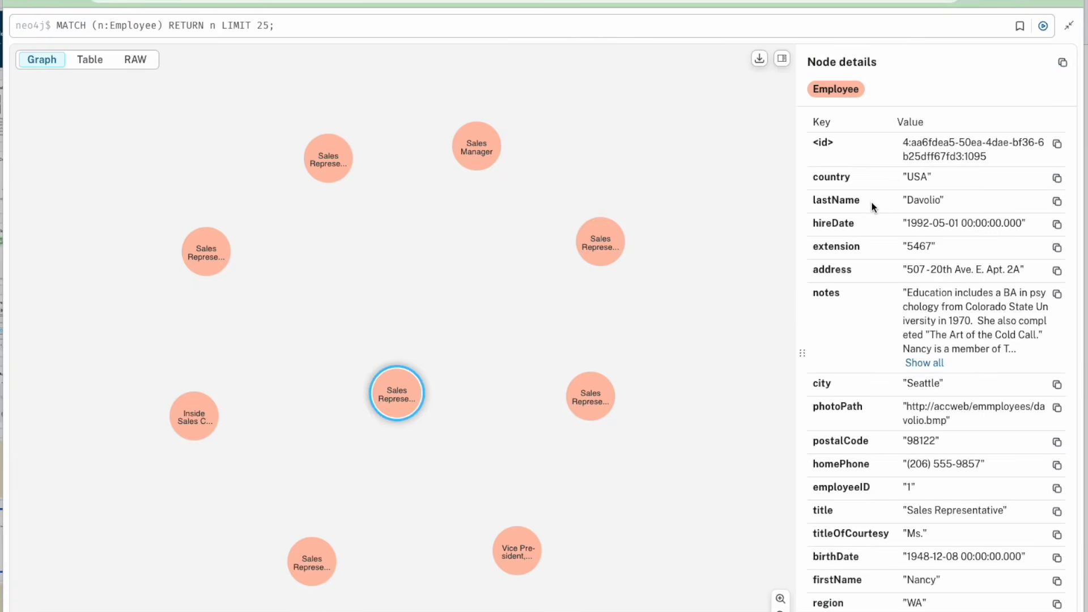
{"action": "mouse_move", "coordinate": [905, 210]}
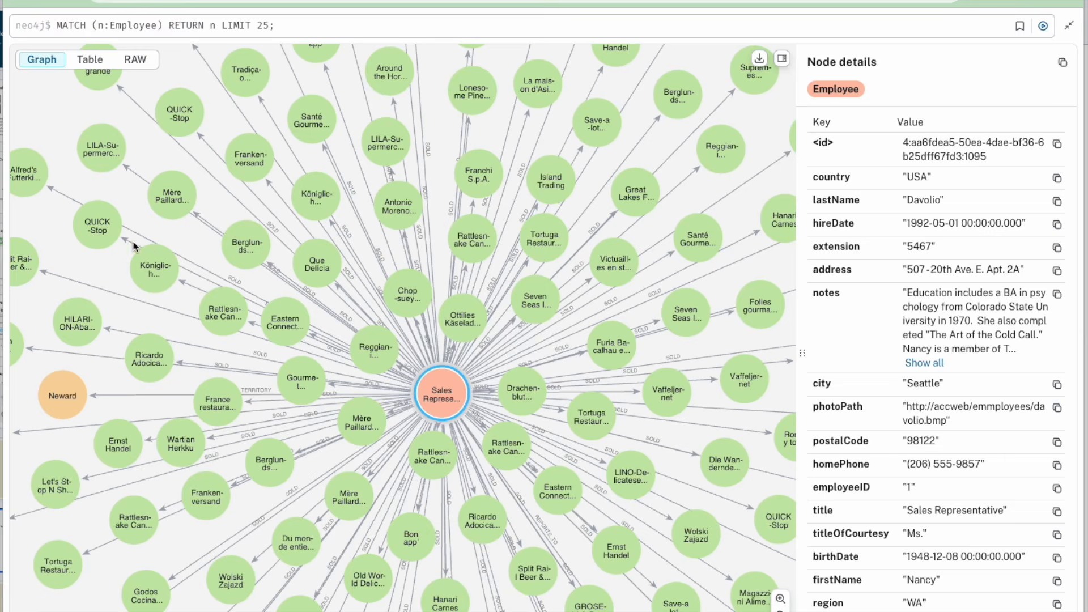
{"action": "left_click", "coordinate": [97, 222]}
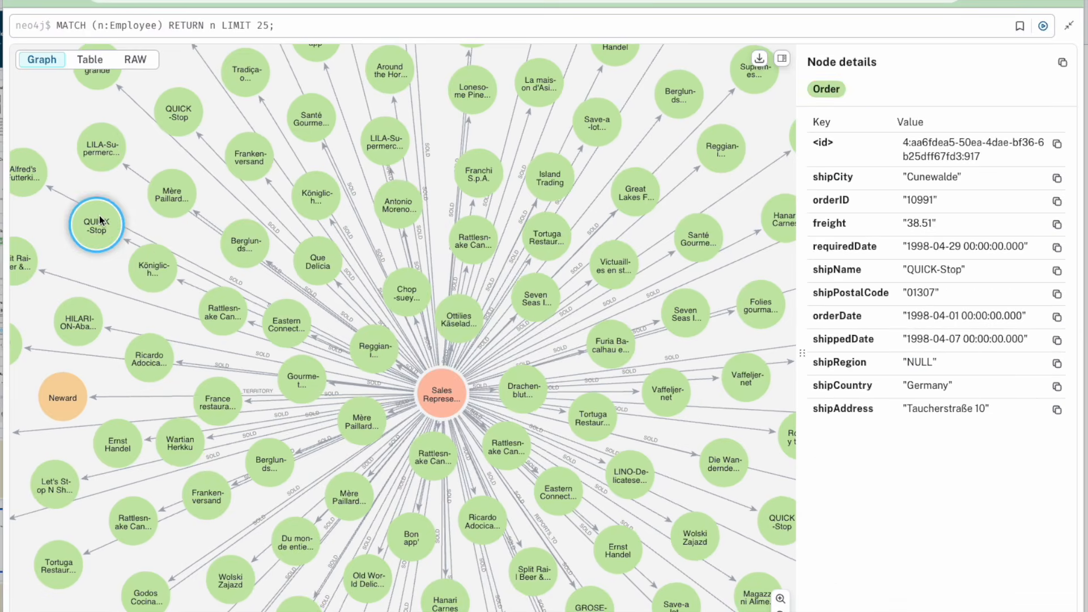
{"action": "mouse_move", "coordinate": [871, 194]}
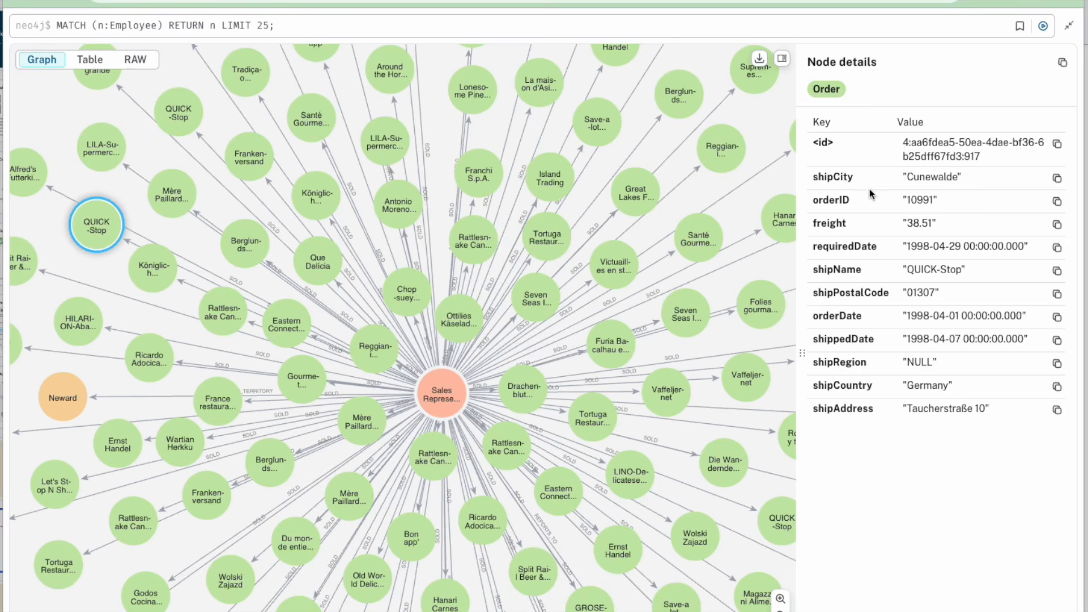
{"action": "mouse_move", "coordinate": [399, 340]}
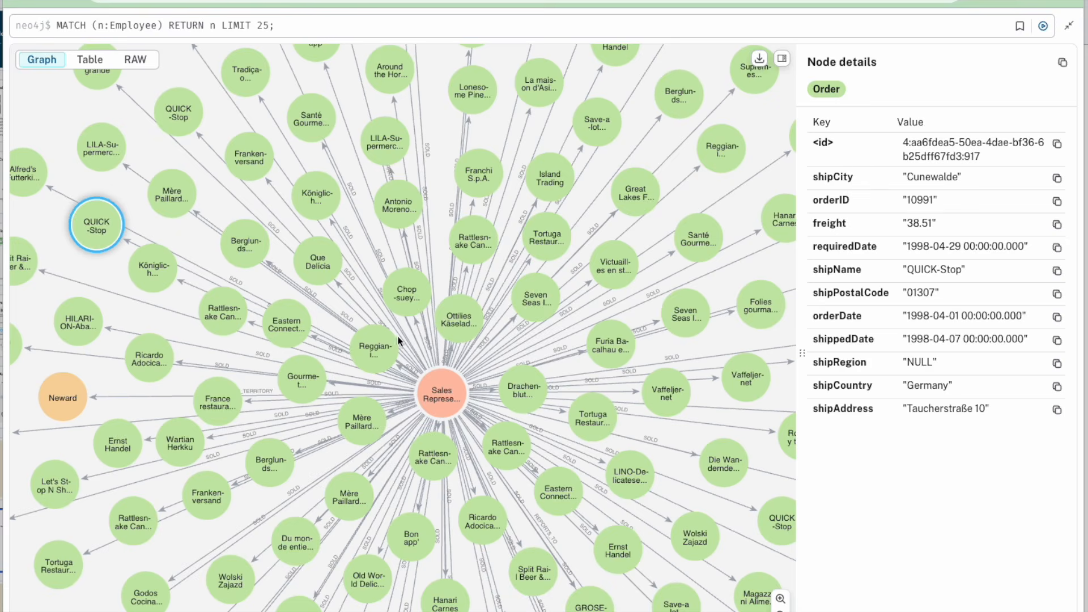
{"action": "mouse_move", "coordinate": [564, 215]}
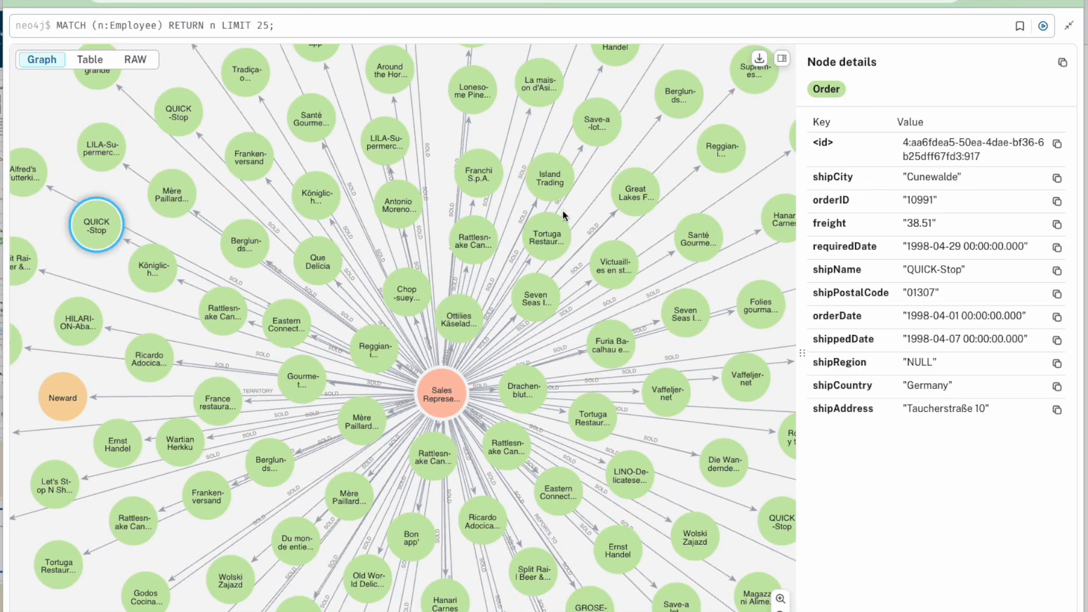
{"action": "mouse_move", "coordinate": [374, 411]}
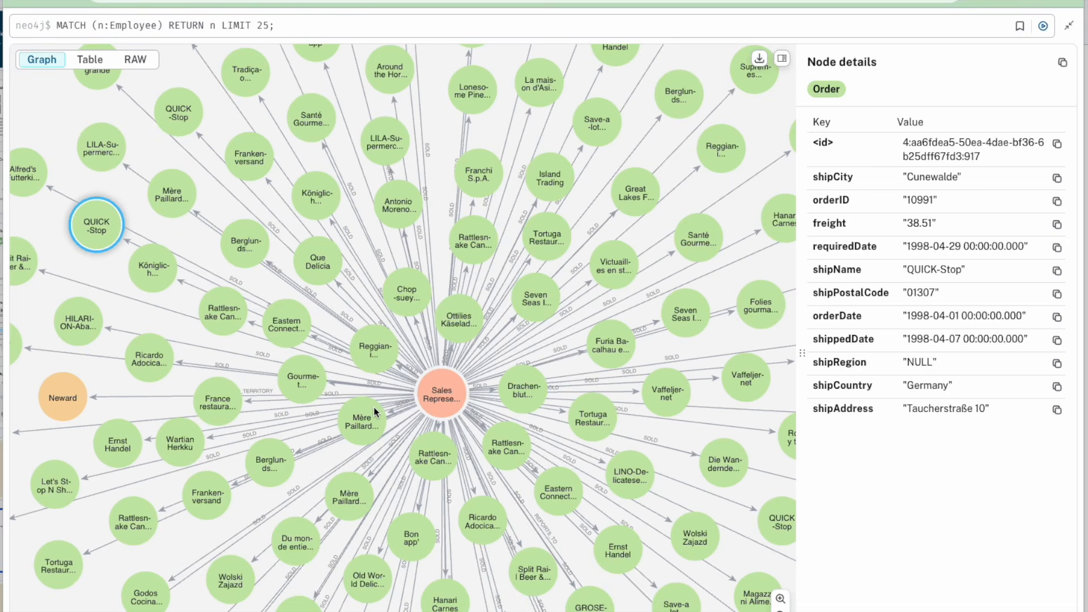
{"action": "mouse_move", "coordinate": [361, 350]}
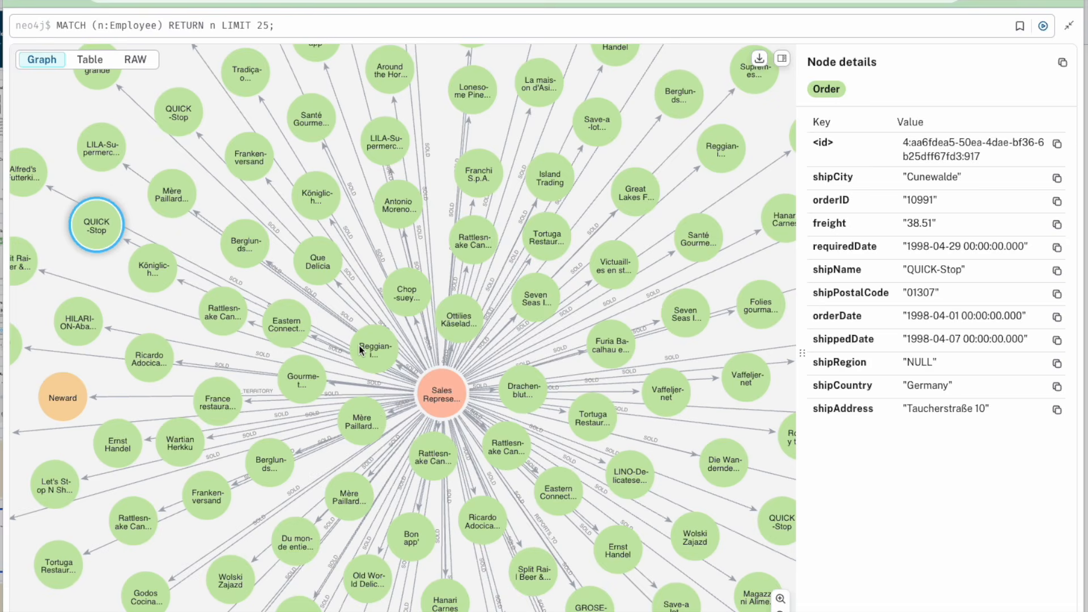